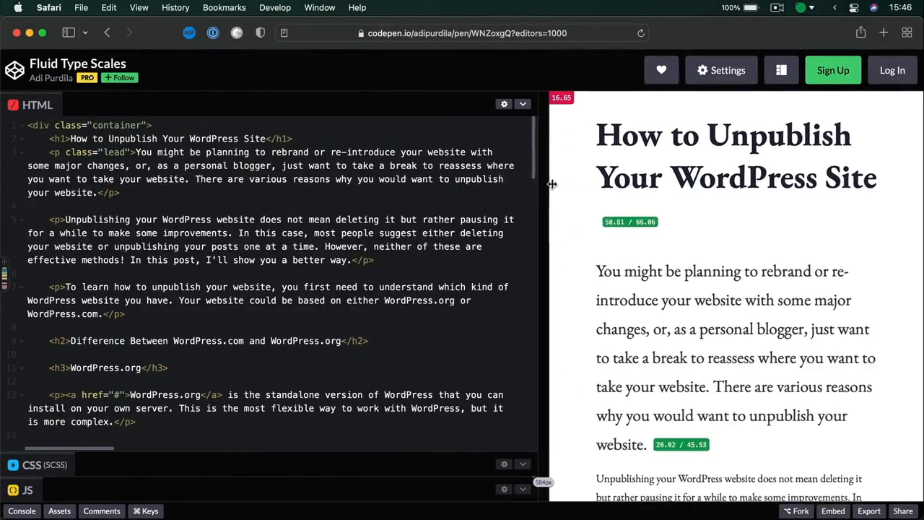
- Browse Envato Elements' WordPress themes, open the Munfarid theme and scroll its page
drag(550, 184, 628, 180)
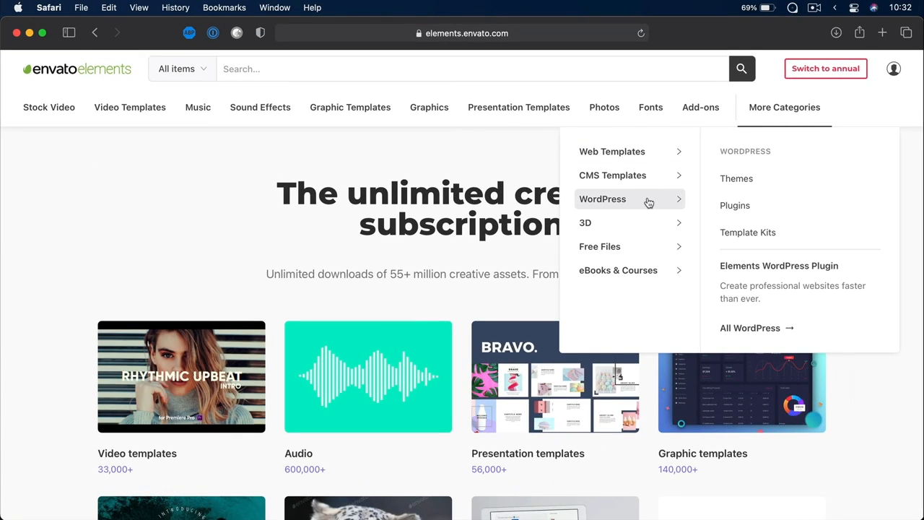
mouse_move(736, 206)
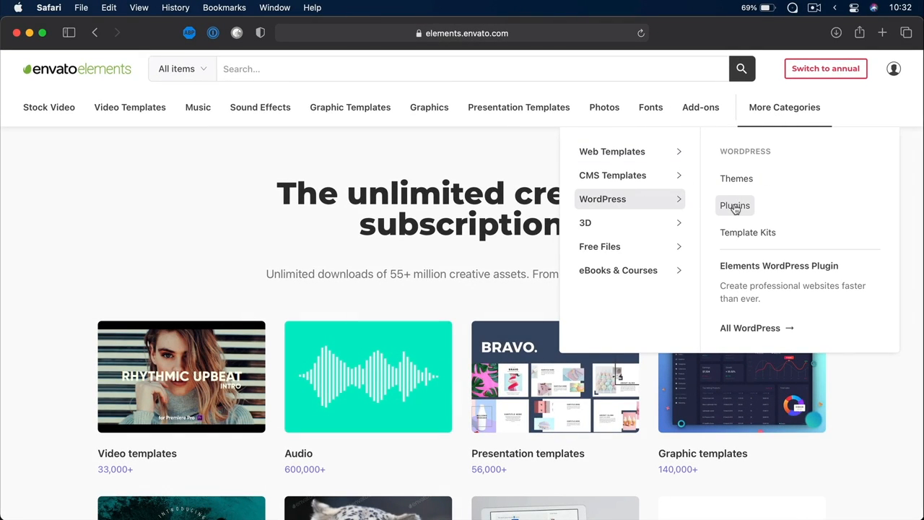
mouse_move(737, 178)
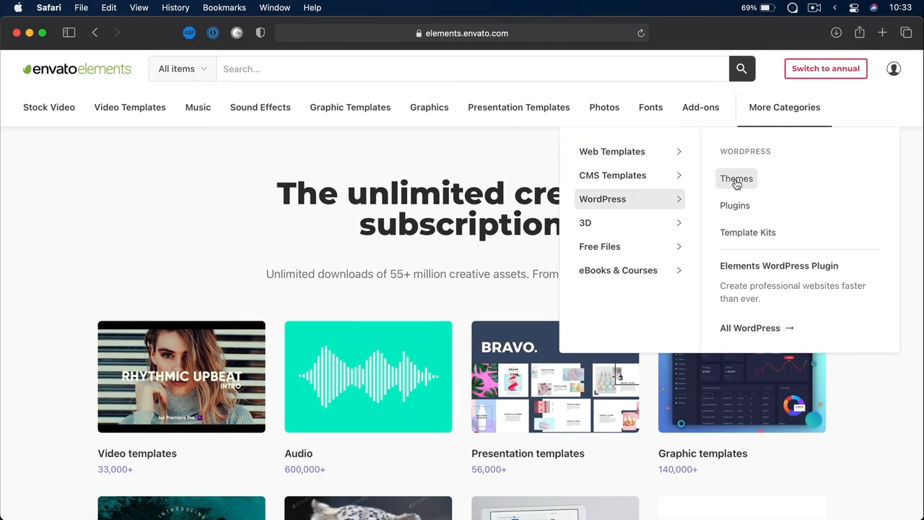
click(736, 179)
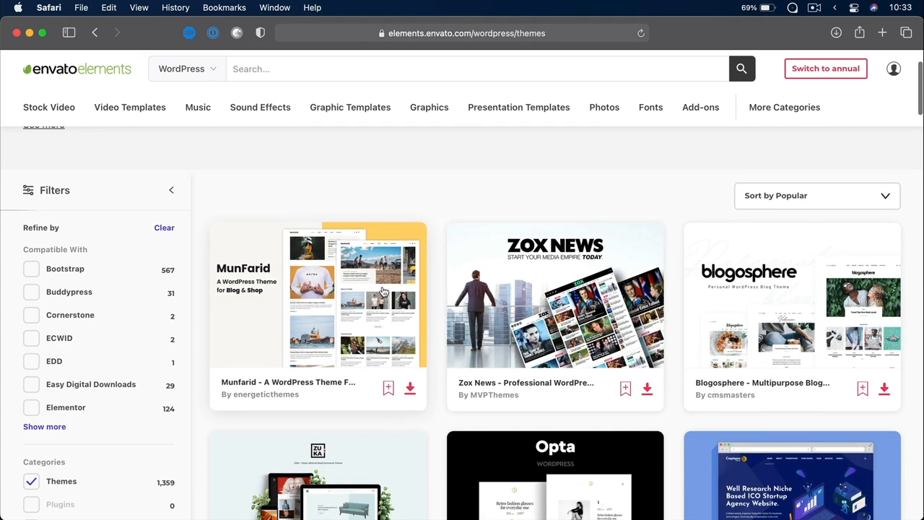
click(318, 296)
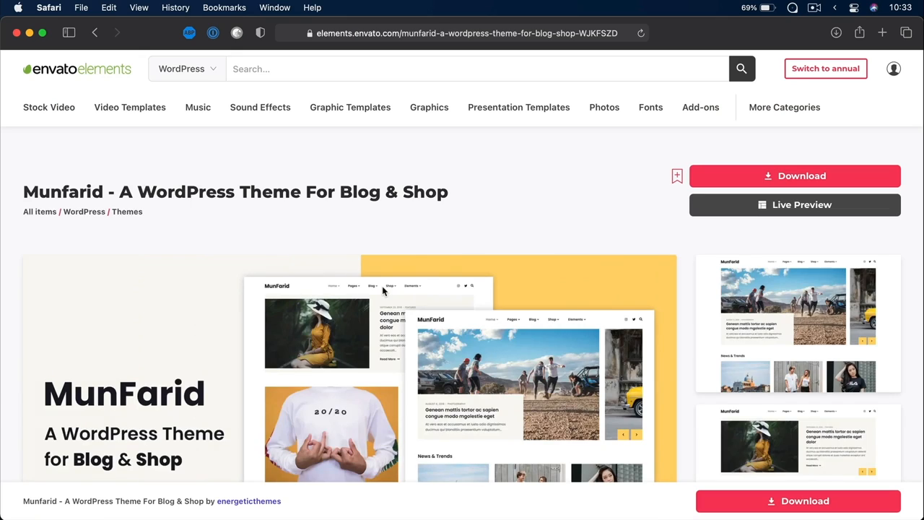
scroll(down, 3)
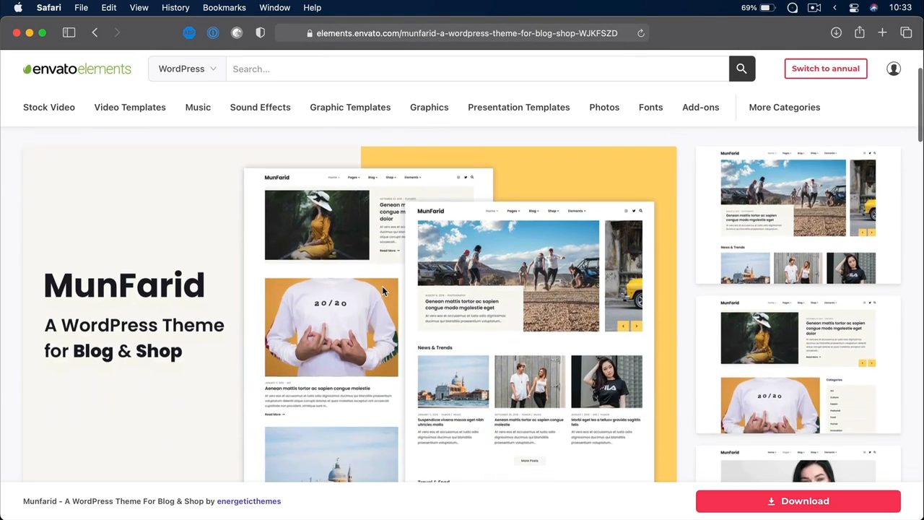
scroll(down, 3)
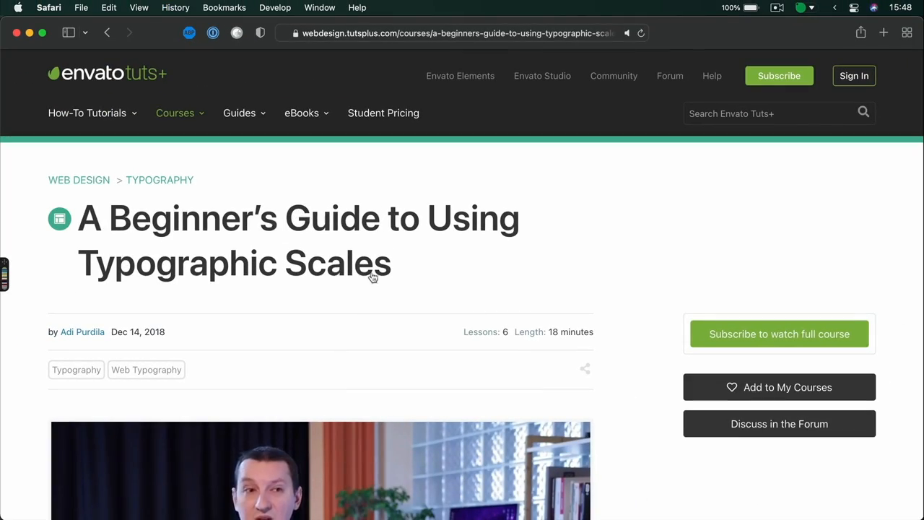
- Scroll the typographic scales course page past the video to the lesson list
scroll(down, 3)
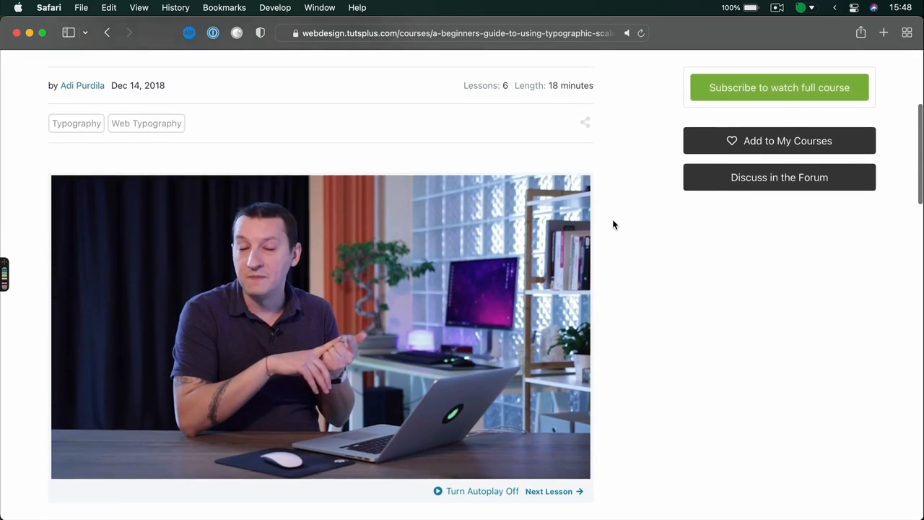
scroll(down, 3)
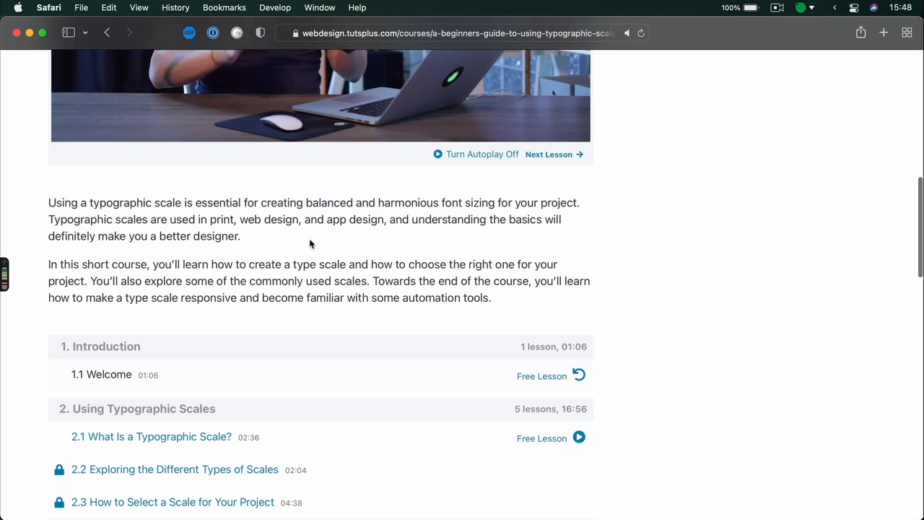
scroll(down, 3)
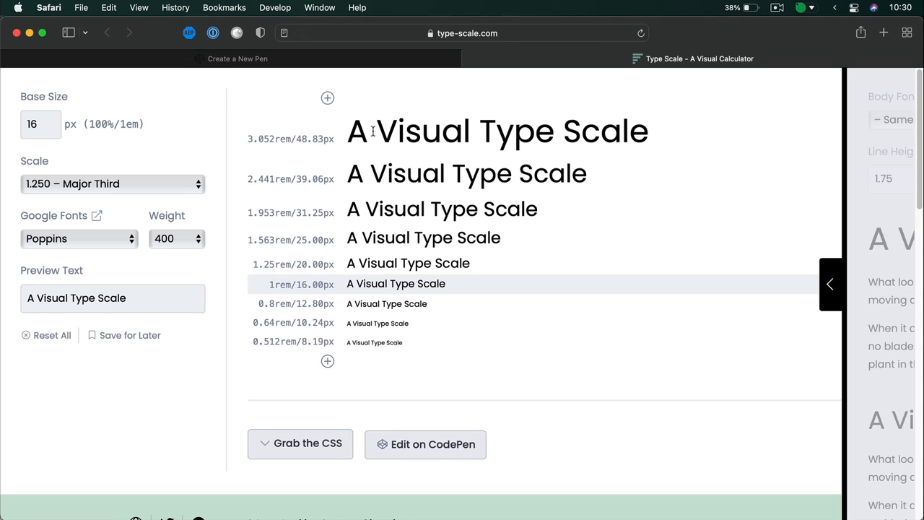
mouse_move(84, 152)
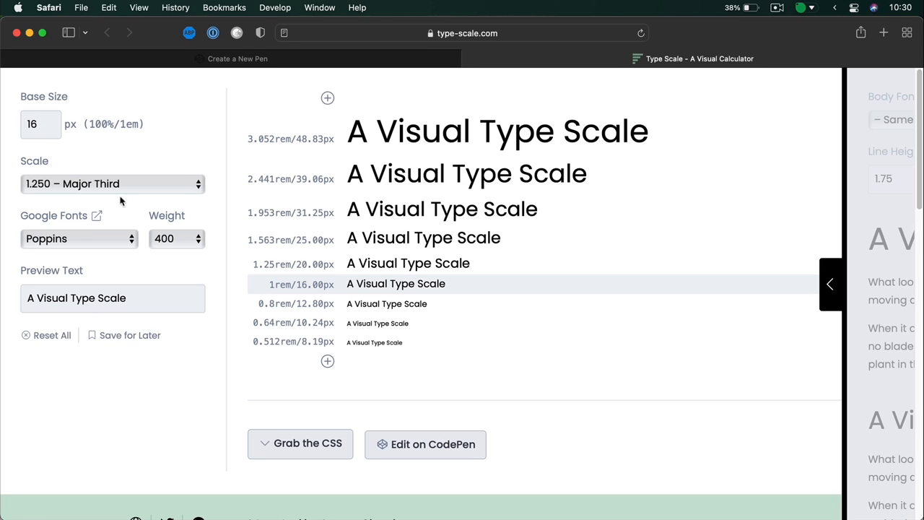
- Highlight the 1rem, 1.25rem and 1.563rem values in the Major Third scale list
click(113, 183)
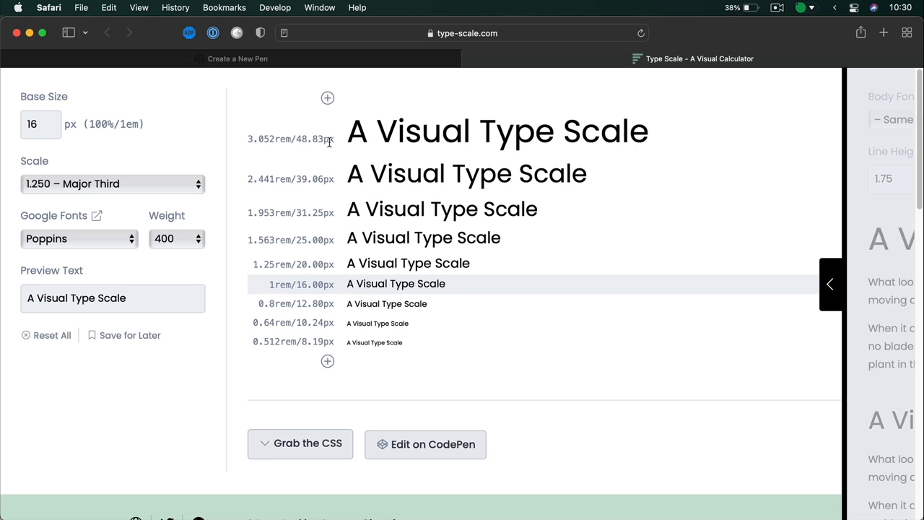
mouse_move(44, 106)
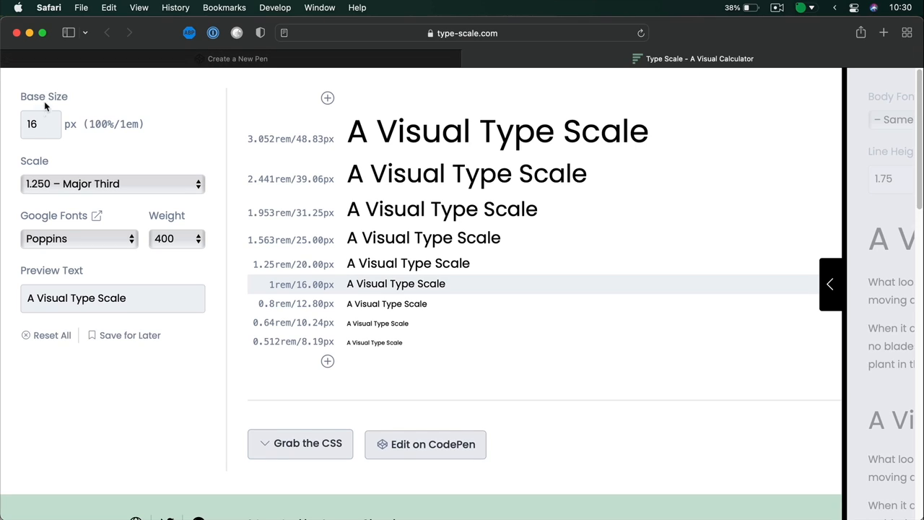
mouse_move(101, 173)
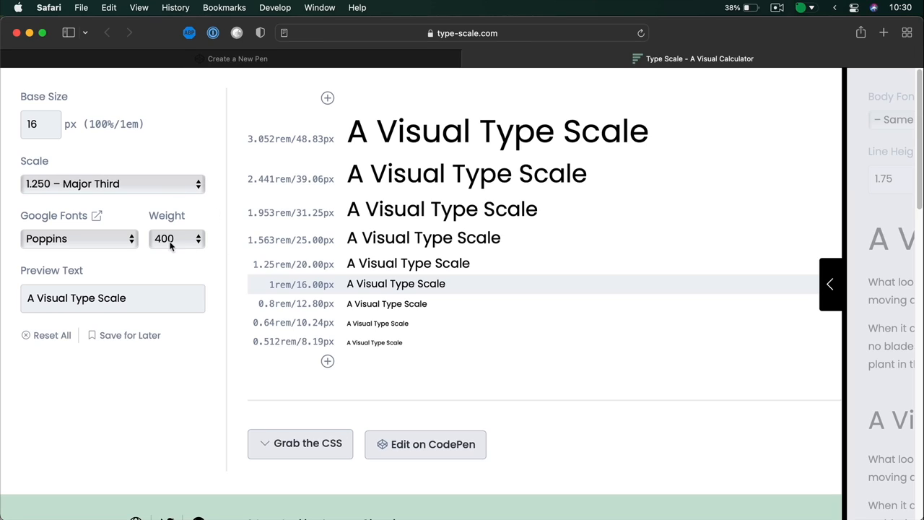
mouse_move(52, 100)
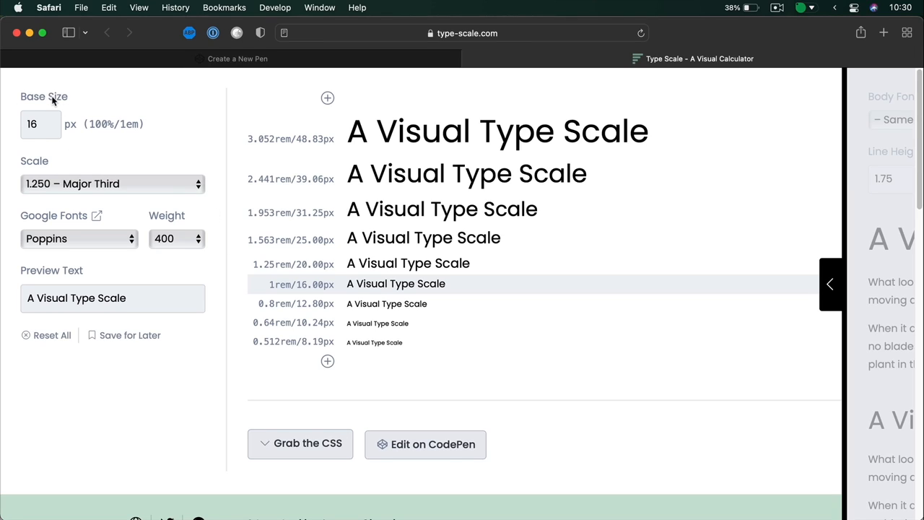
mouse_move(112, 184)
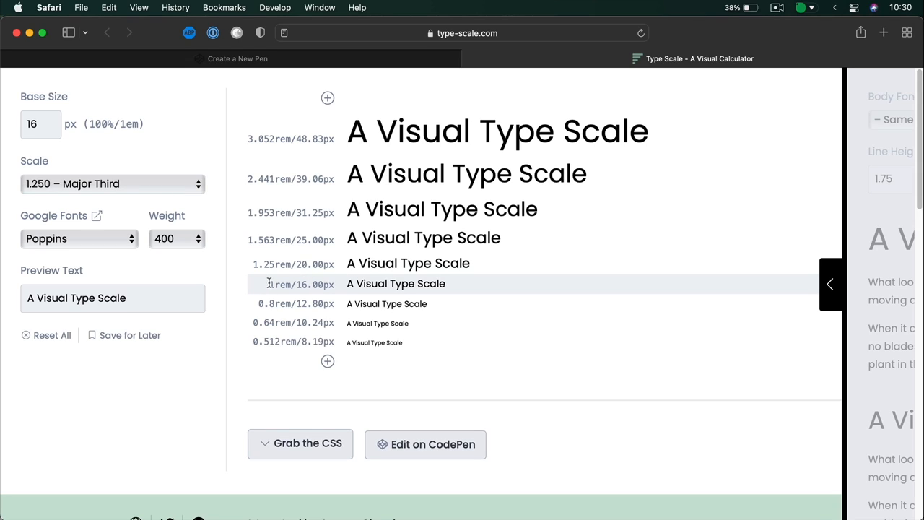
double_click(279, 284)
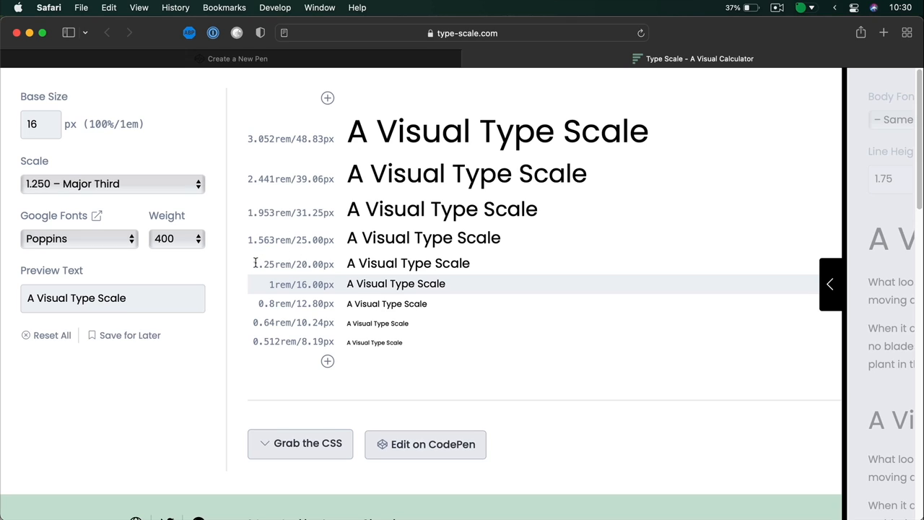
double_click(275, 264)
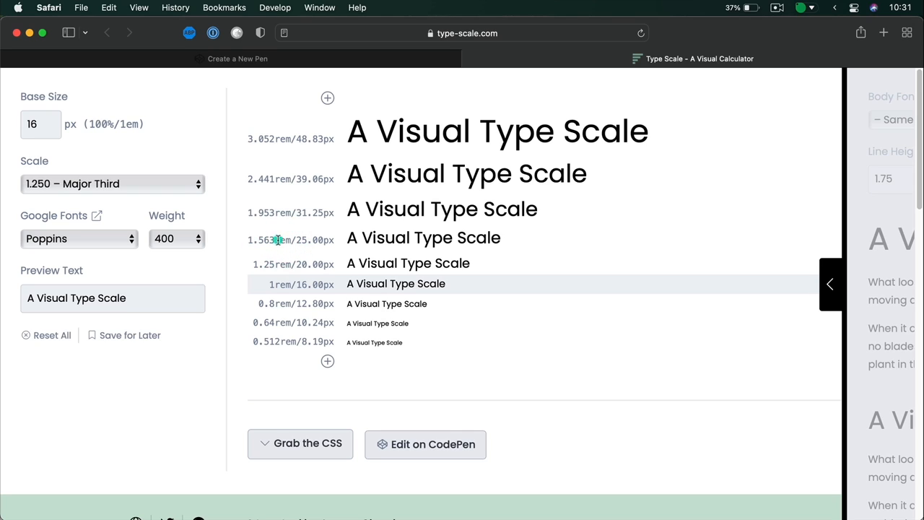
double_click(278, 240)
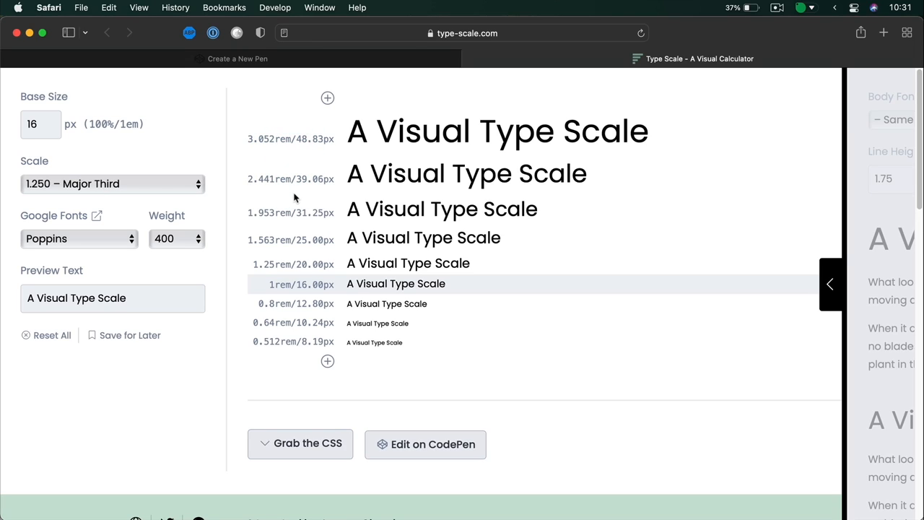
mouse_move(448, 249)
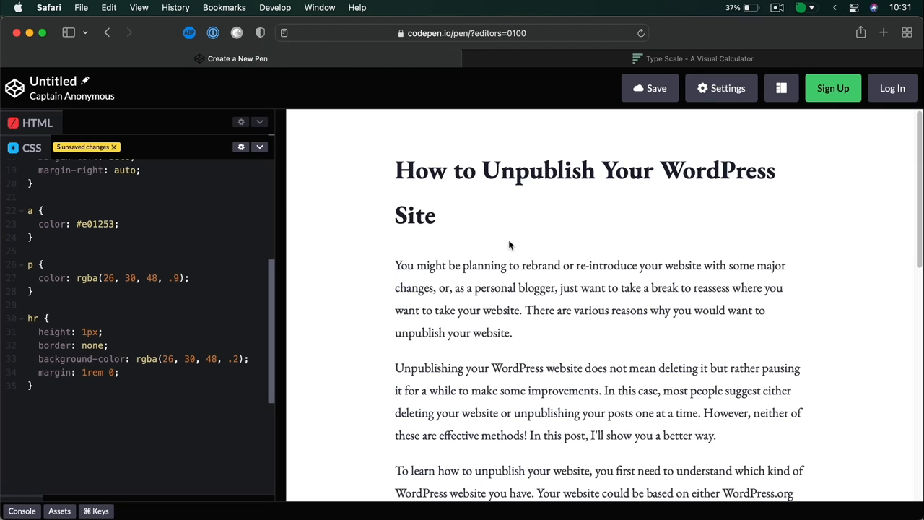
- Add a 'Typography' comment at the end of the stylesheet, after the hr rule
scroll(down, 3)
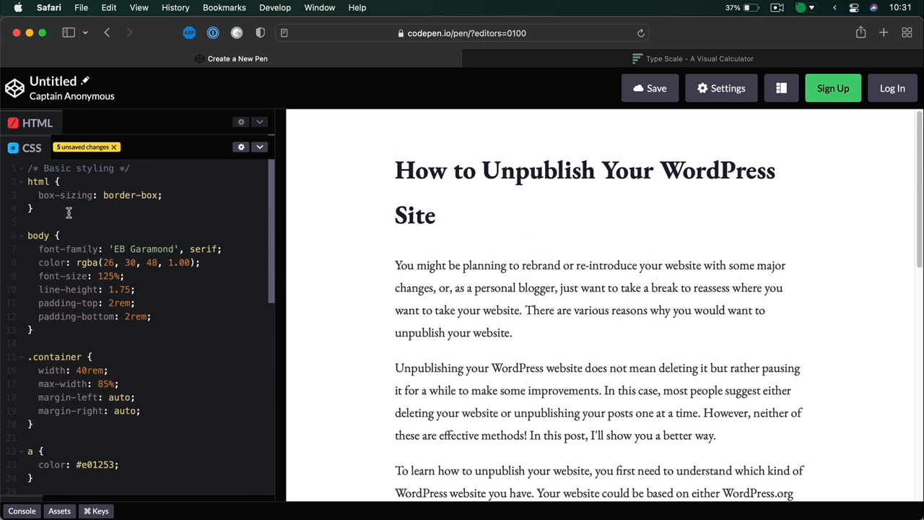
scroll(down, 3)
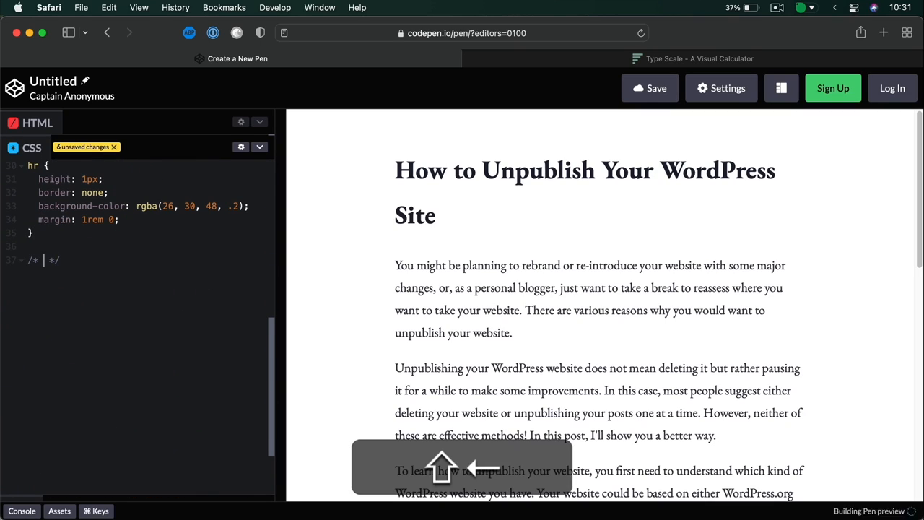
text(Typography)
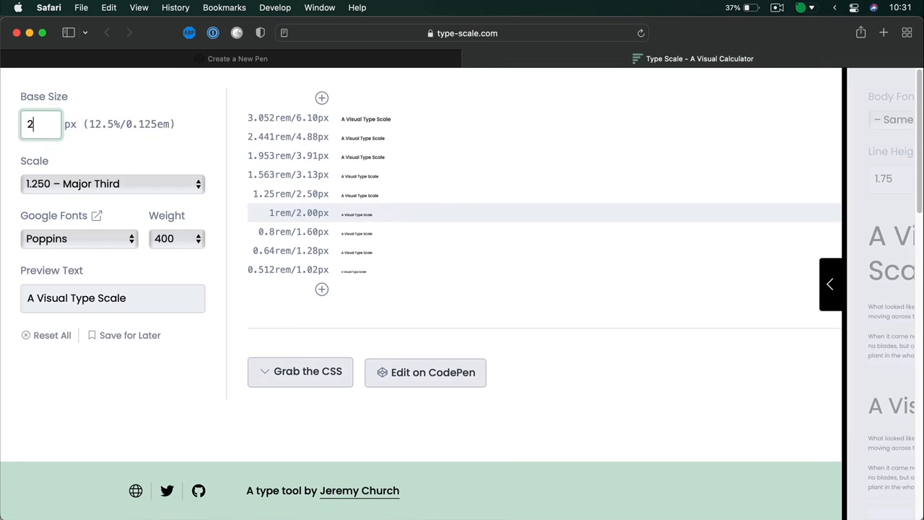
- Set the Type Scale base size to 20px and scroll to the generated CSS
text(0)
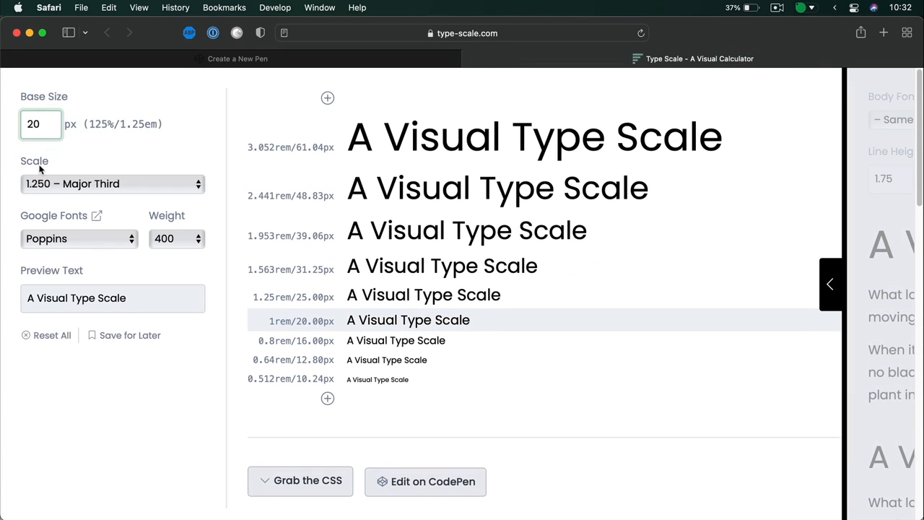
mouse_move(92, 185)
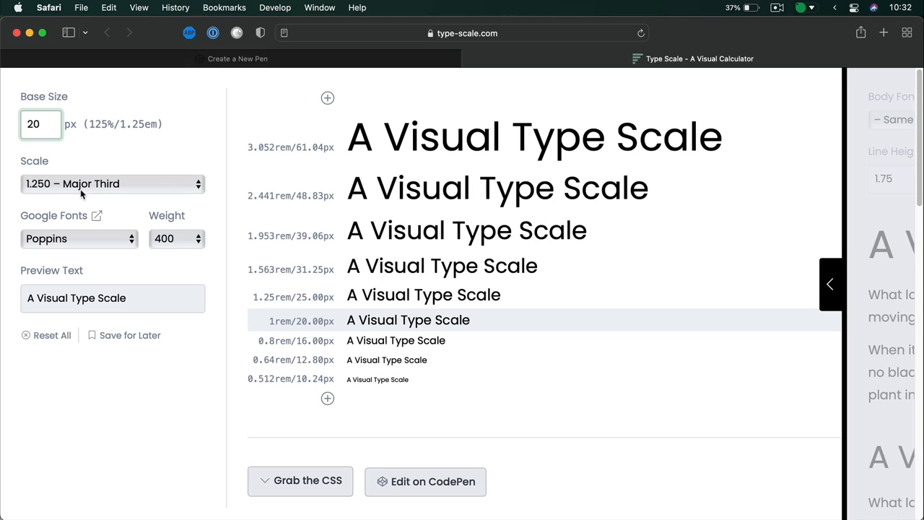
mouse_move(148, 192)
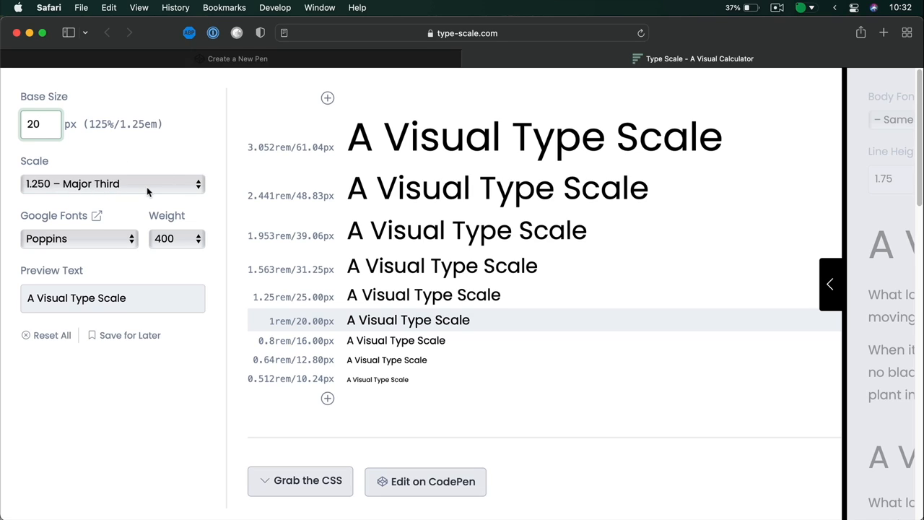
mouse_move(413, 188)
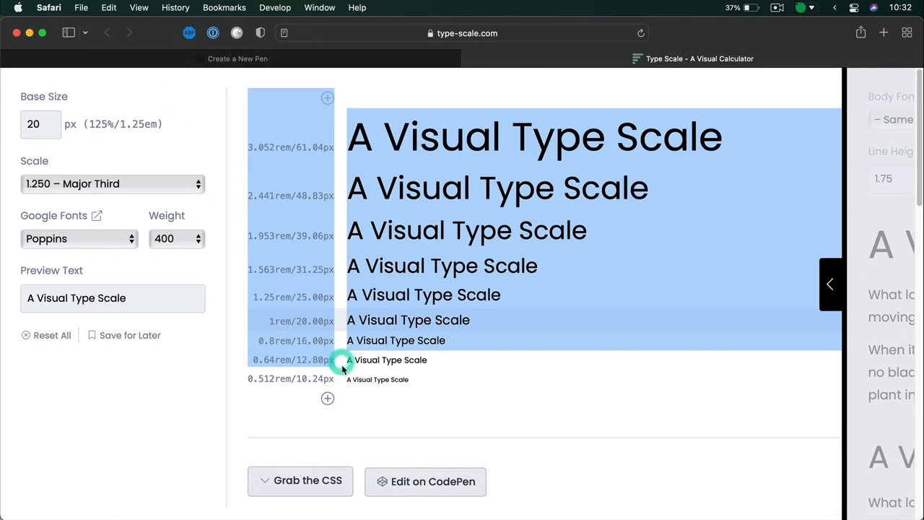
click(300, 480)
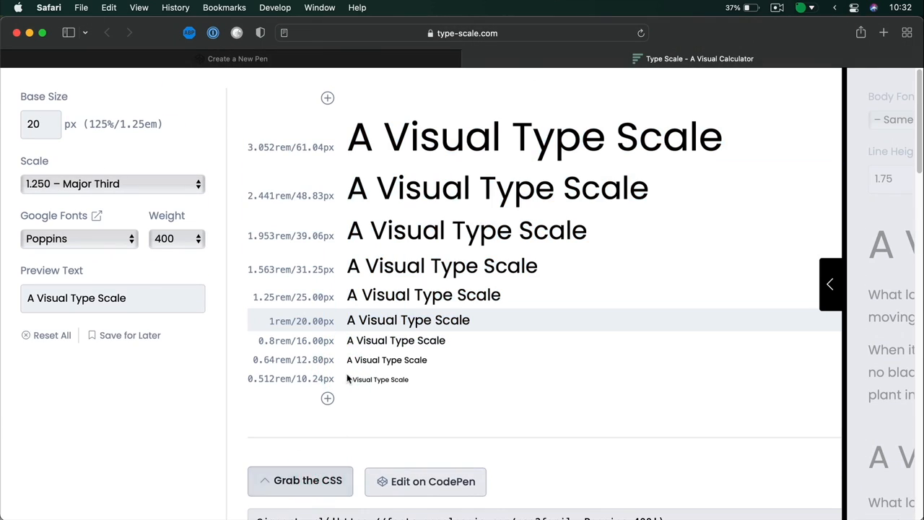
click(301, 480)
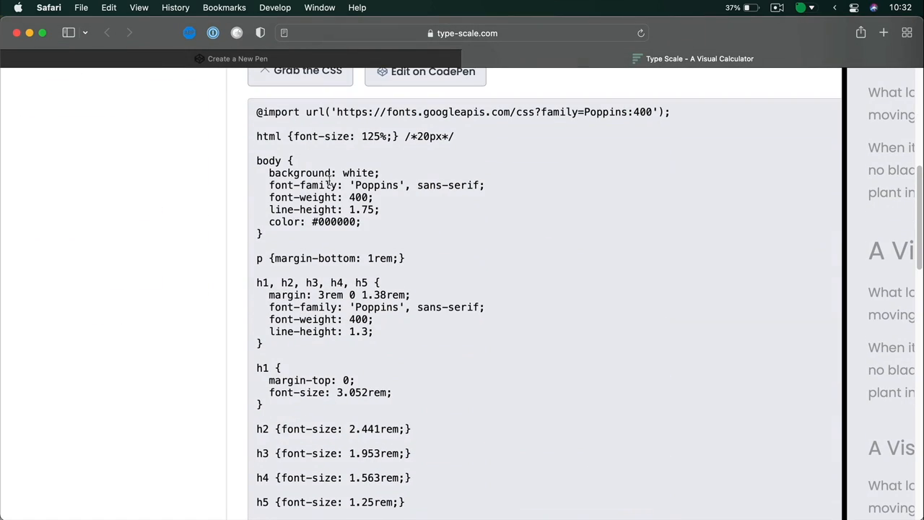
scroll(down, 3)
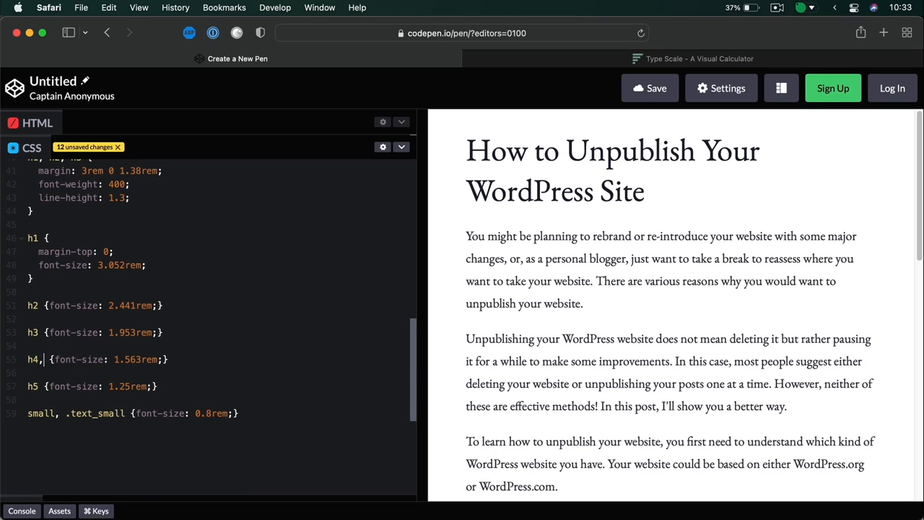
- Use font sizes h1 3.052rem, h2 2.441rem, h3 1.953rem, h4 and .lead 1.563rem
text(.lead)
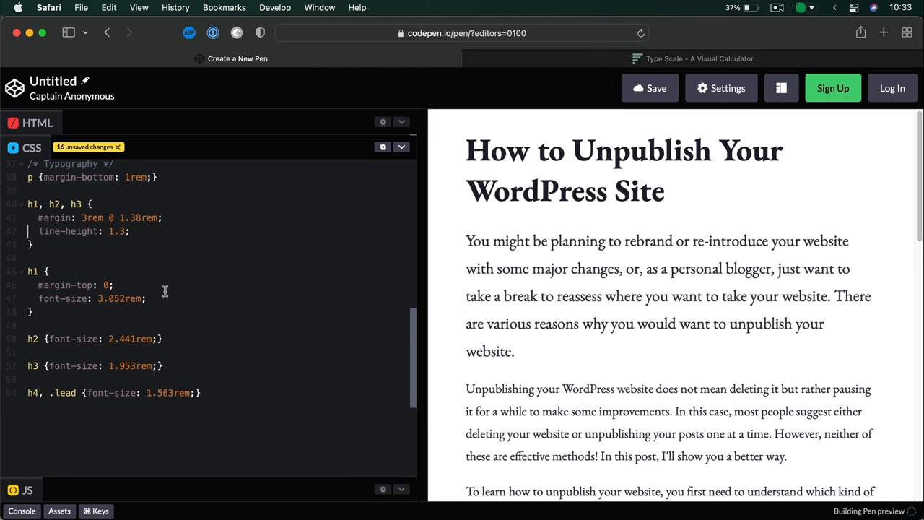
scroll(down, 3)
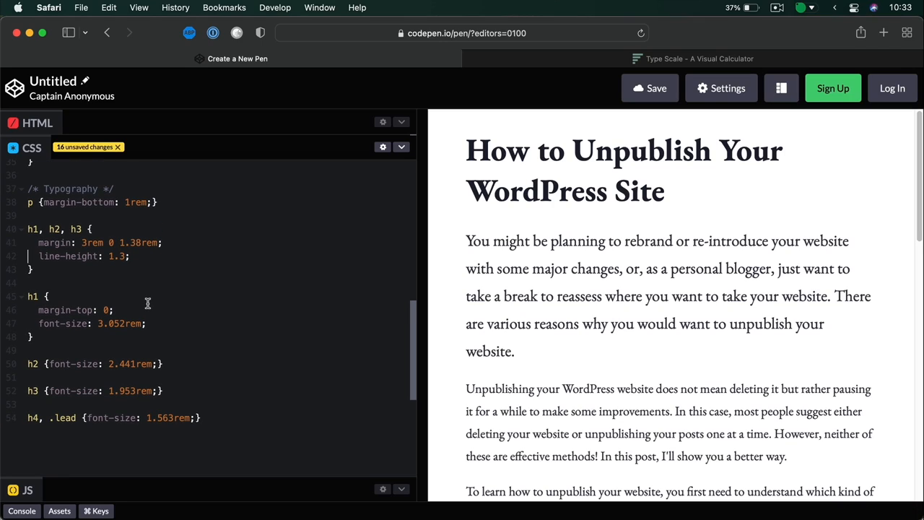
mouse_move(370, 150)
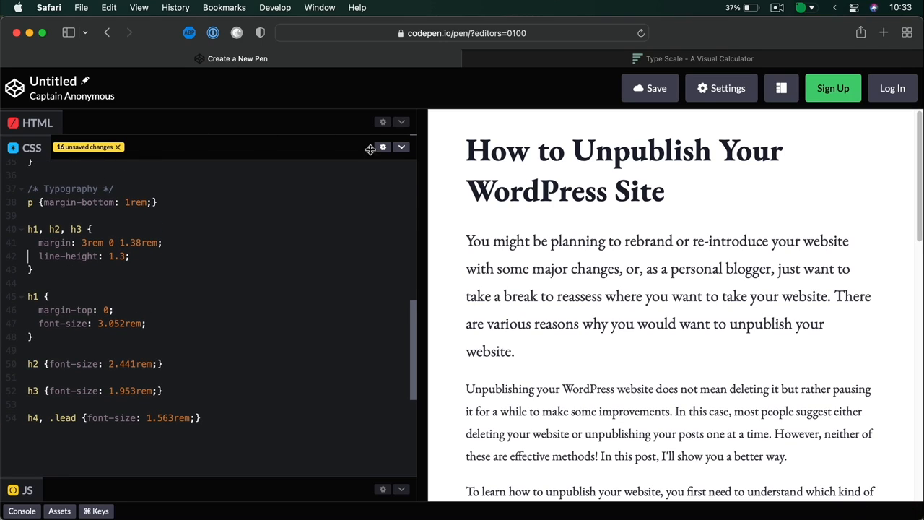
mouse_move(427, 219)
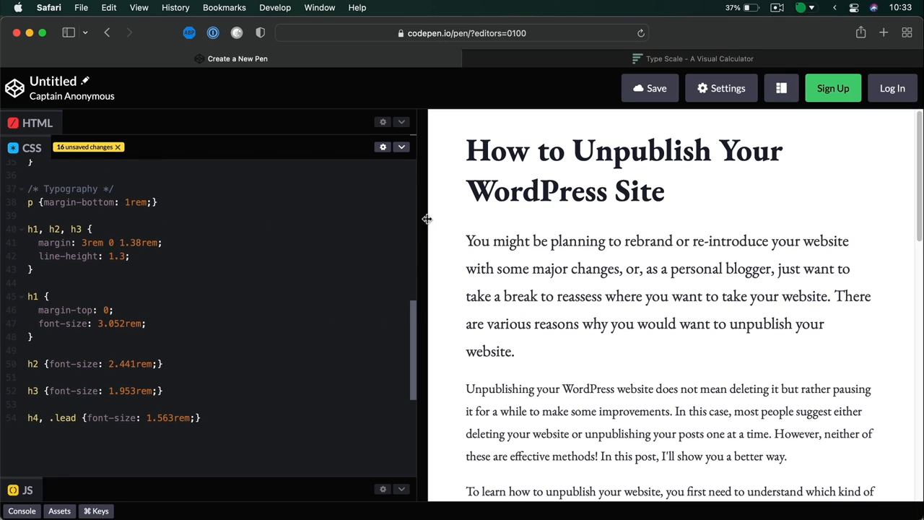
- Narrow the preview to about 500px wide and scroll through the reflowed blog post
drag(426, 219, 346, 219)
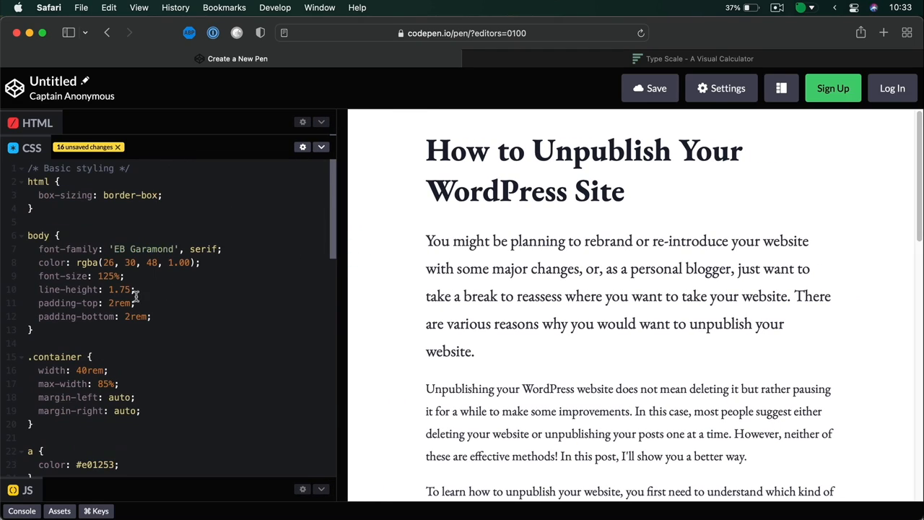
scroll(down, 3)
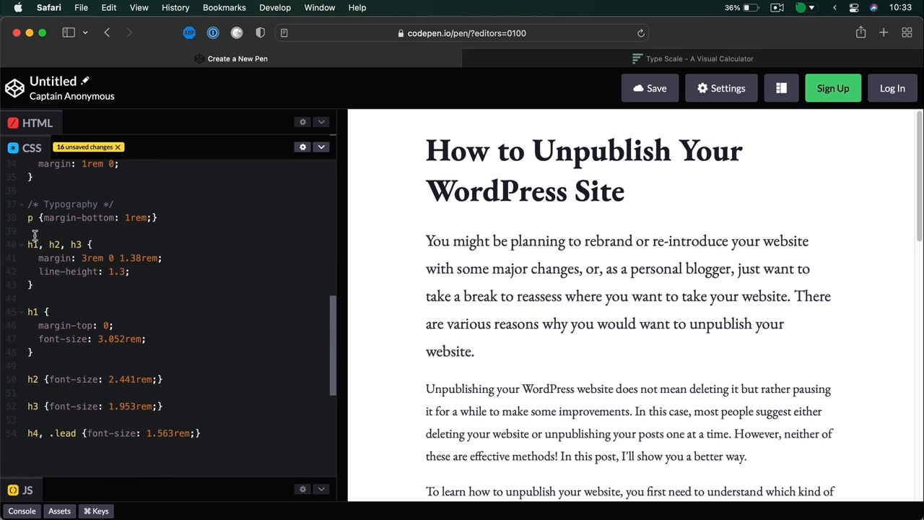
scroll(down, 3)
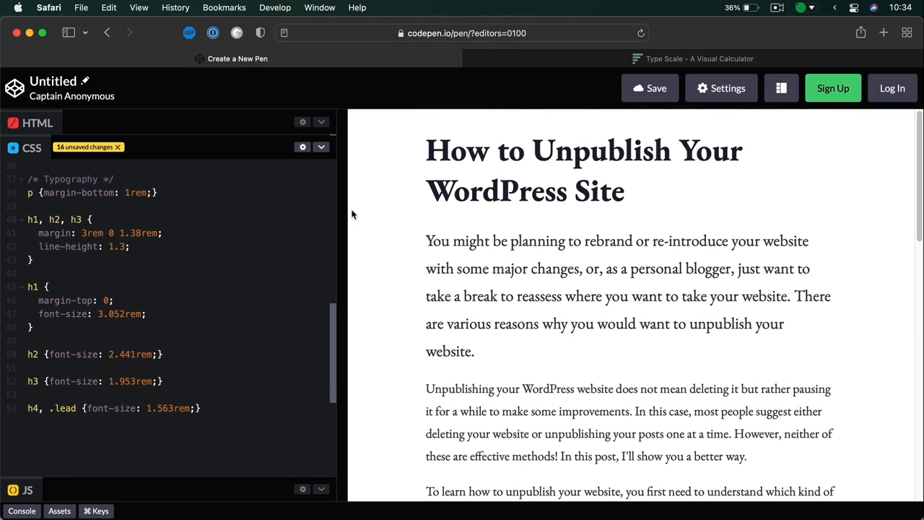
mouse_move(588, 284)
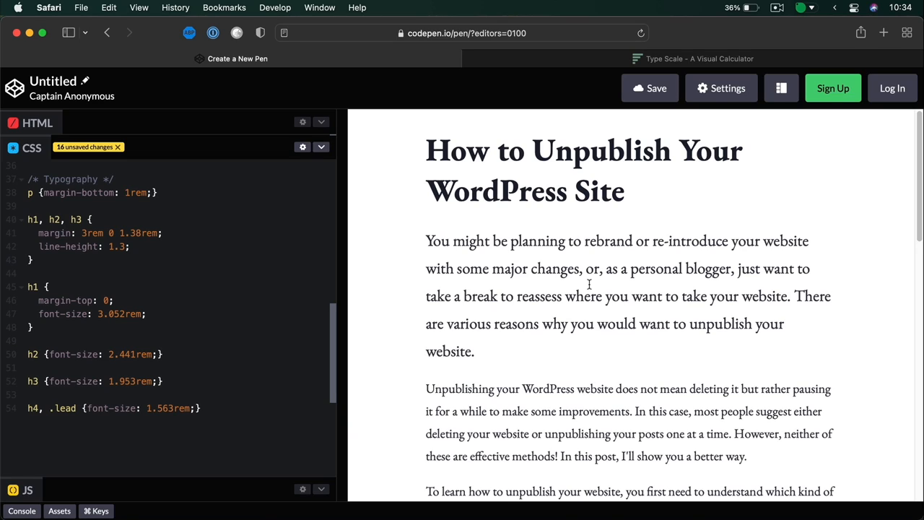
mouse_move(354, 238)
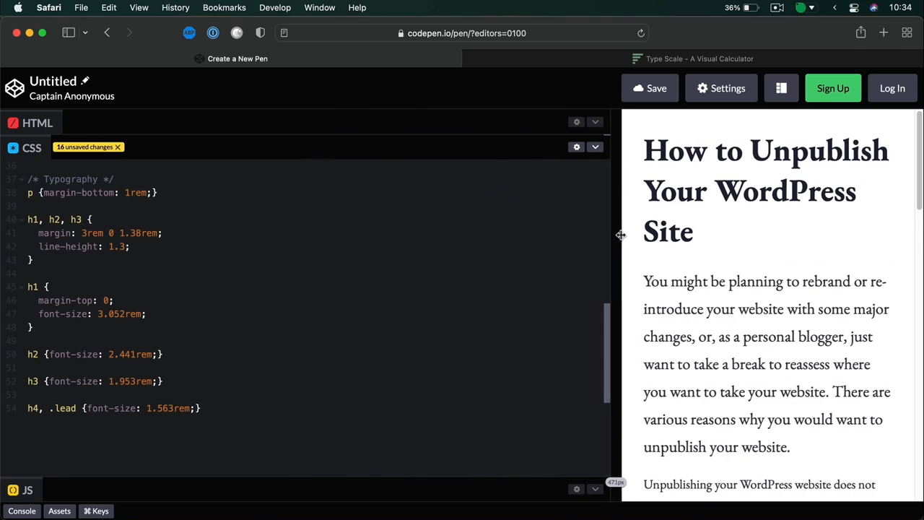
drag(620, 241, 594, 241)
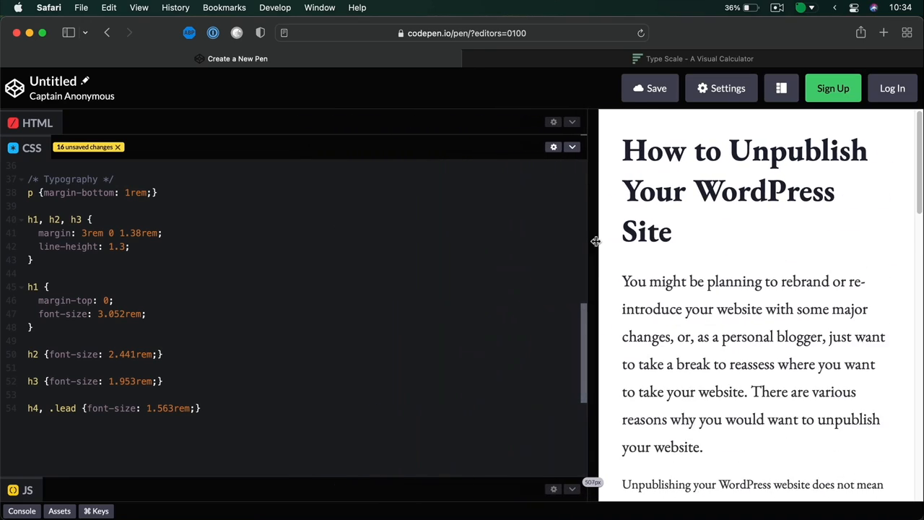
scroll(down, 3)
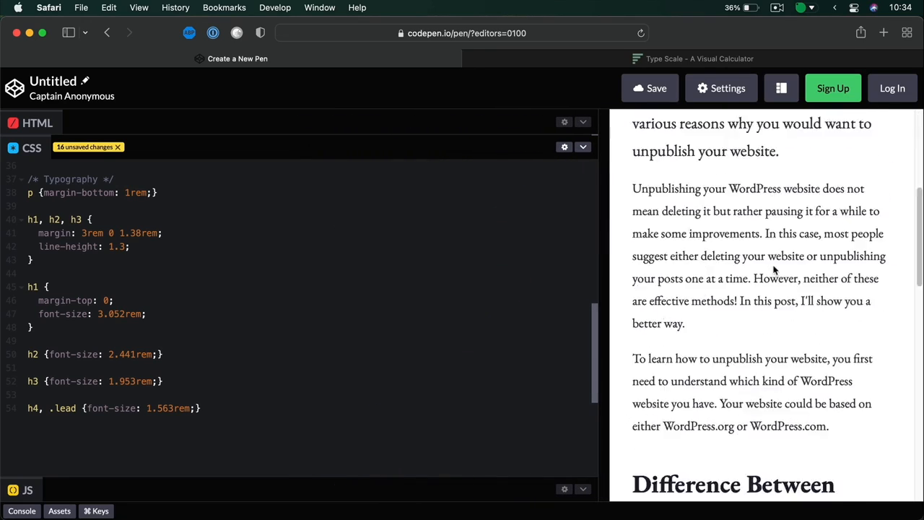
scroll(down, 3)
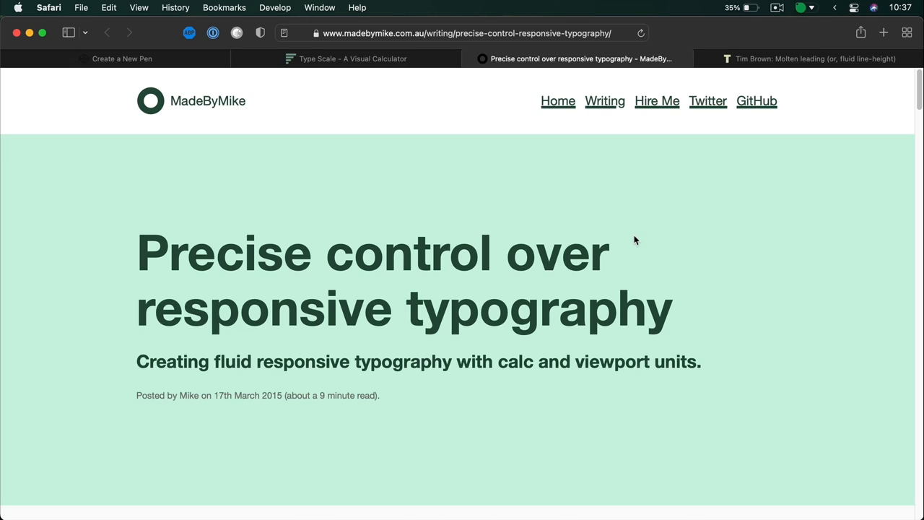
mouse_move(638, 205)
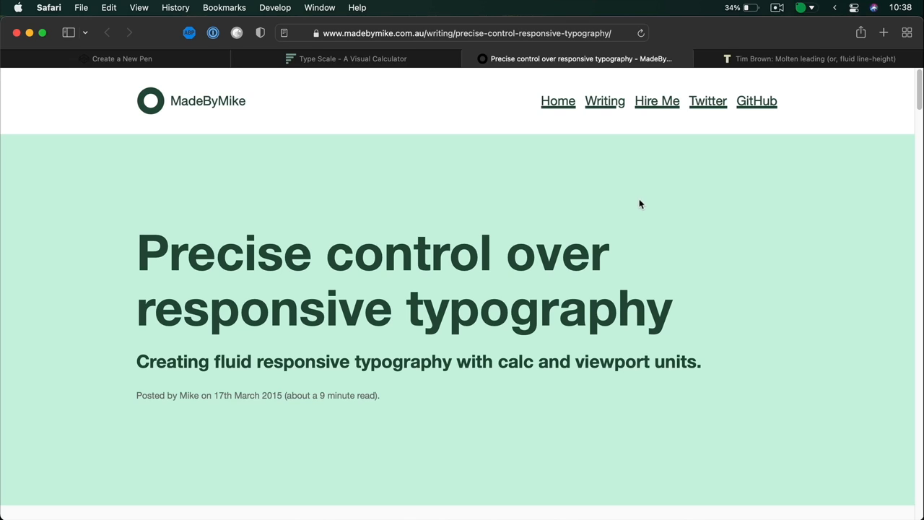
mouse_move(624, 199)
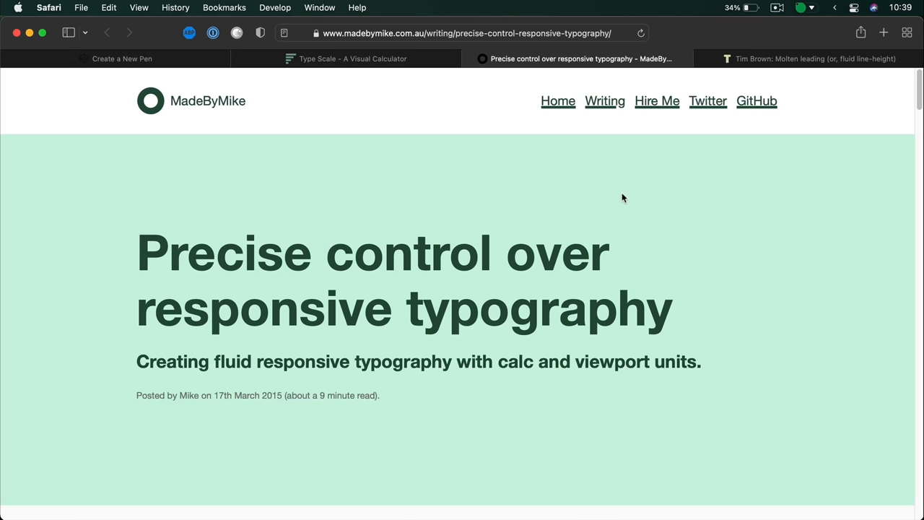
mouse_move(383, 141)
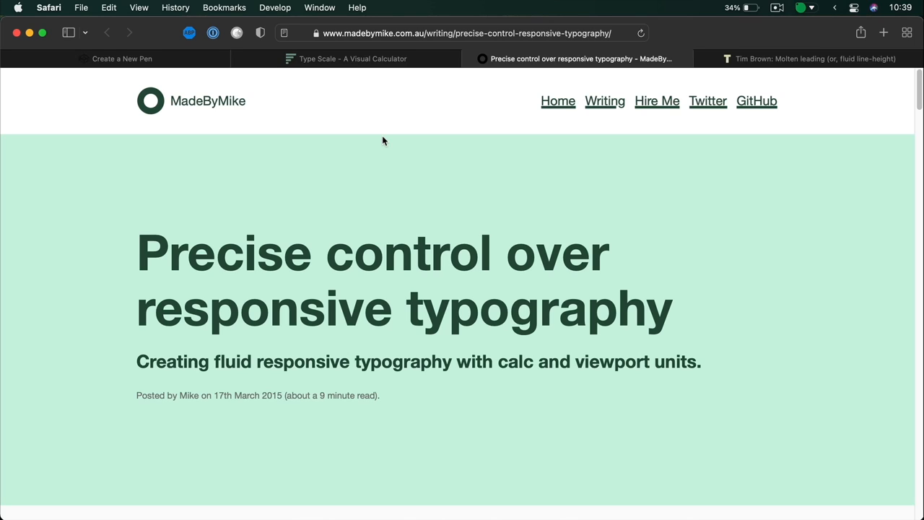
mouse_move(384, 189)
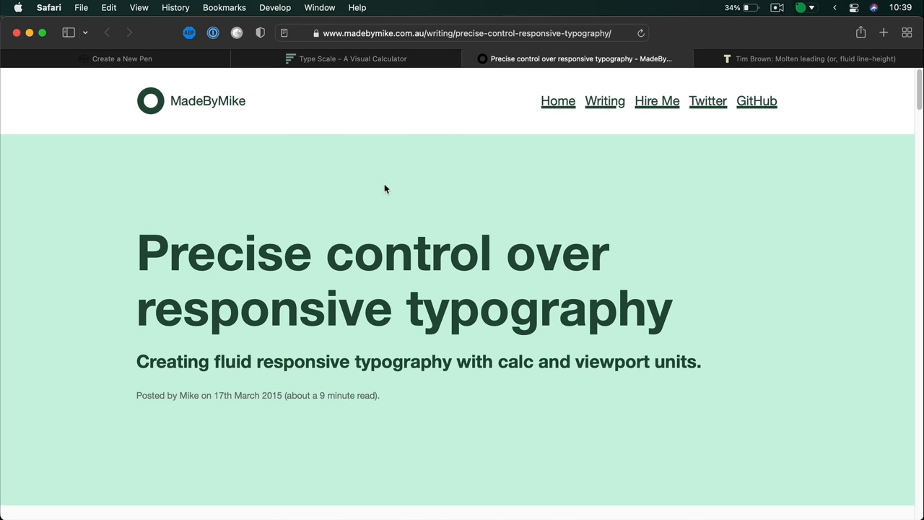
mouse_move(392, 202)
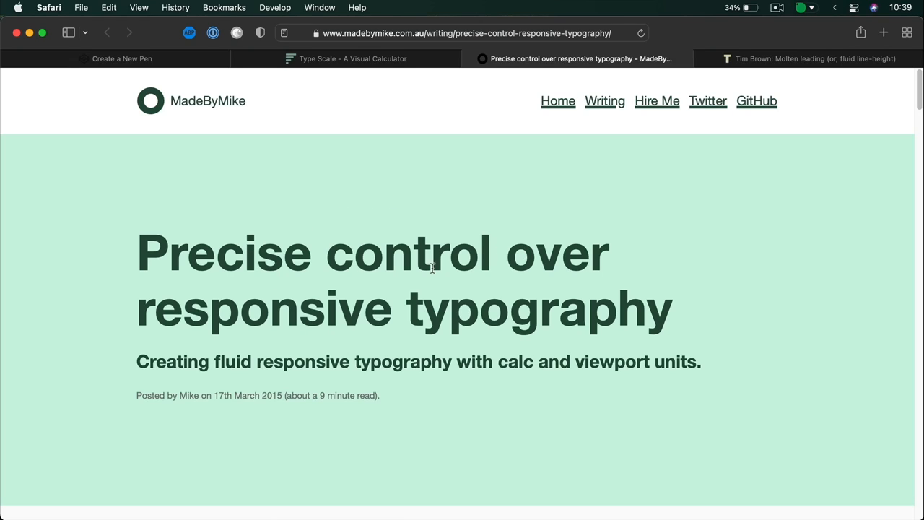
mouse_move(547, 315)
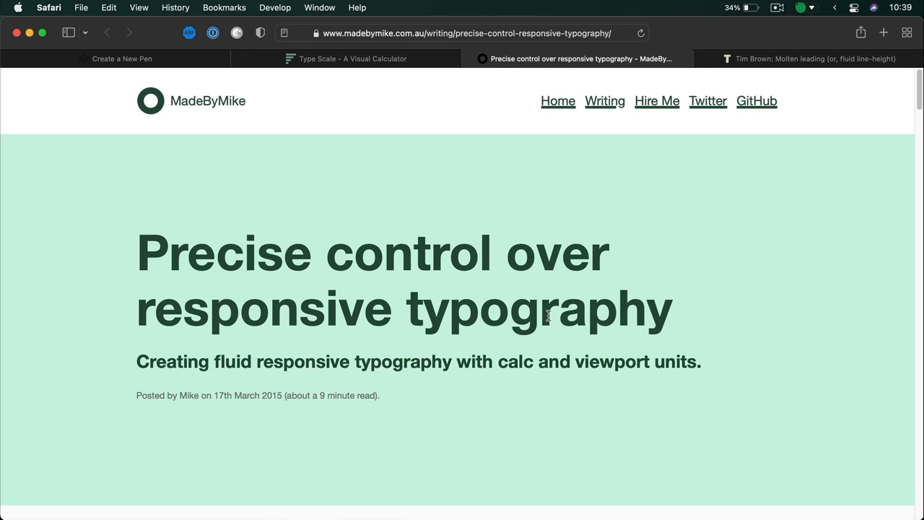
mouse_move(499, 368)
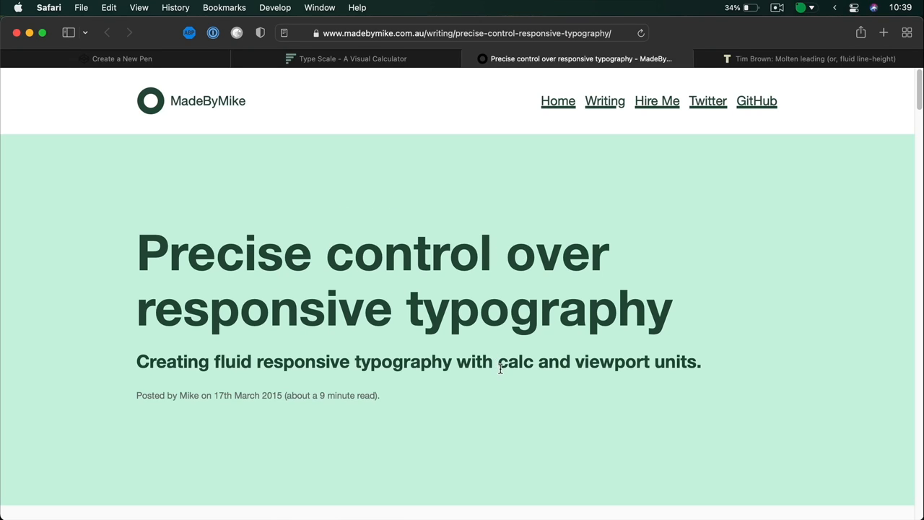
mouse_move(581, 173)
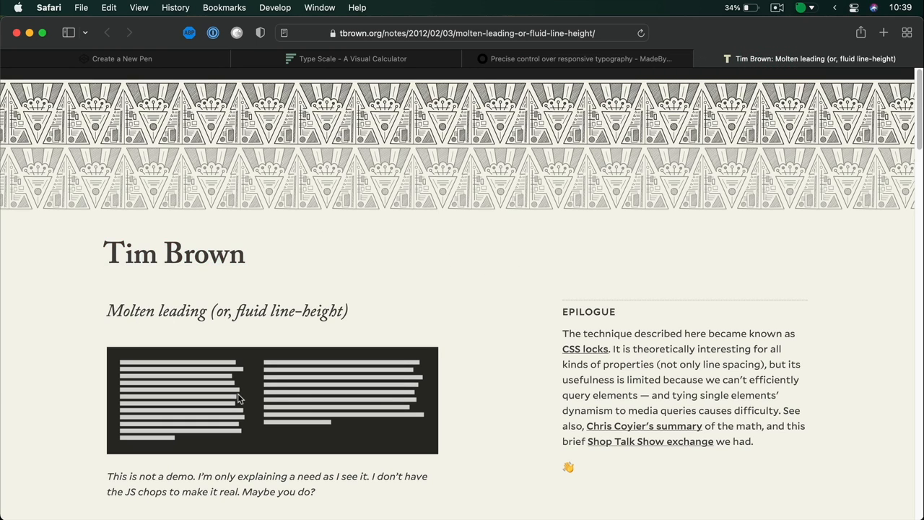
mouse_move(374, 377)
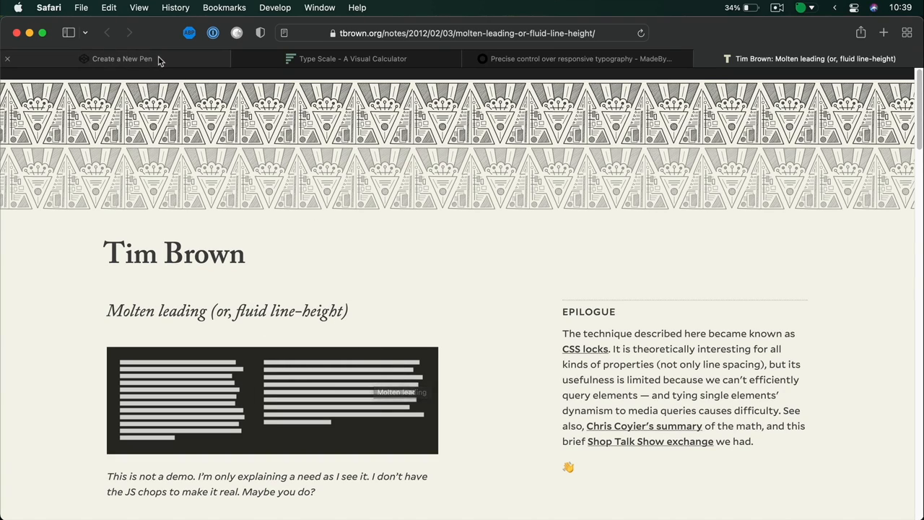
- Return to the Create a New Pen tab and scroll through its CSS rules
click(121, 58)
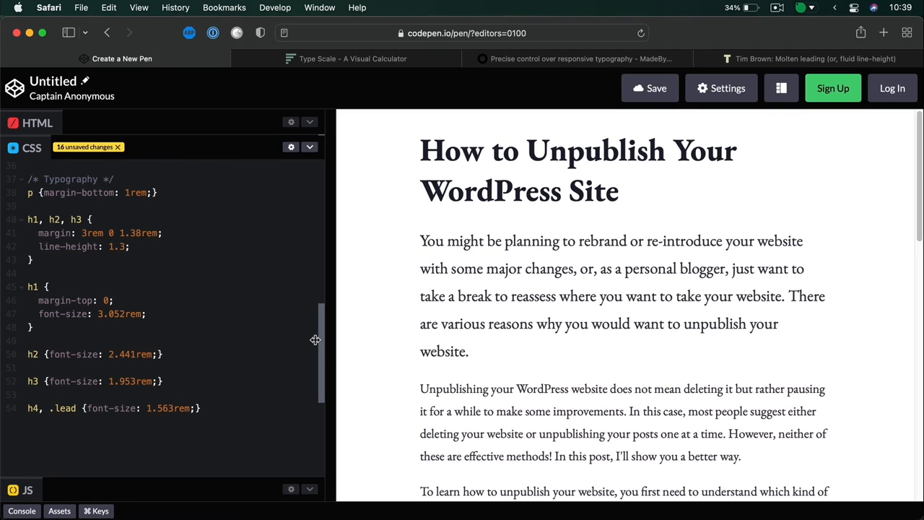
mouse_move(334, 210)
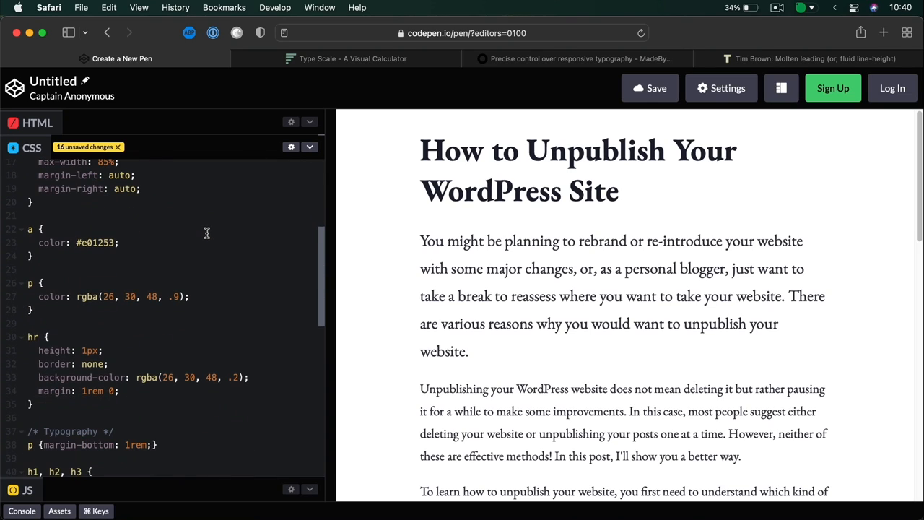
scroll(down, 3)
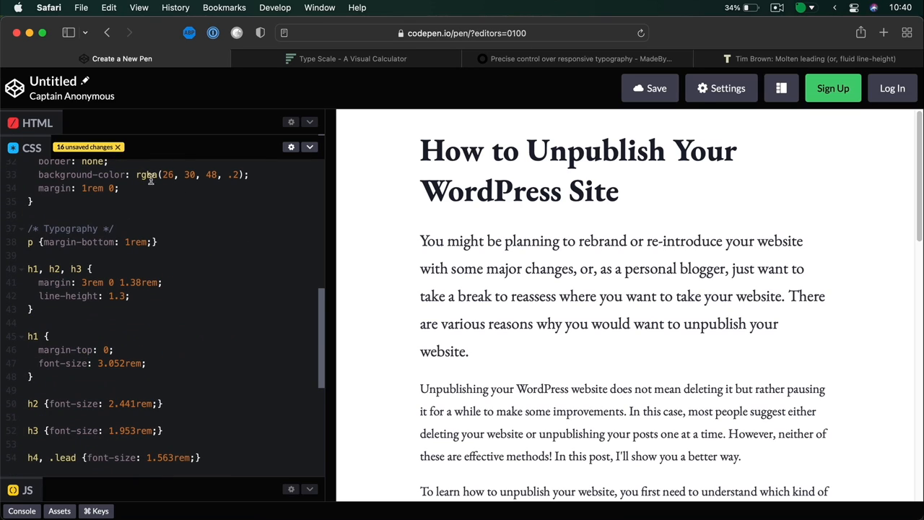
scroll(down, 3)
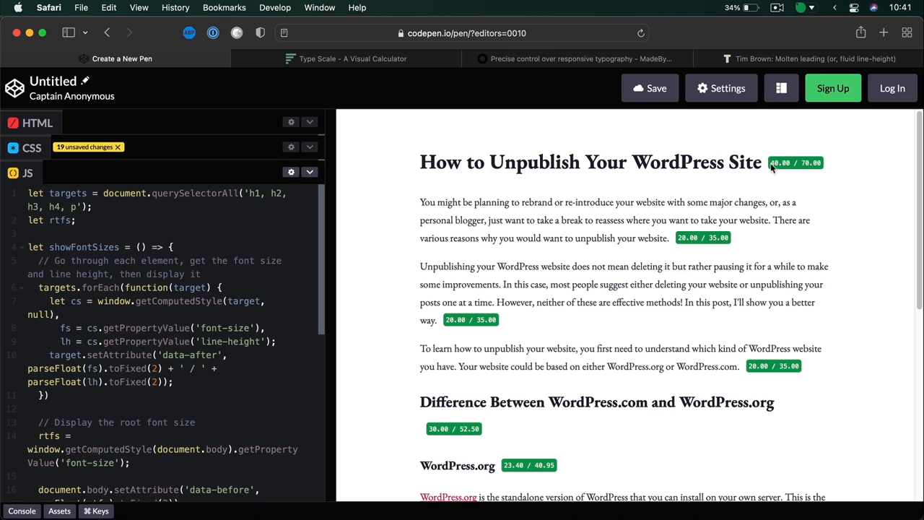
mouse_move(794, 162)
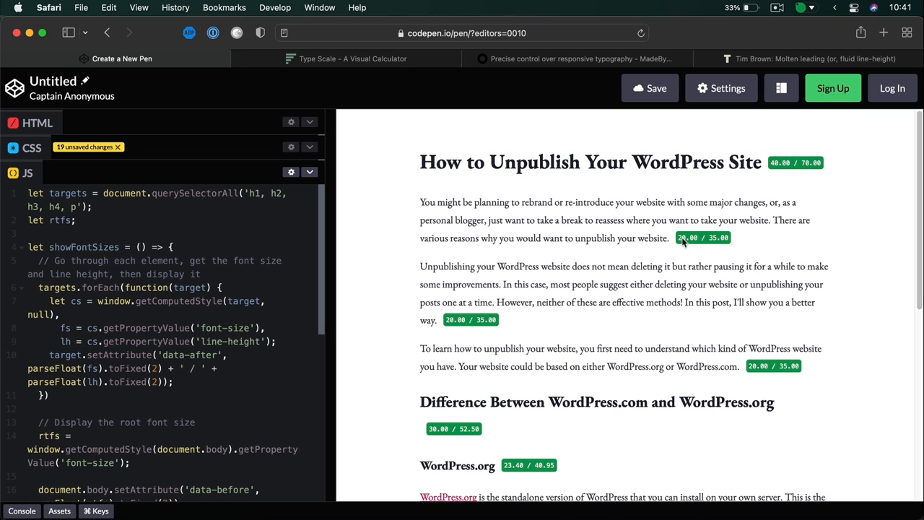
mouse_move(696, 243)
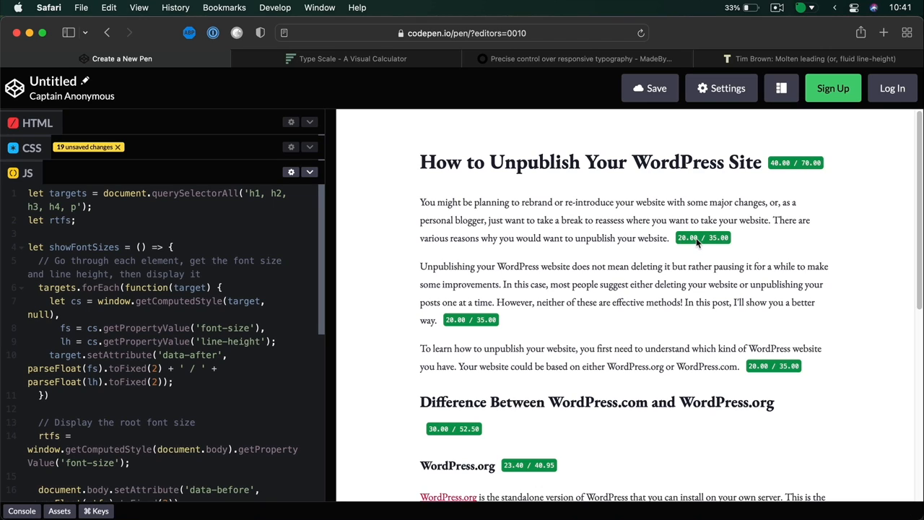
mouse_move(720, 243)
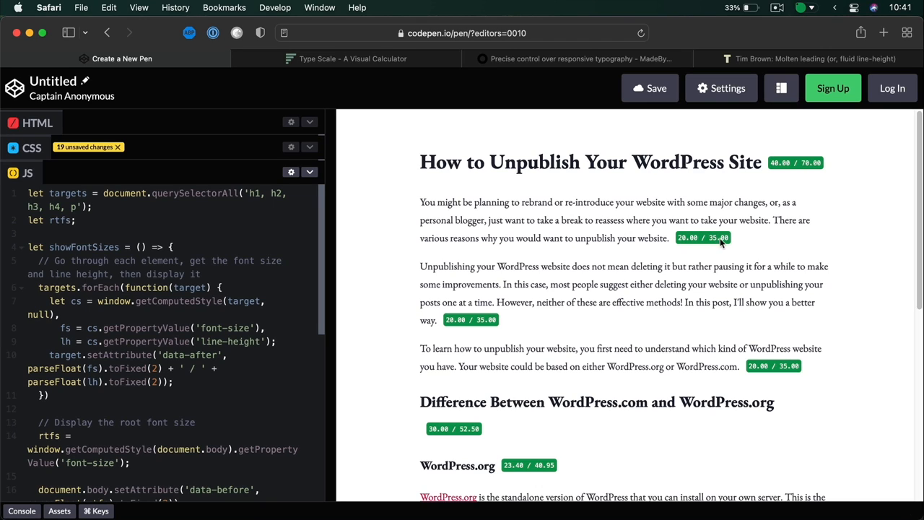
- Add a body &::before rule with content attr(data-before), fixed position, red background
scroll(down, 3)
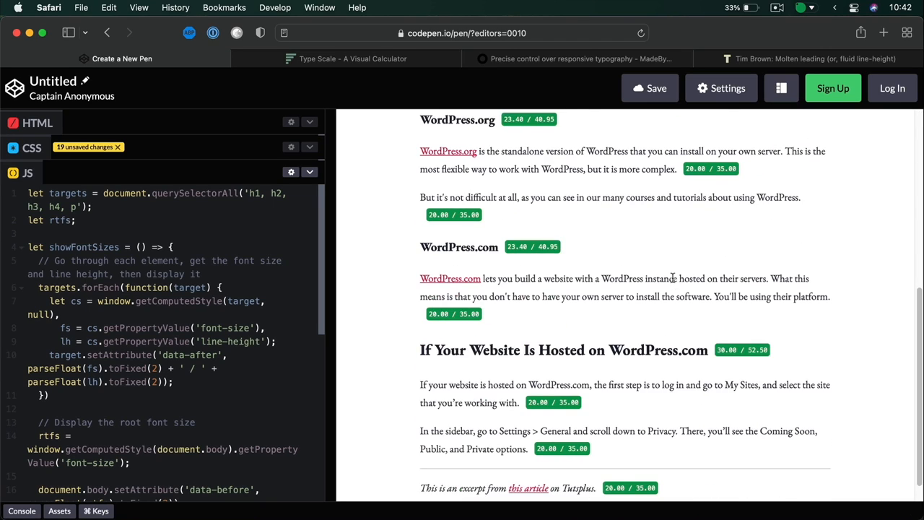
scroll(down, 3)
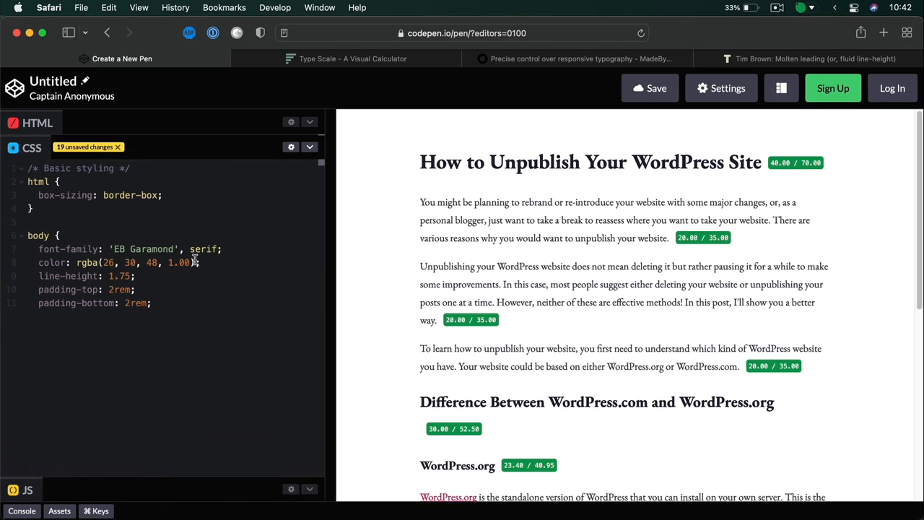
scroll(down, 3)
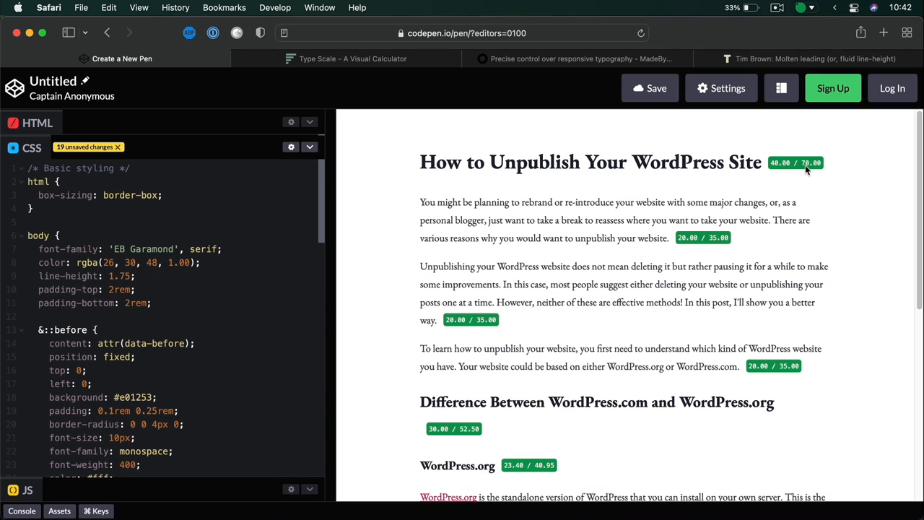
mouse_move(208, 224)
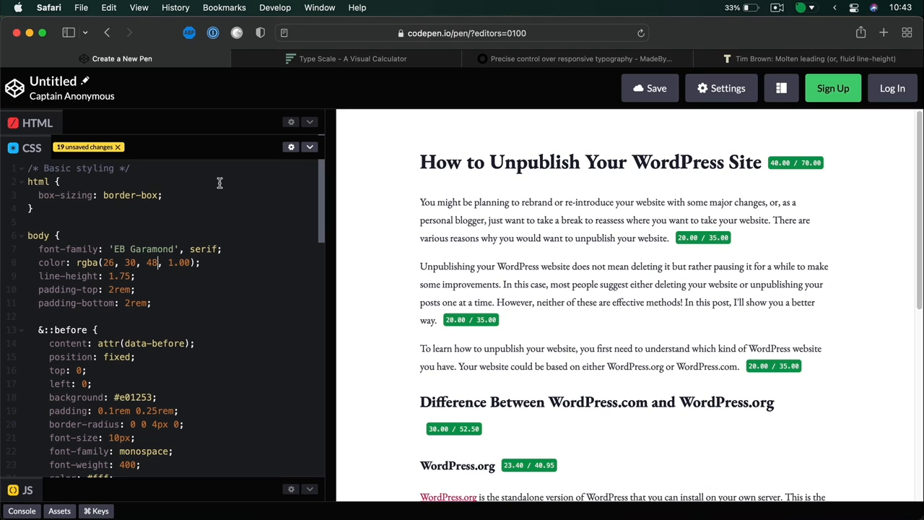
- Set the pen's CSS preprocessor to SCSS in Settings and close the dialog
click(721, 87)
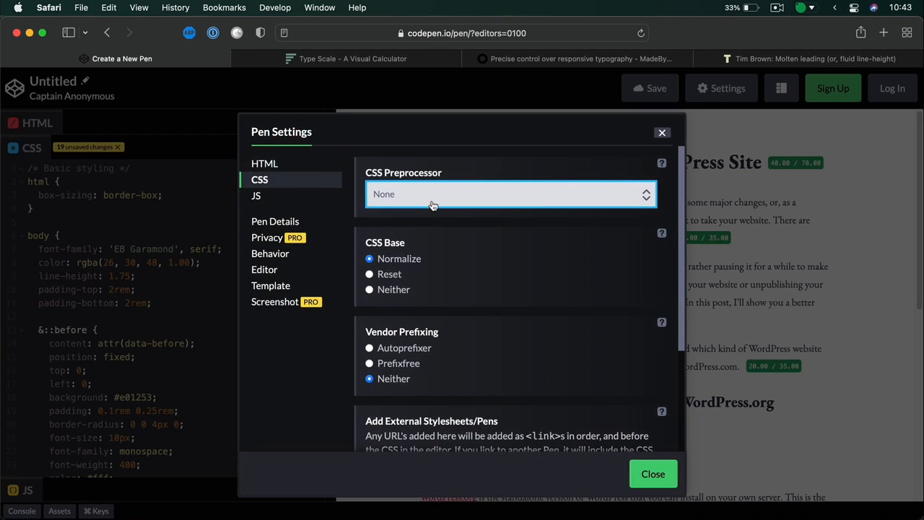
click(511, 194)
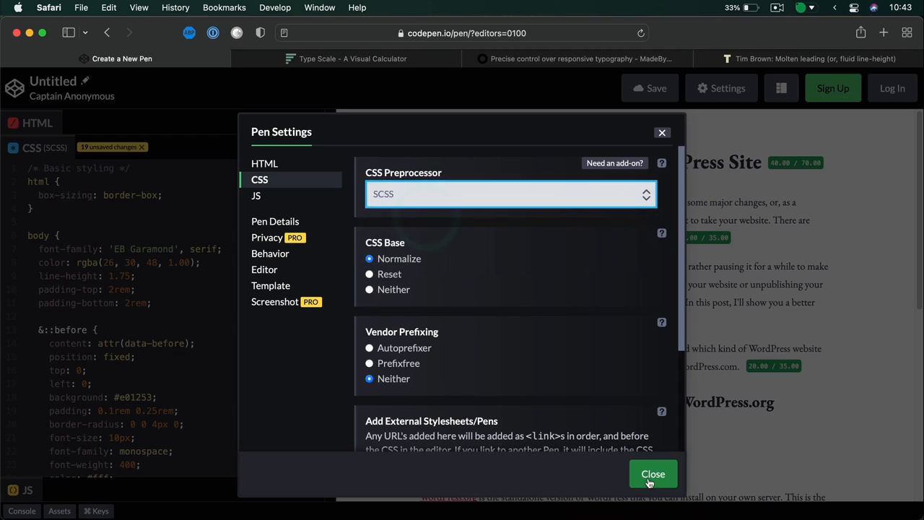
click(652, 474)
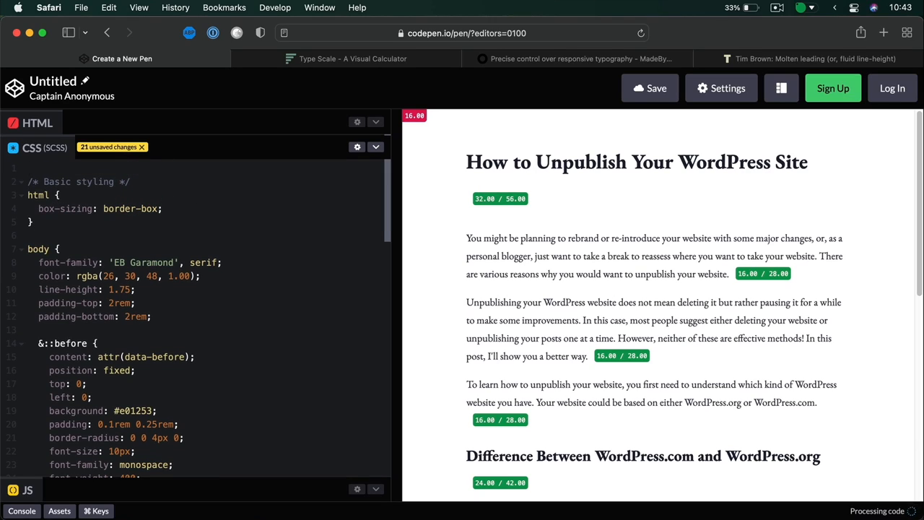
- Declare font-size variables $min-fs 16 and $max-fs 20, plus breakpoints $min-bp 480 and $max-bp 1120
text(// Font siz)
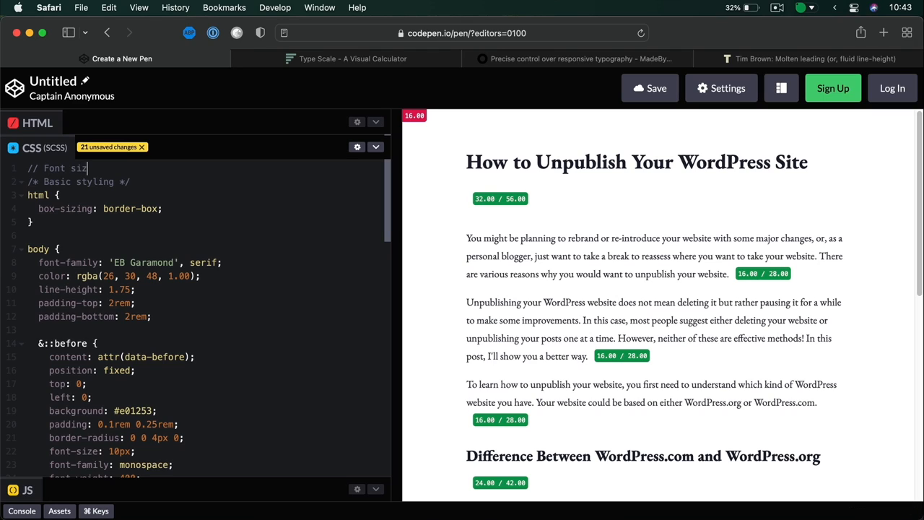
text(e settings)
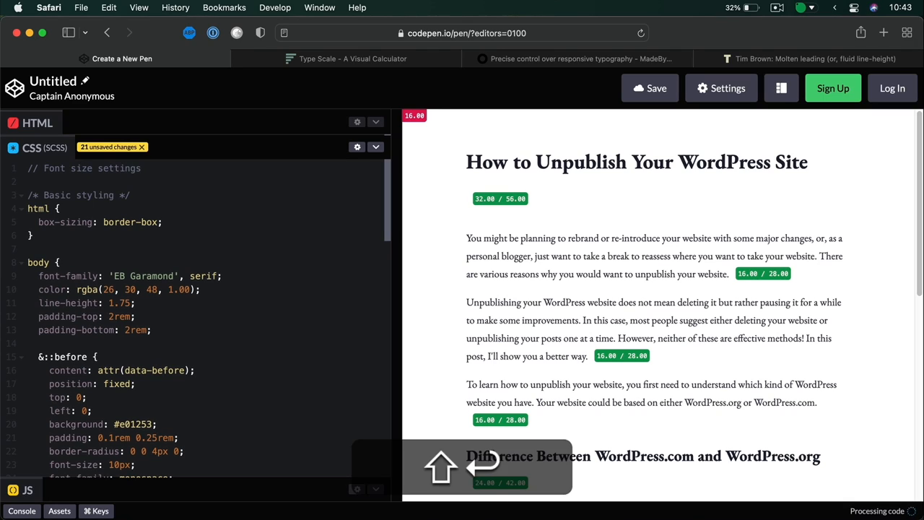
text($min-fs:)
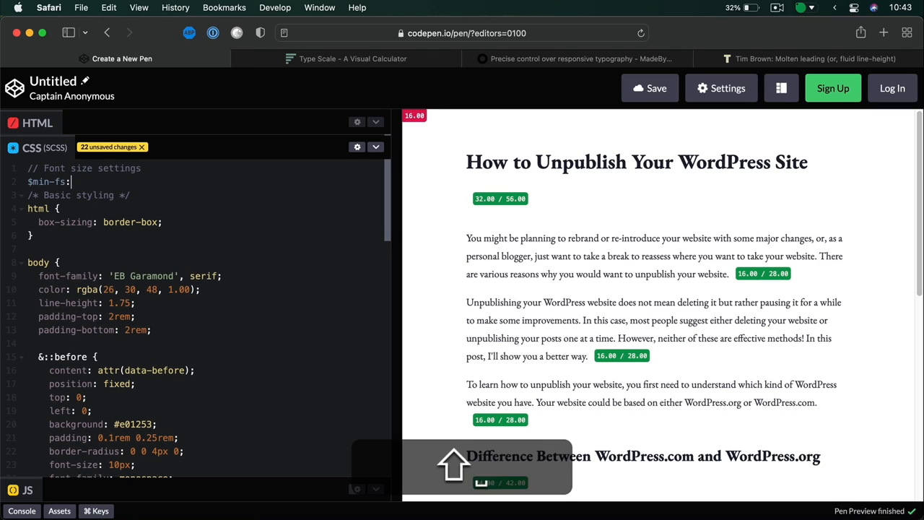
text(16;)
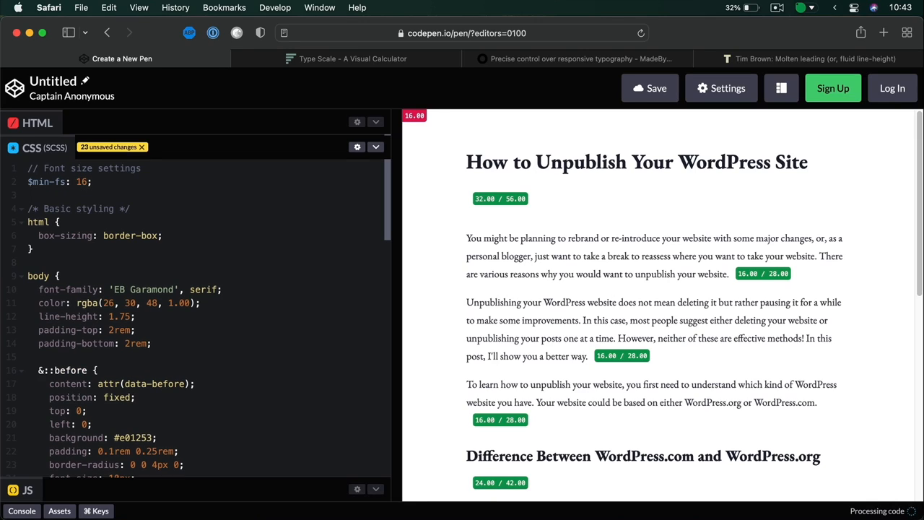
text($max-fs:)
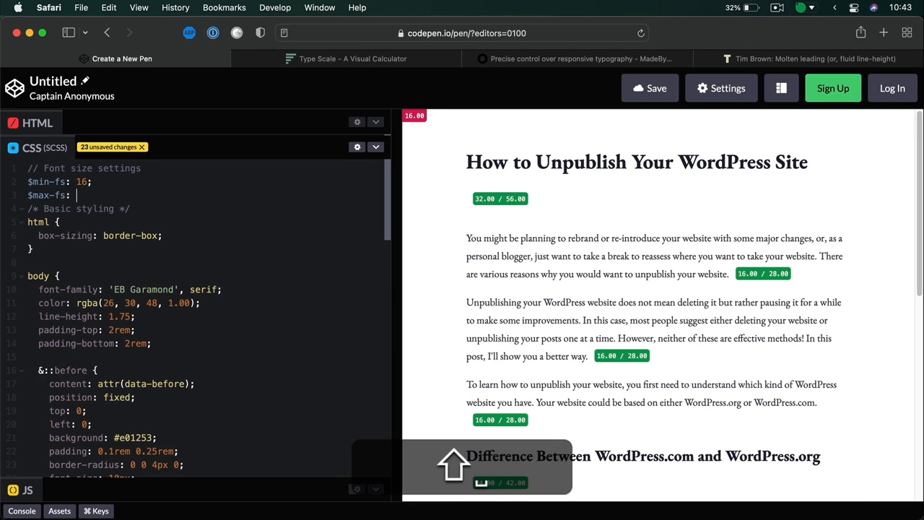
text(20;)
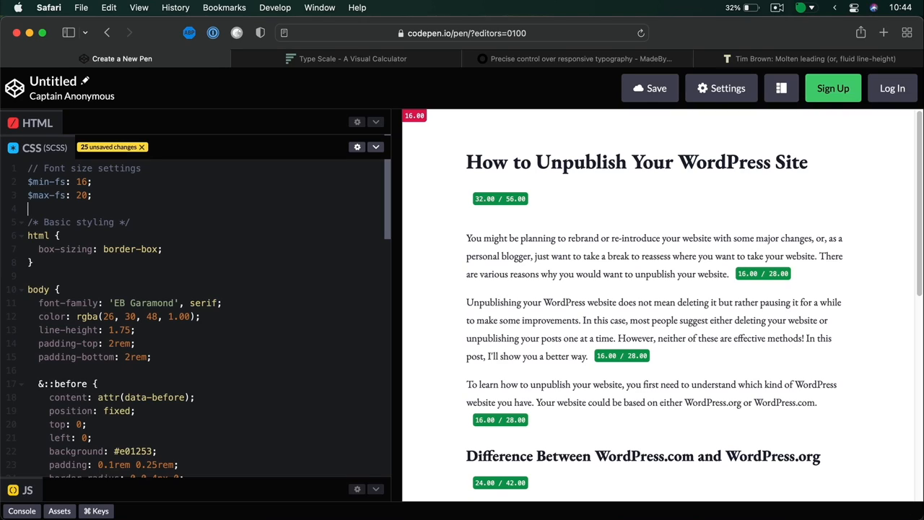
mouse_move(201, 157)
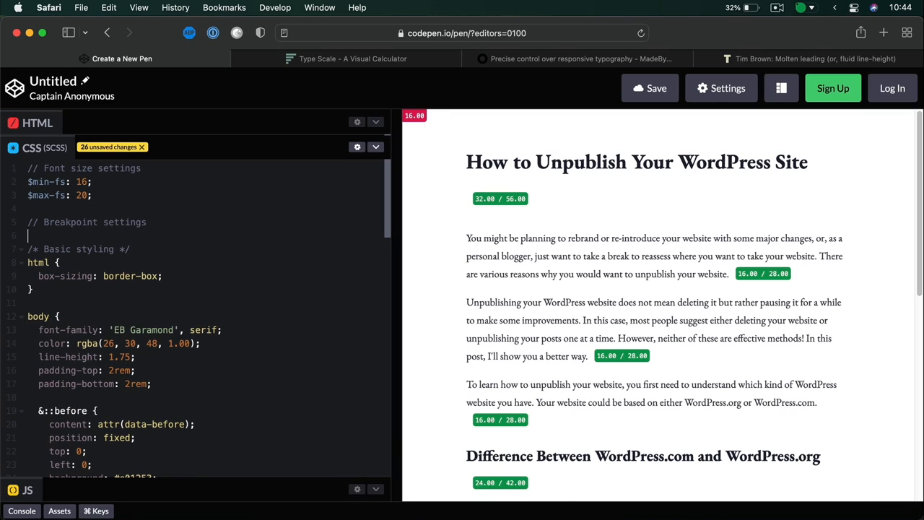
text($min=bp)
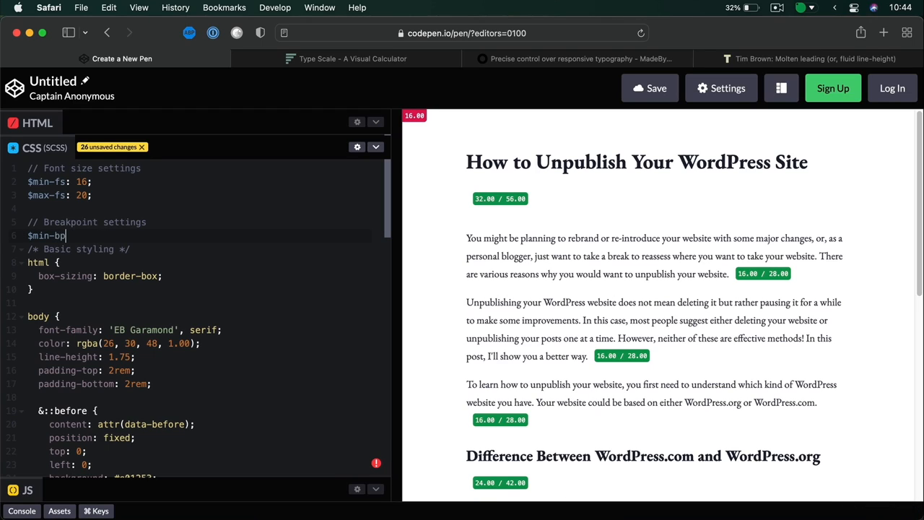
text(480)
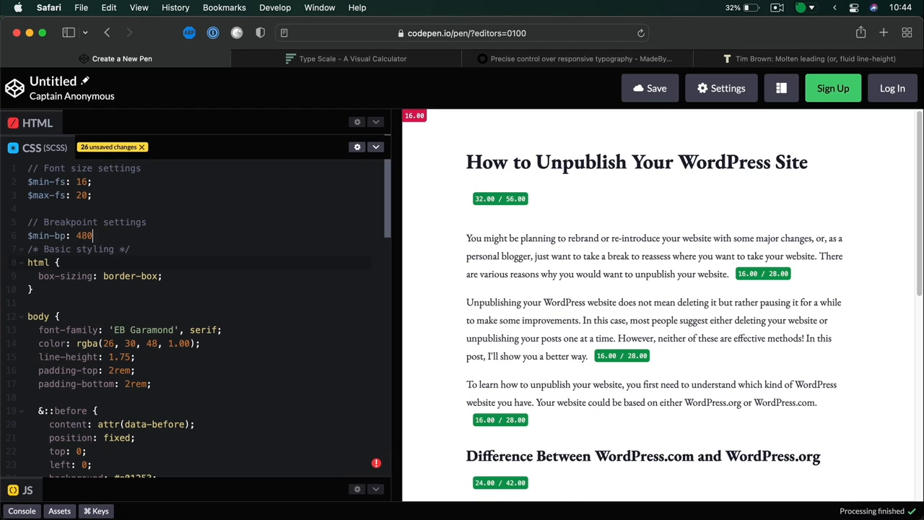
text(max-br)
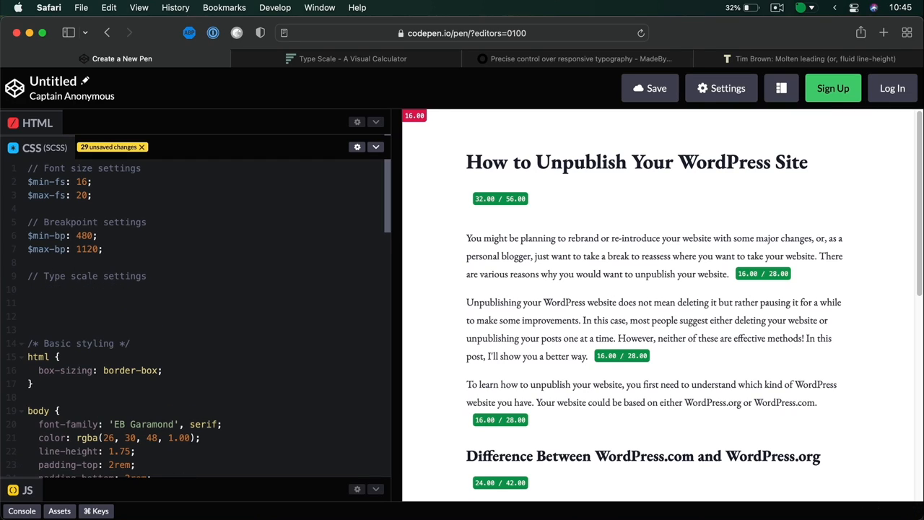
- Declare $scale: 1.25 and steps $step--1 through $step-5 from a 1rem base, each multiplied or divided by $scale
click(29, 289)
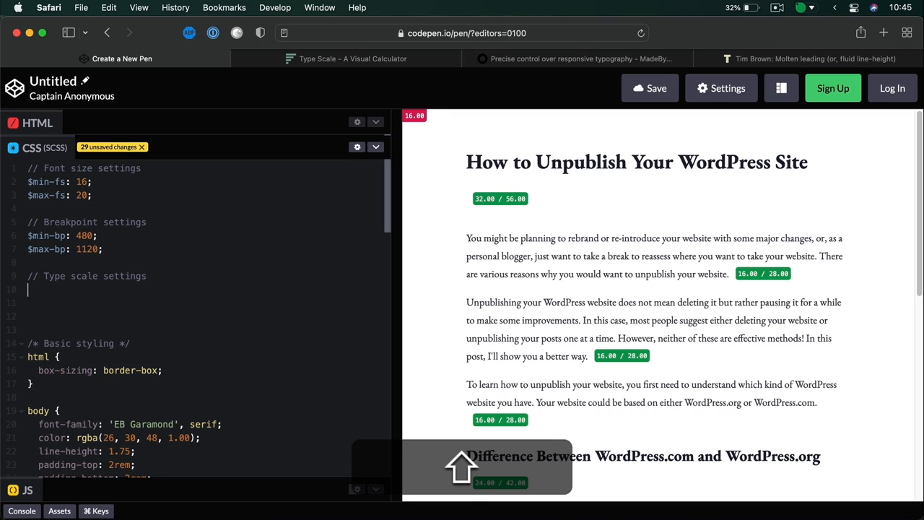
text($scale: 1)
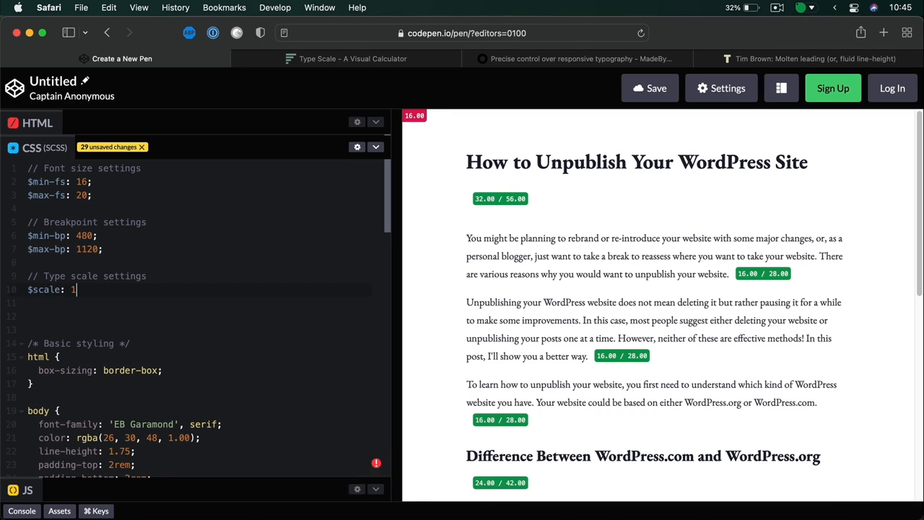
text(.25;)
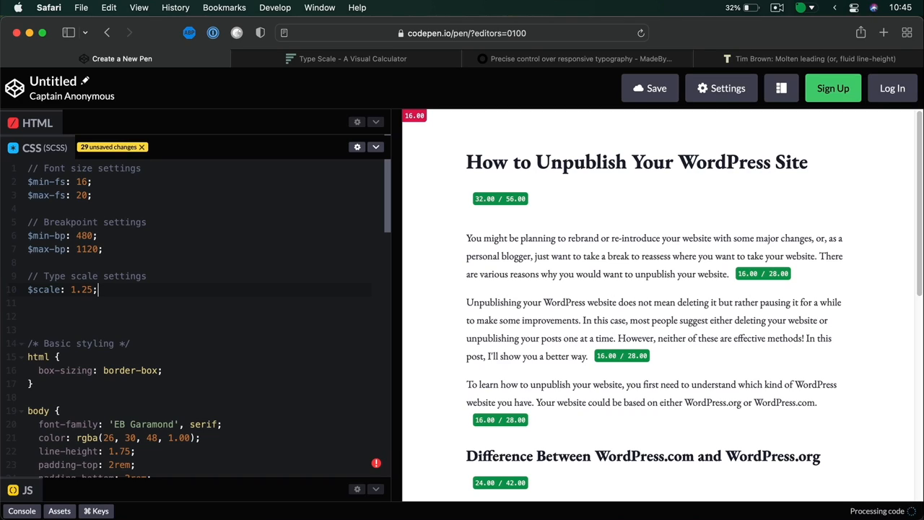
text($step-0: 1)
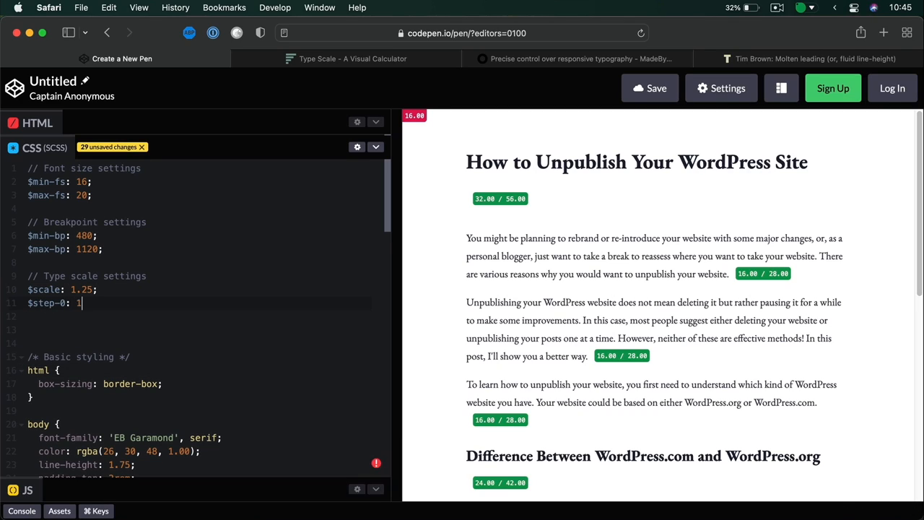
text(rem;)
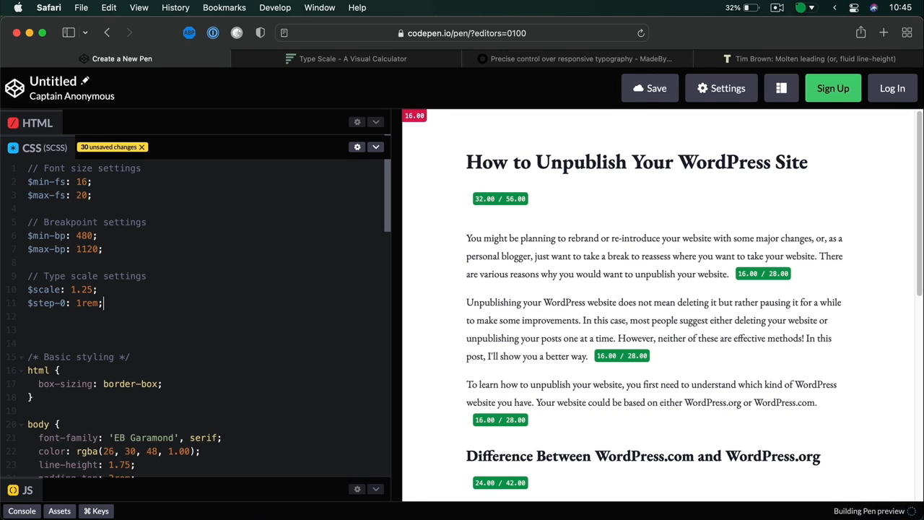
text($step-)
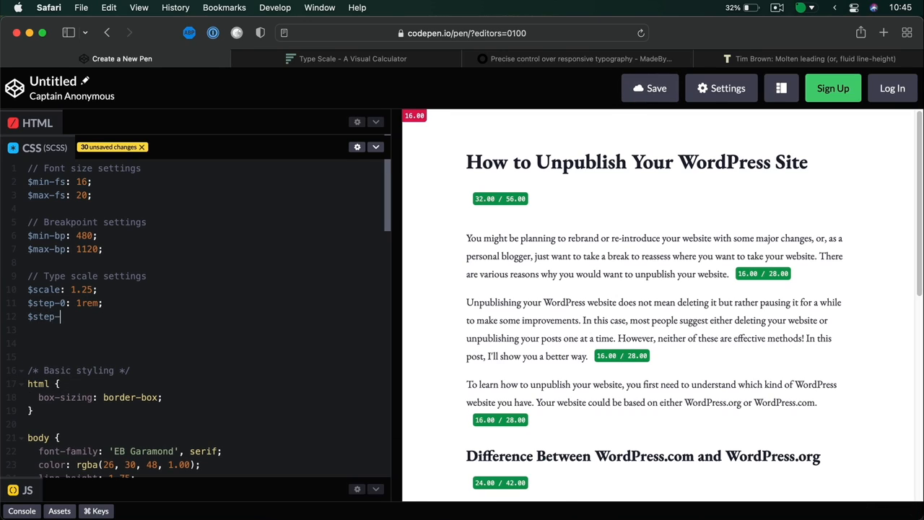
text(-1: $s)
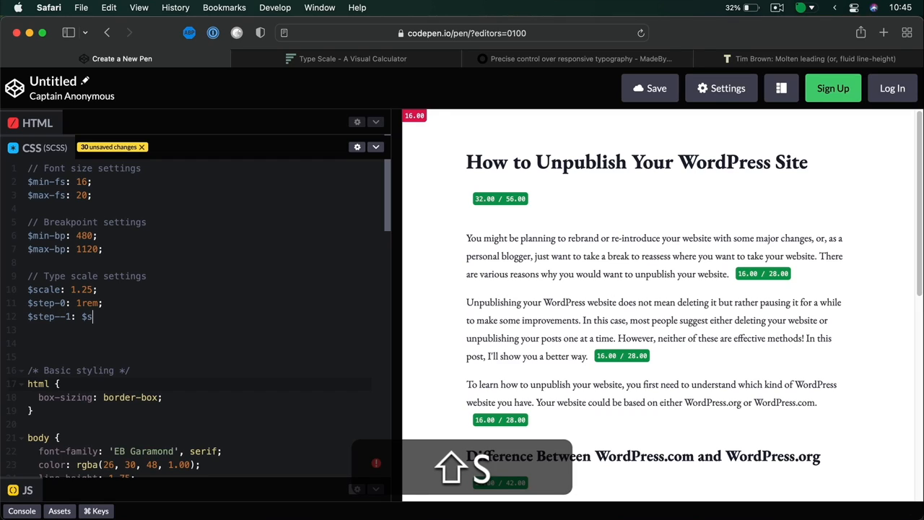
text(tep-0 / $)
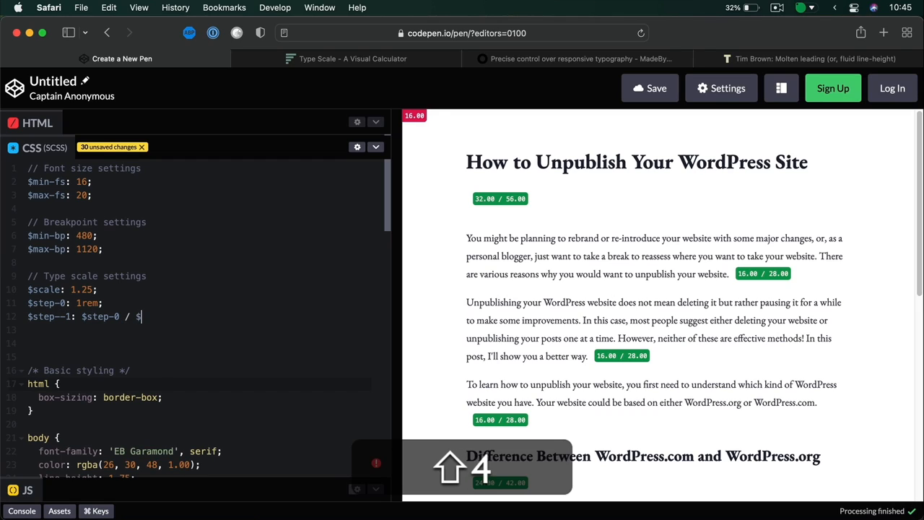
text(scale;)
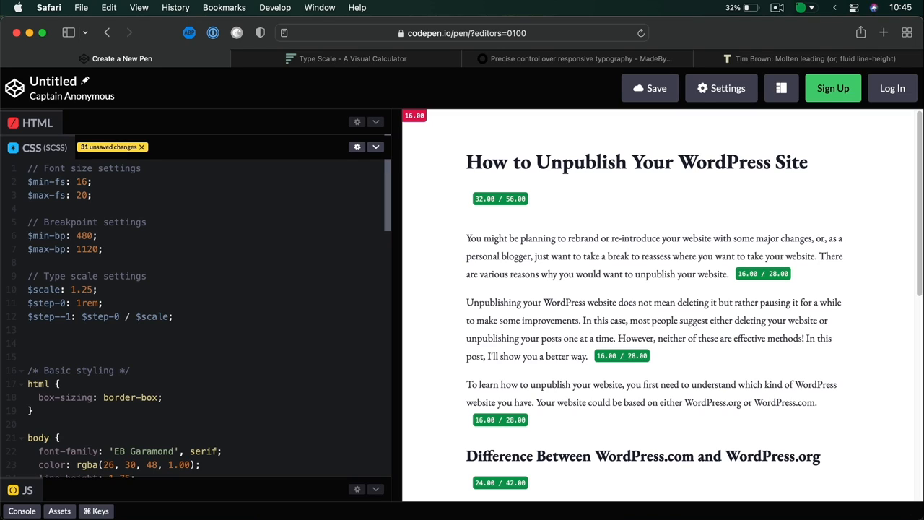
text($step)
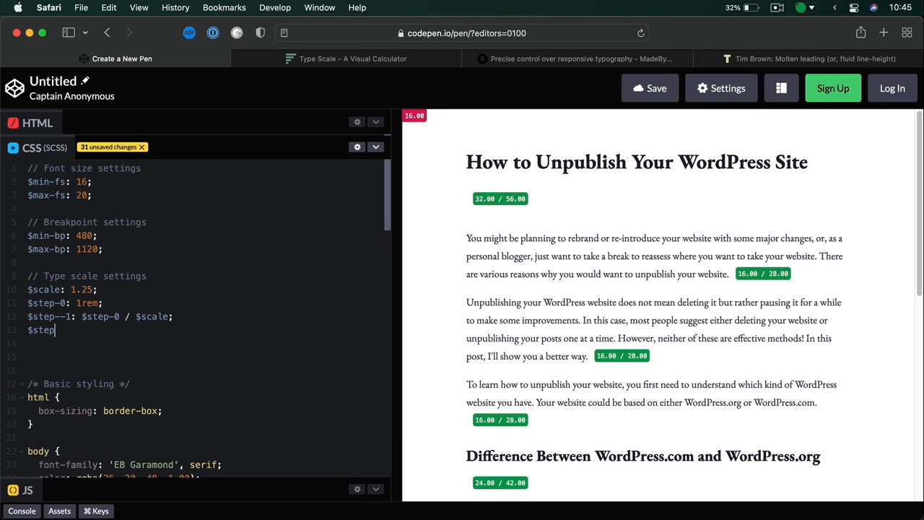
text(-1: $step)
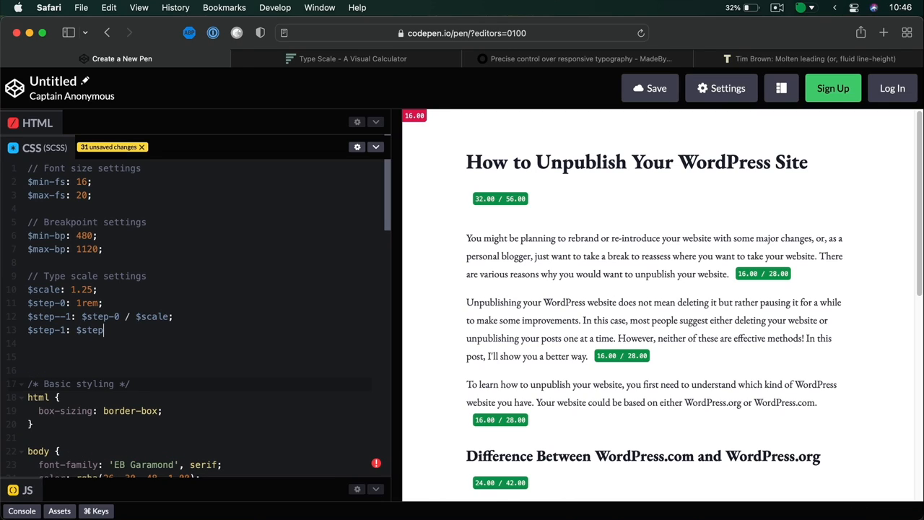
text(* $scale;)
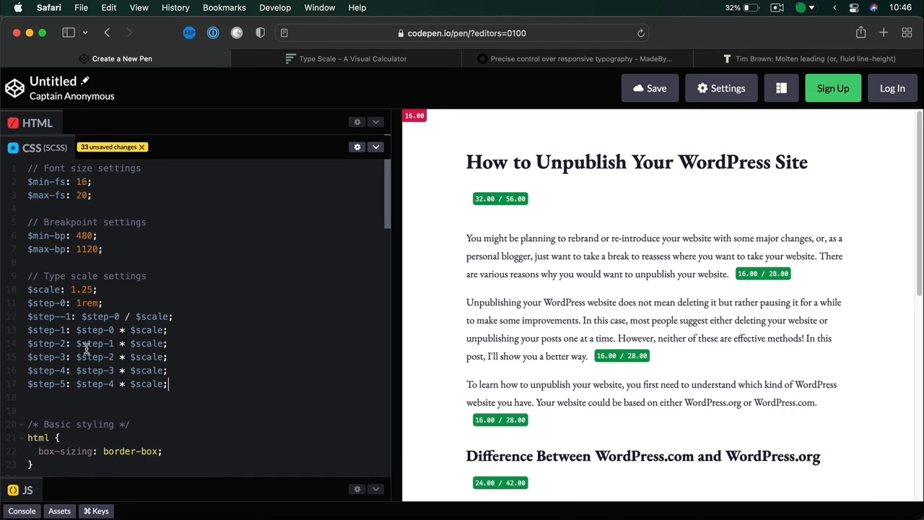
scroll(down, 3)
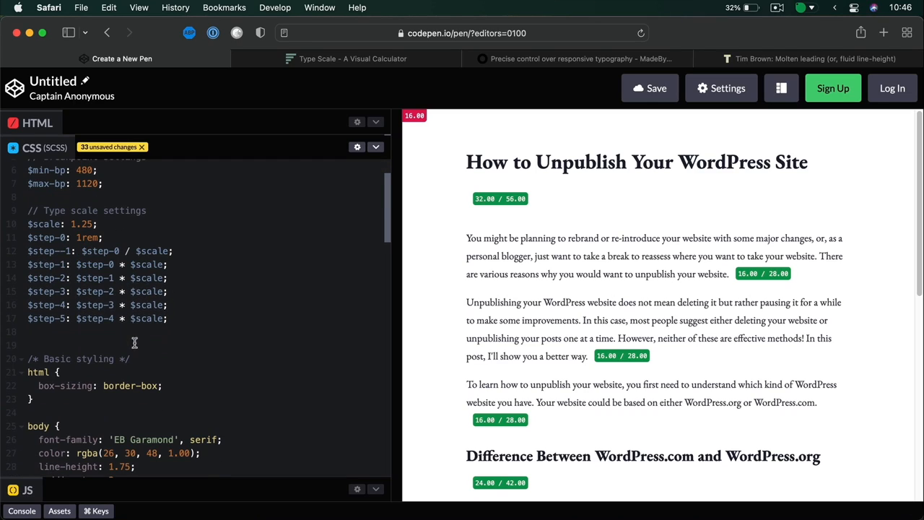
mouse_move(179, 343)
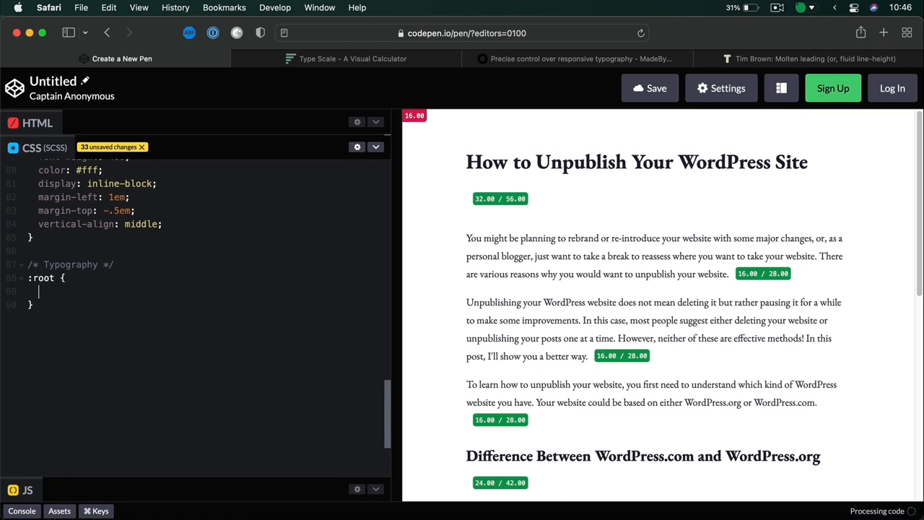
- Set the Typography :root rule's font-size to #{$min-fs}px
text(font-size:)
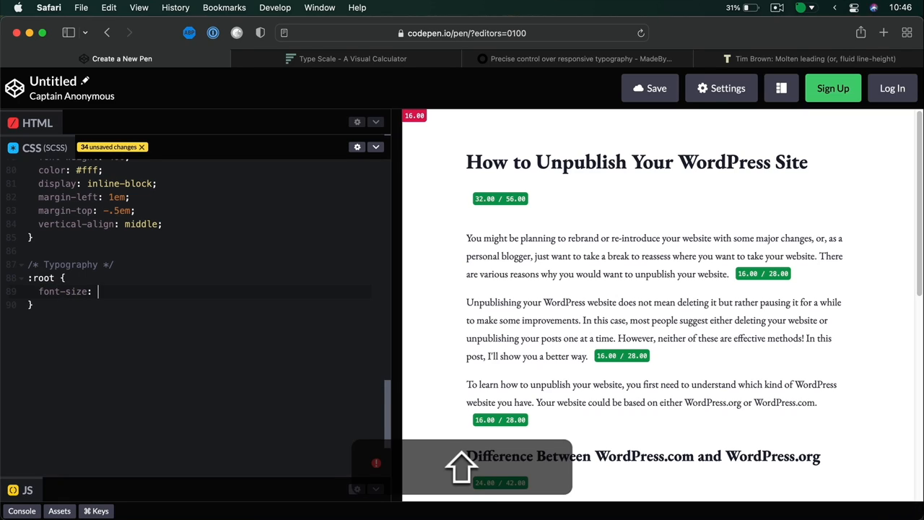
text(#{$min-fs}px;)
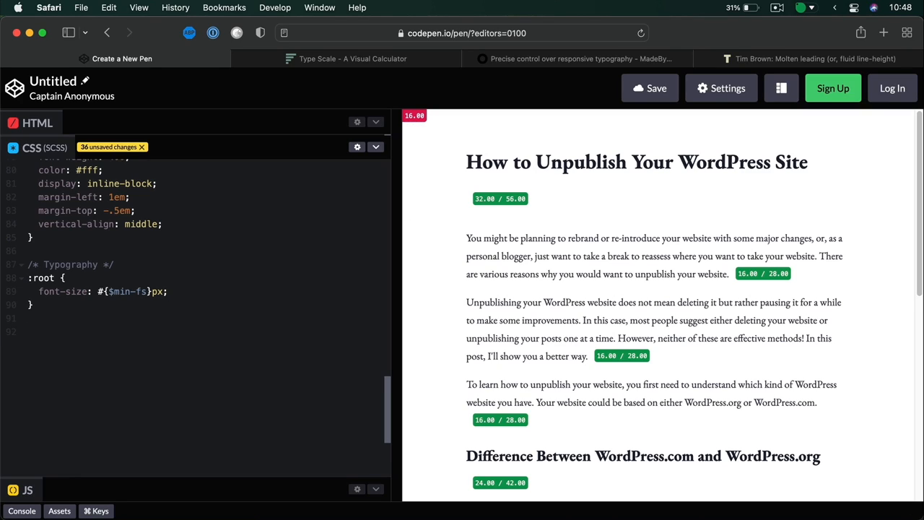
click(27, 331)
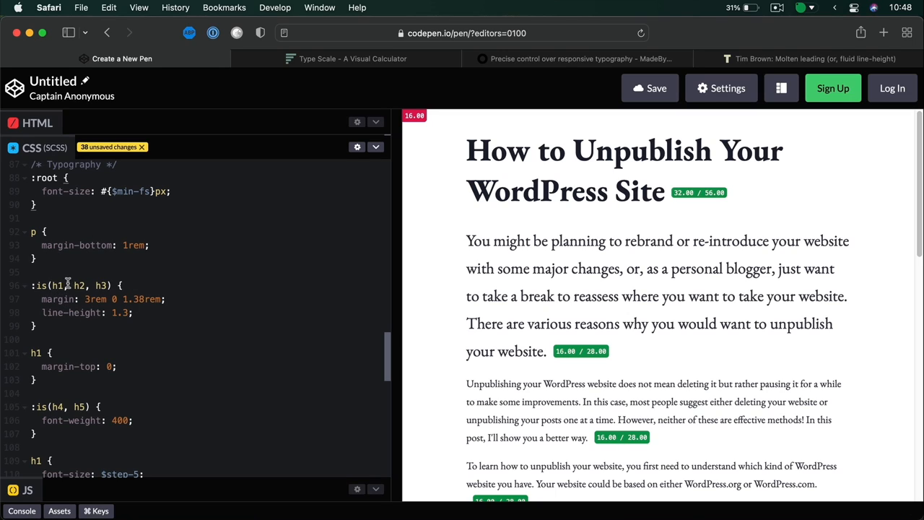
scroll(down, 3)
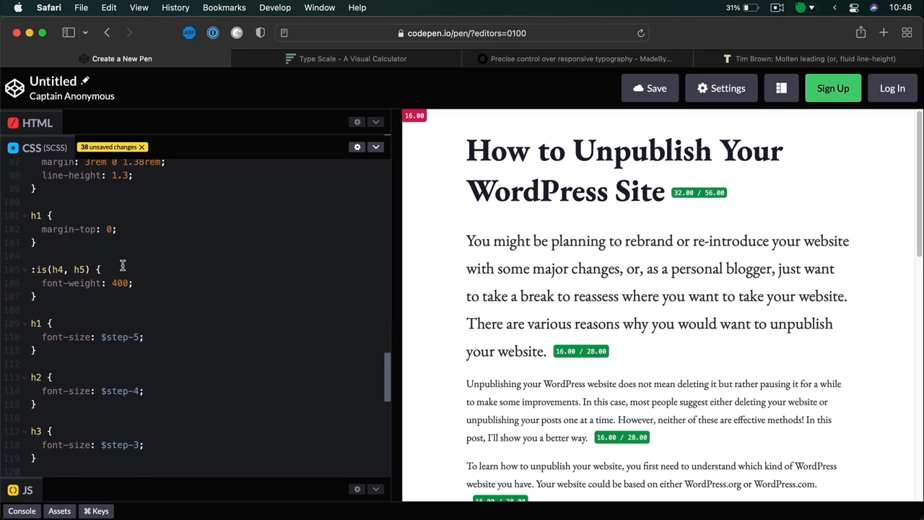
scroll(down, 3)
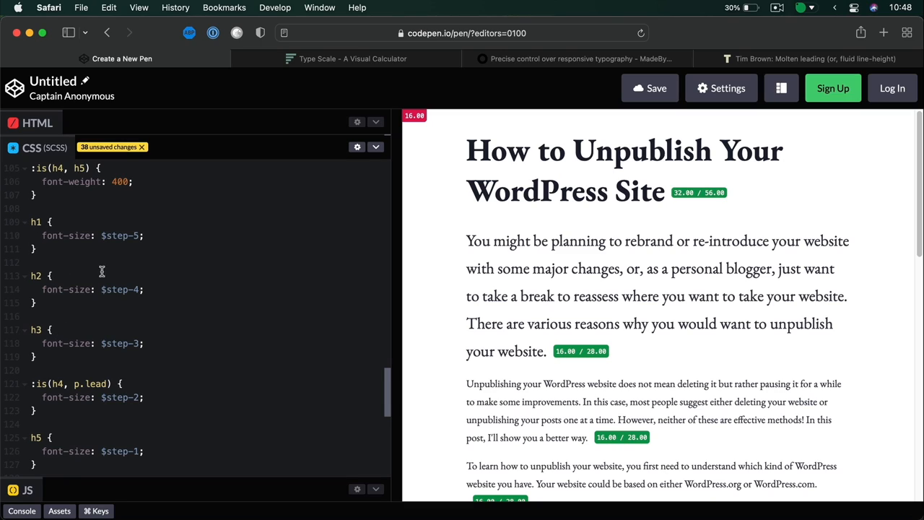
mouse_move(101, 235)
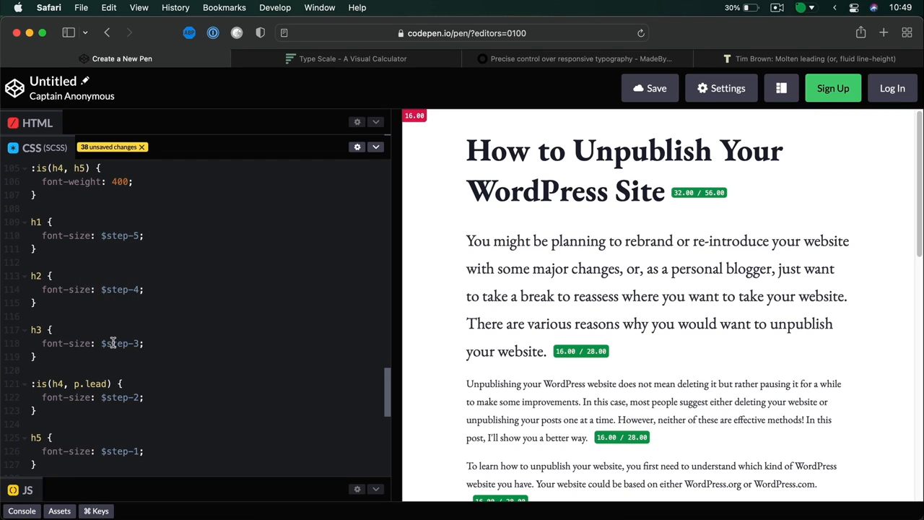
scroll(down, 3)
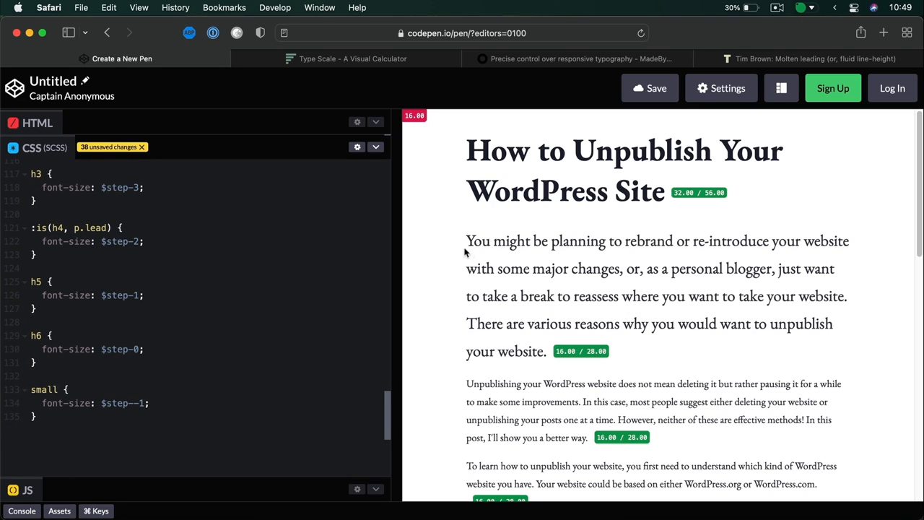
mouse_move(547, 358)
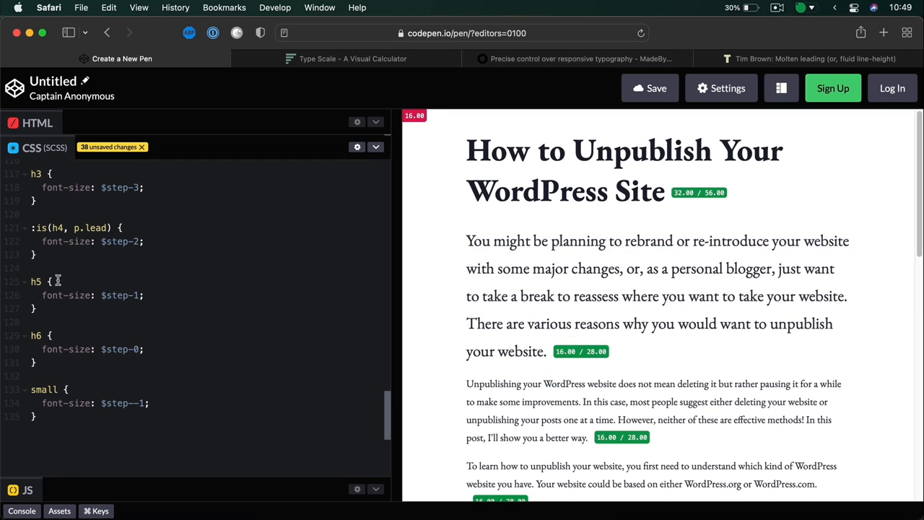
mouse_move(60, 335)
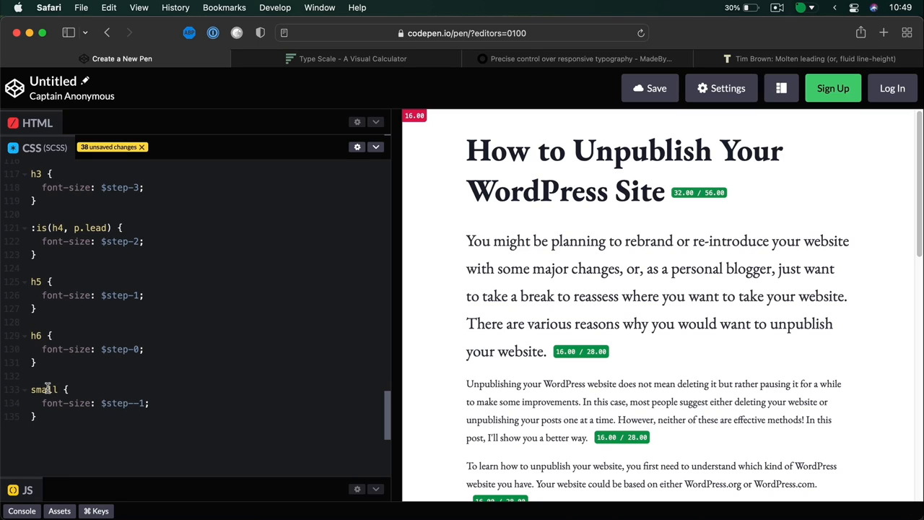
mouse_move(171, 356)
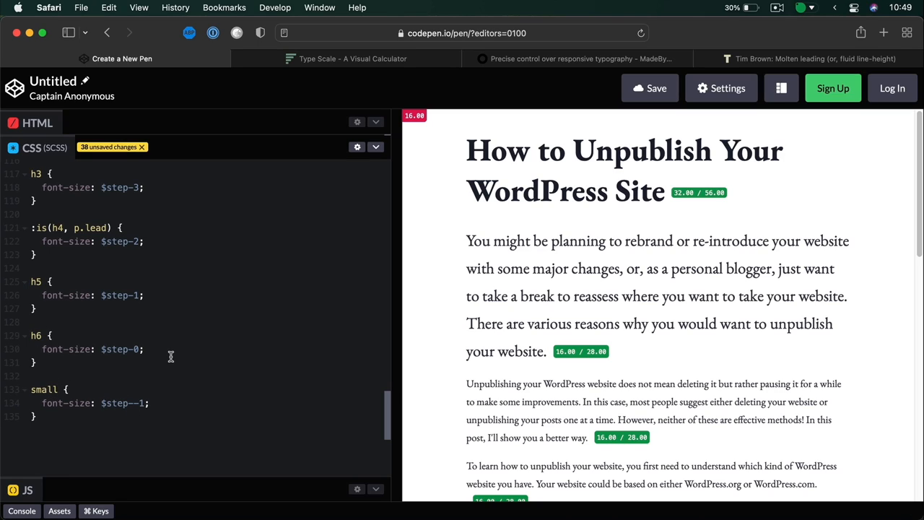
scroll(down, 3)
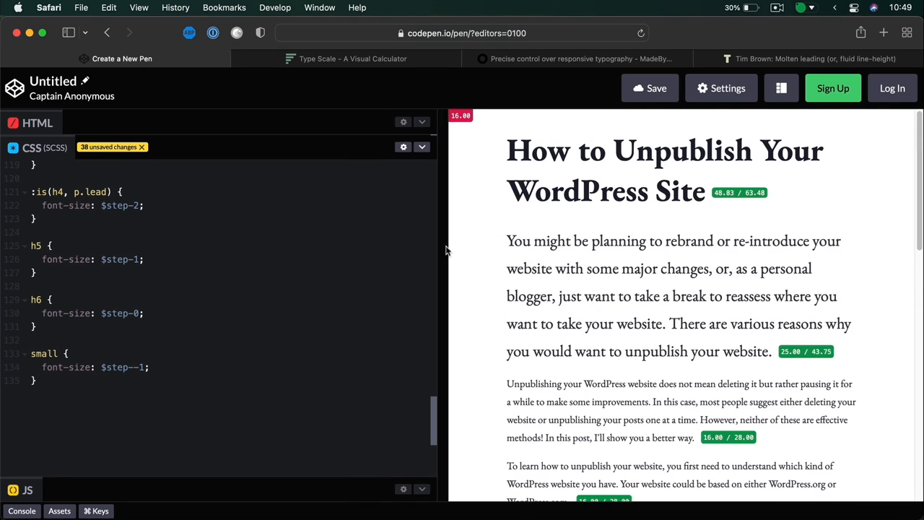
mouse_move(784, 289)
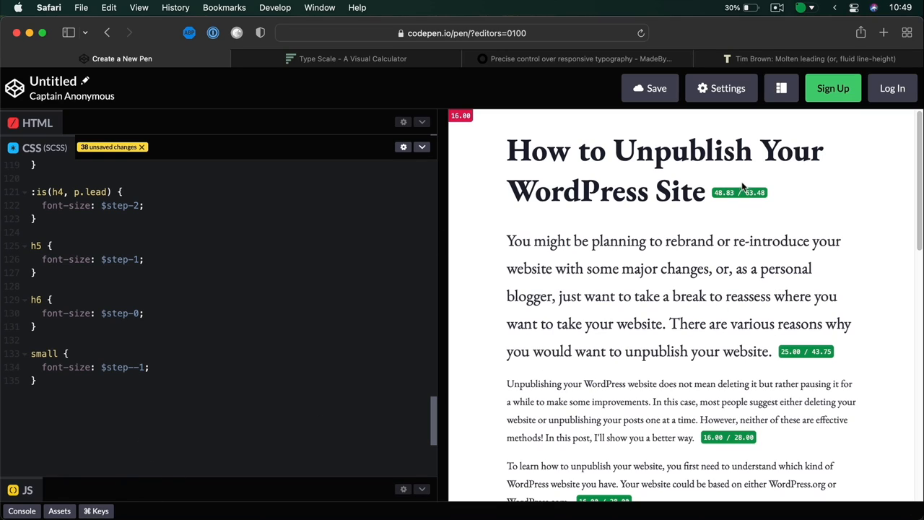
mouse_move(756, 200)
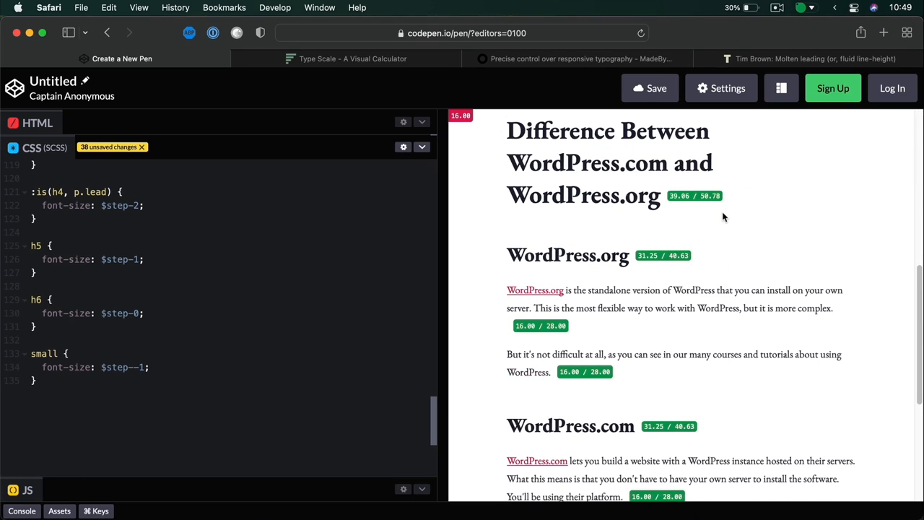
- Narrow the preview to about 480px wide to see how the h1 text reflows
scroll(up, 3)
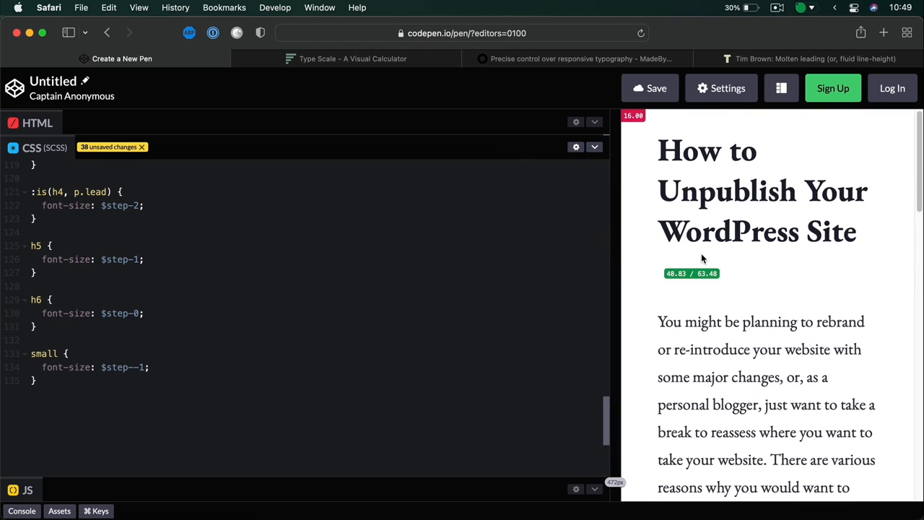
drag(613, 253, 607, 244)
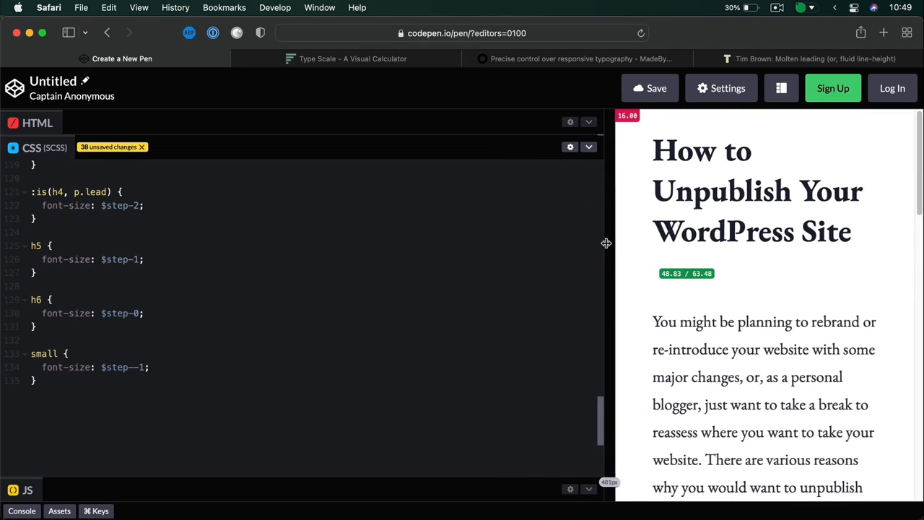
drag(608, 242, 598, 241)
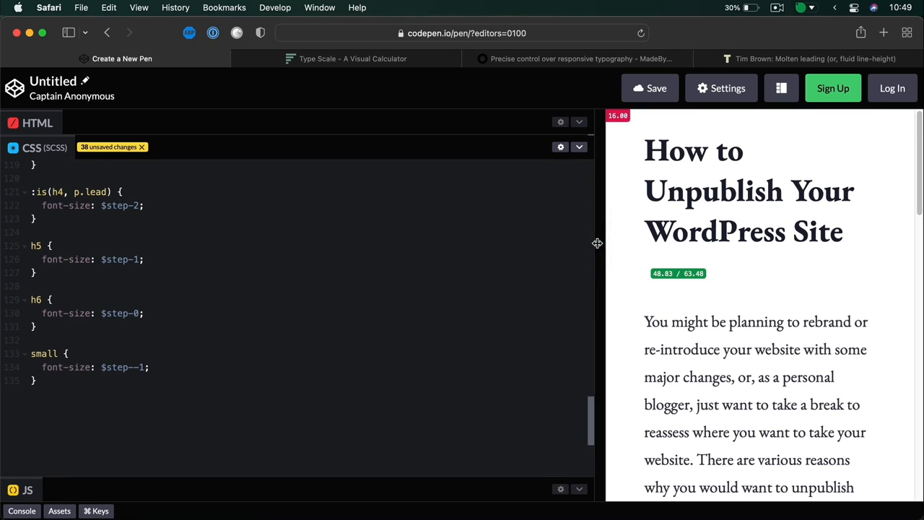
mouse_move(599, 241)
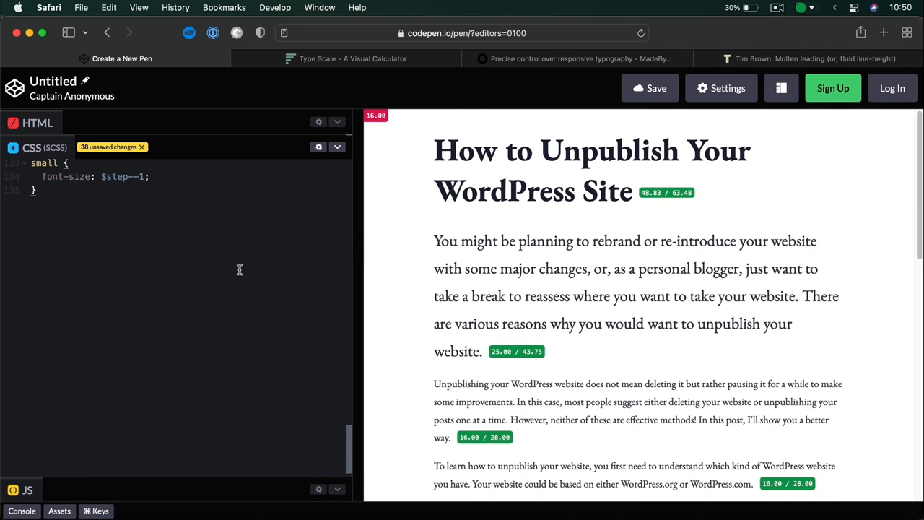
click(159, 304)
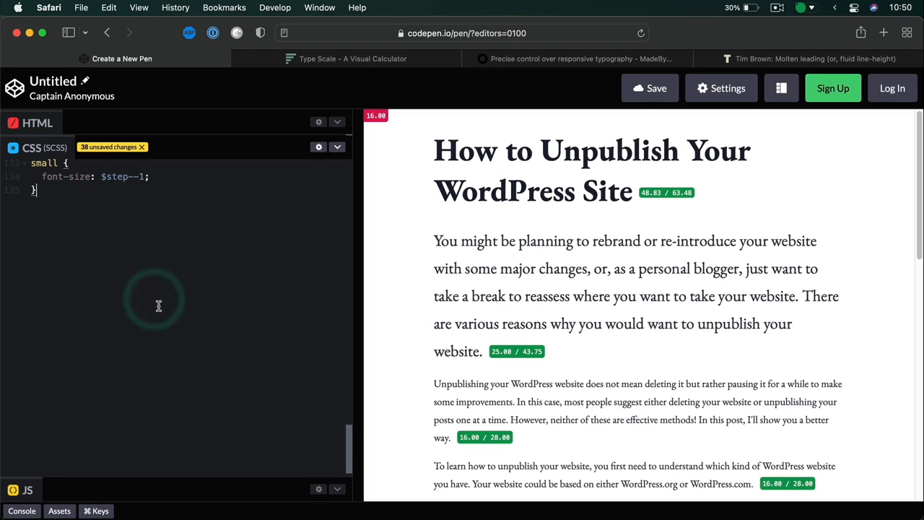
text(@med)
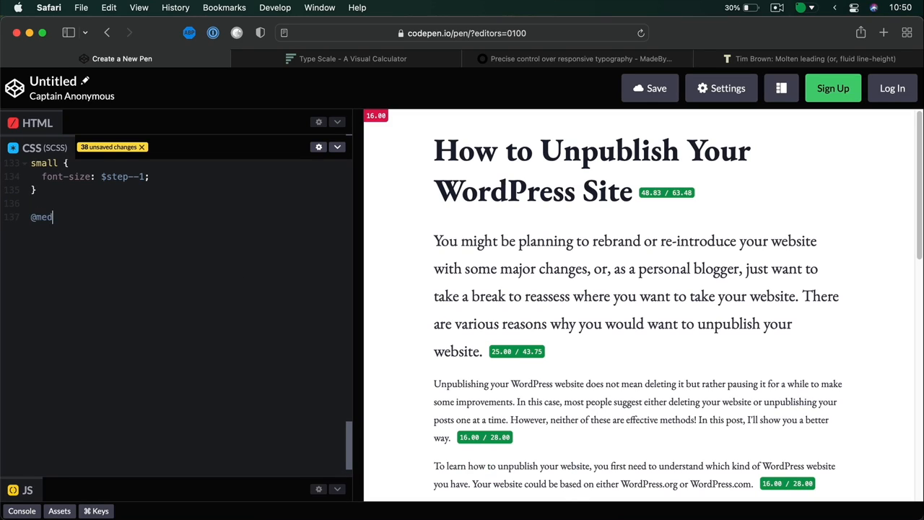
text(ia ()
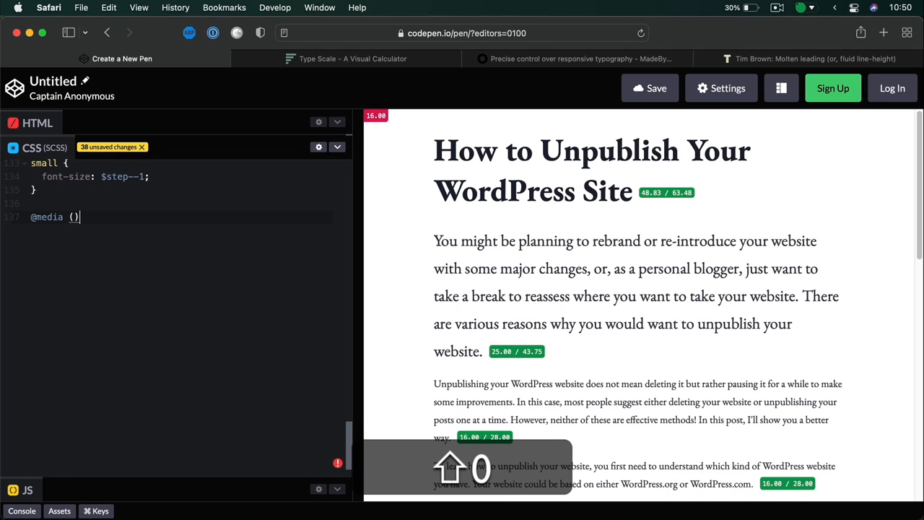
text(min-width: #{$min-bp)
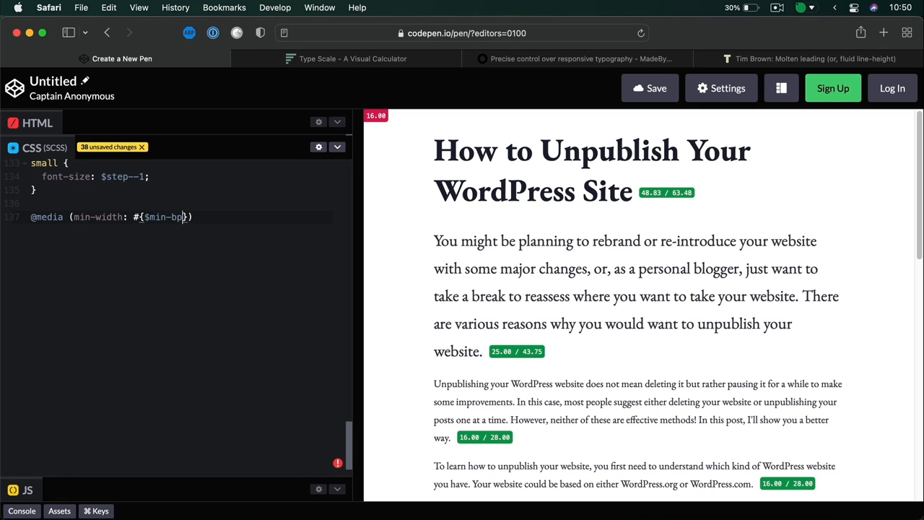
text(px)
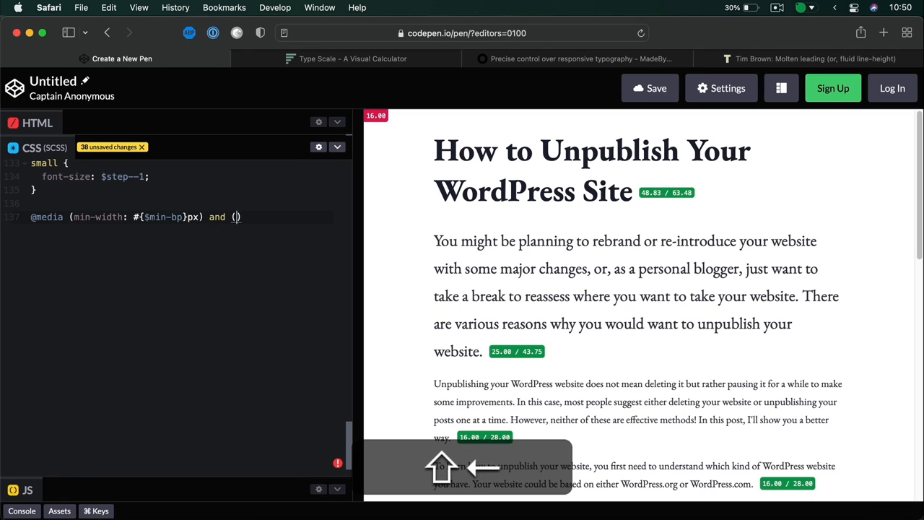
text(max-width: #{})
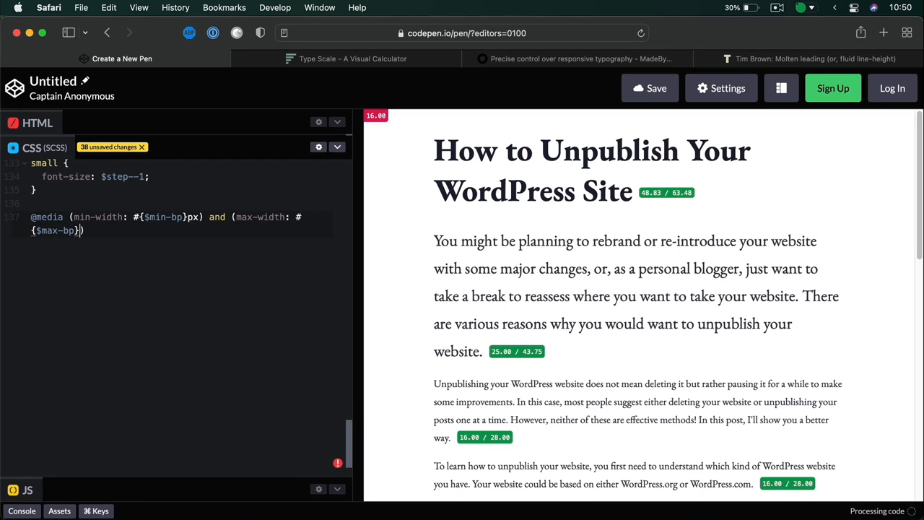
text(px) {)
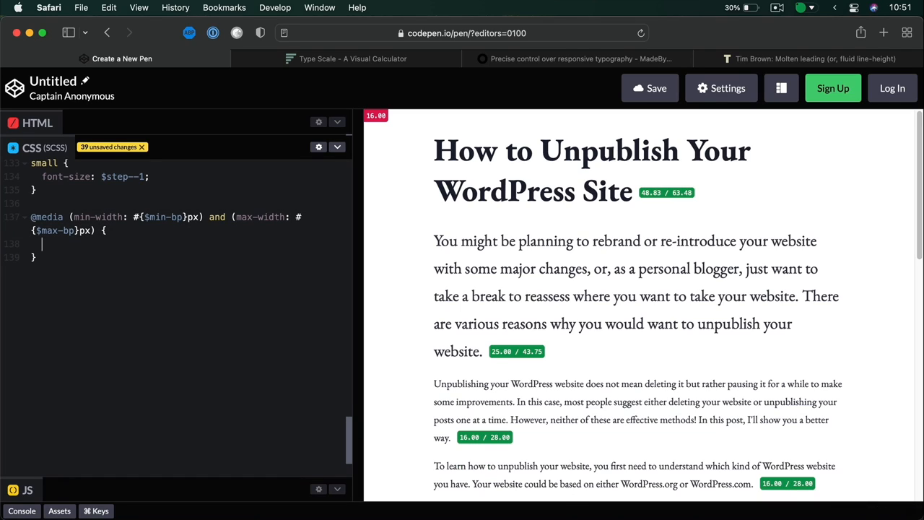
text(:root {)
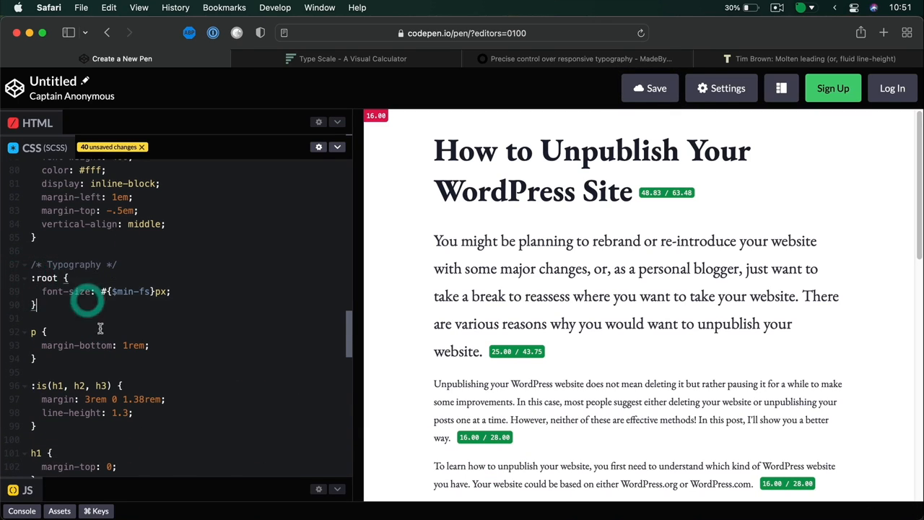
- Give :root a calc() font-size interpolating $min-fs to $max-fs between $min-bp and $max-bp using 100vw
scroll(down, 3)
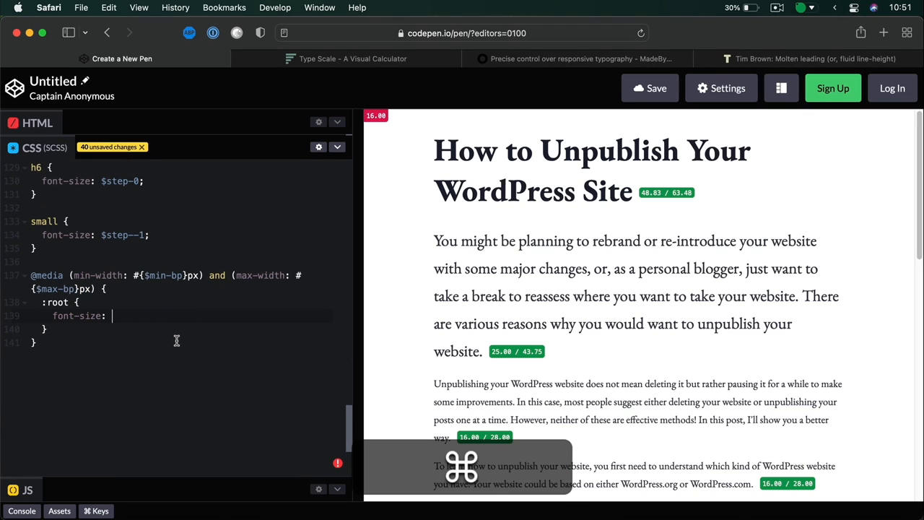
text(calc(#{$min-fs}px + (#{$max-fs} - #{$min-fs}) * ((100vw - #{$min-bp}px) / (#{$max-bp} - #{$min-bp})));)
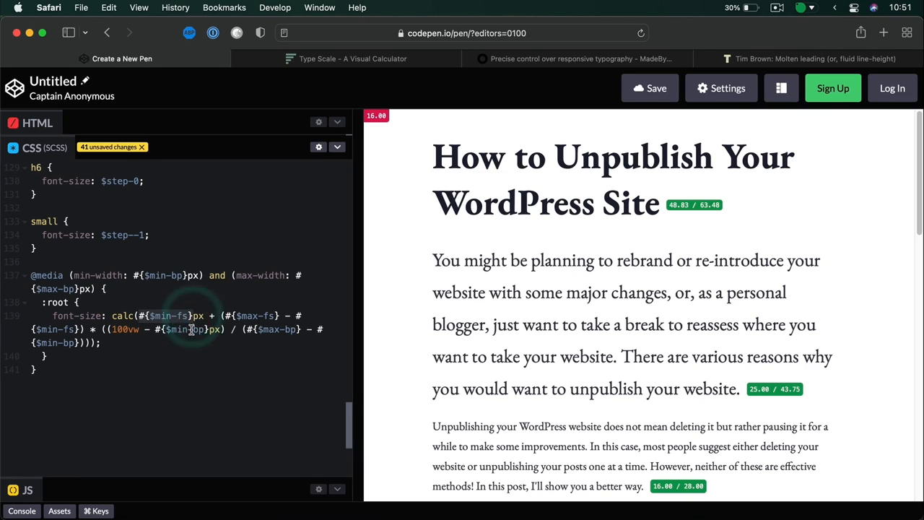
mouse_move(172, 329)
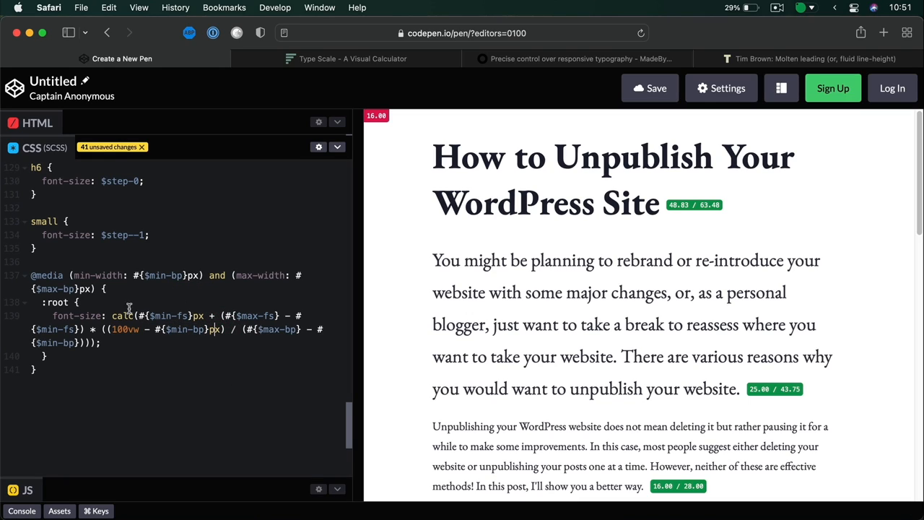
mouse_move(159, 313)
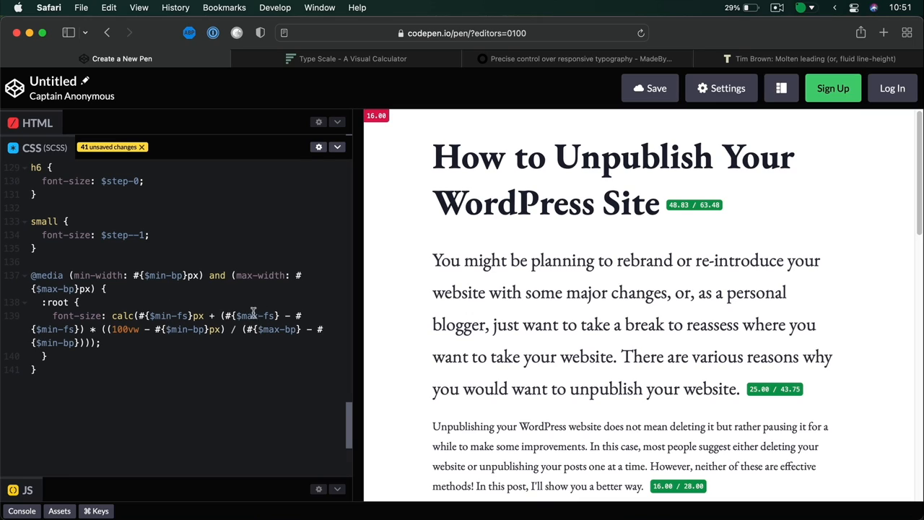
mouse_move(247, 290)
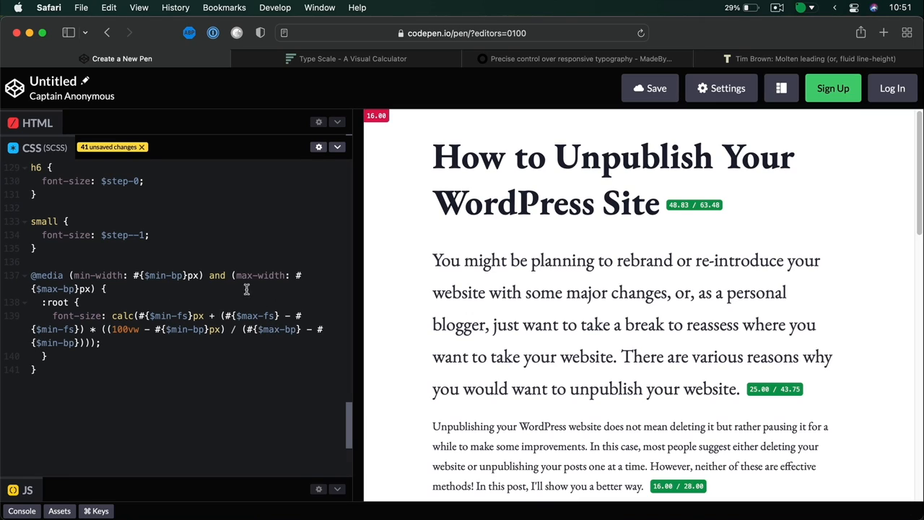
double_click(121, 329)
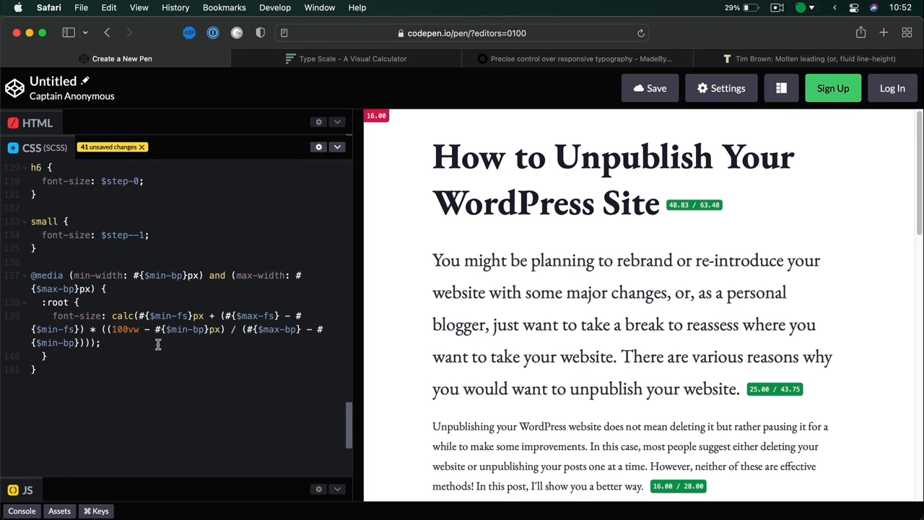
mouse_move(210, 315)
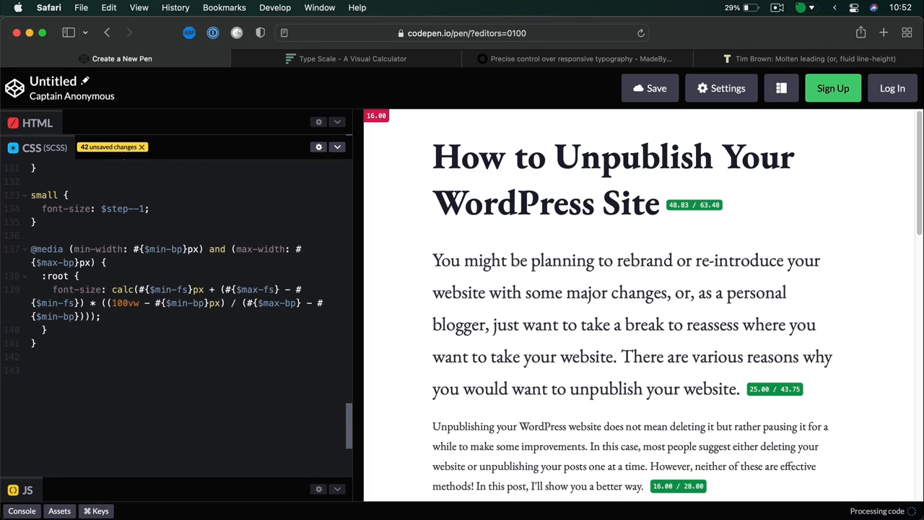
text(@media)
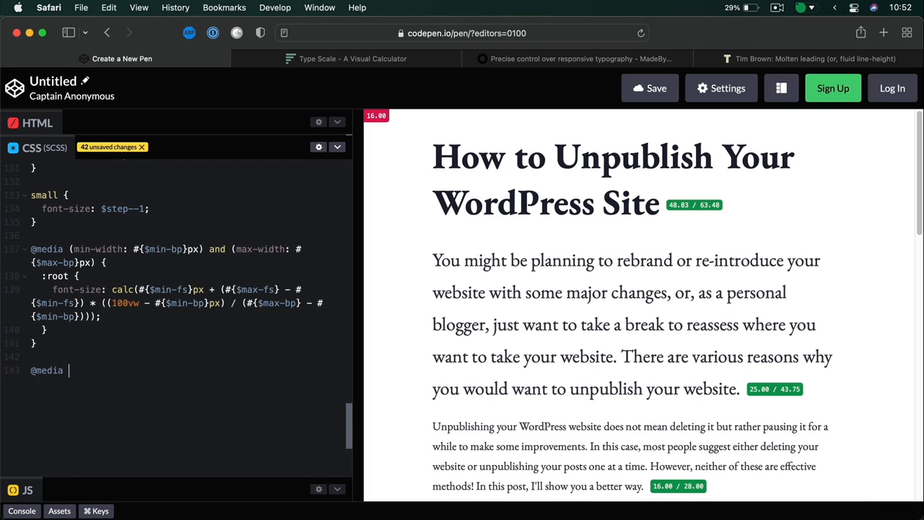
text((min-width: #{$max-bp}px) {)
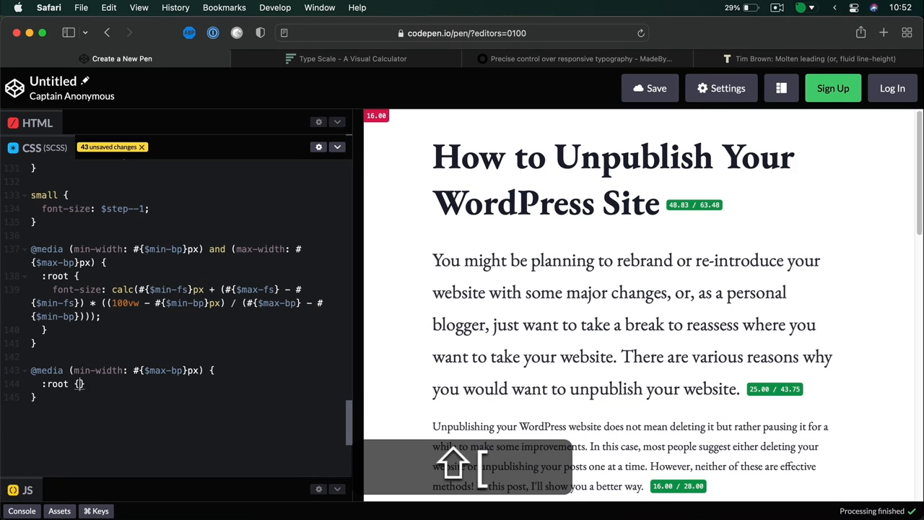
text(font-size:)
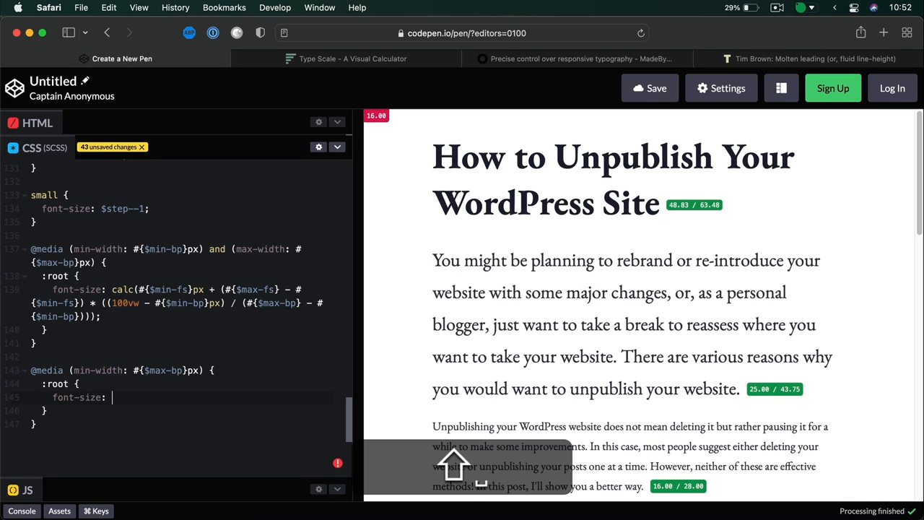
text(#{$max-fs}px;)
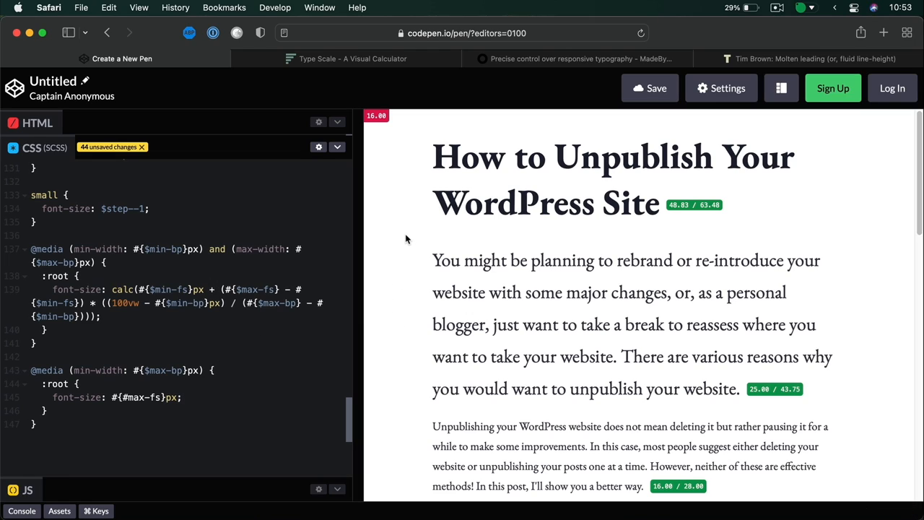
mouse_move(188, 271)
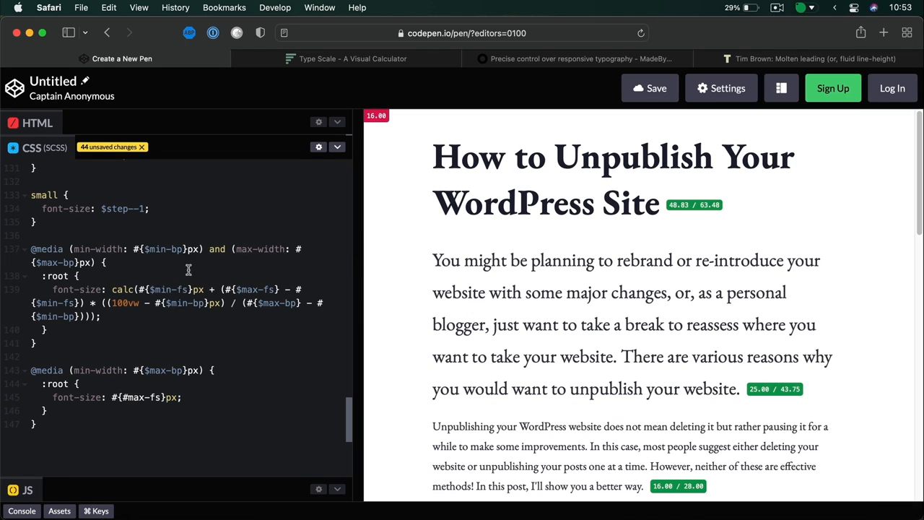
mouse_move(358, 234)
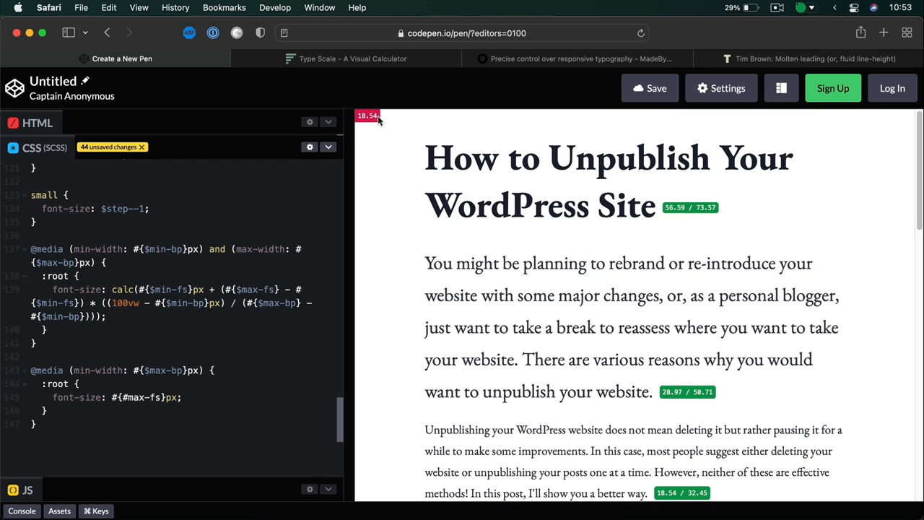
mouse_move(372, 121)
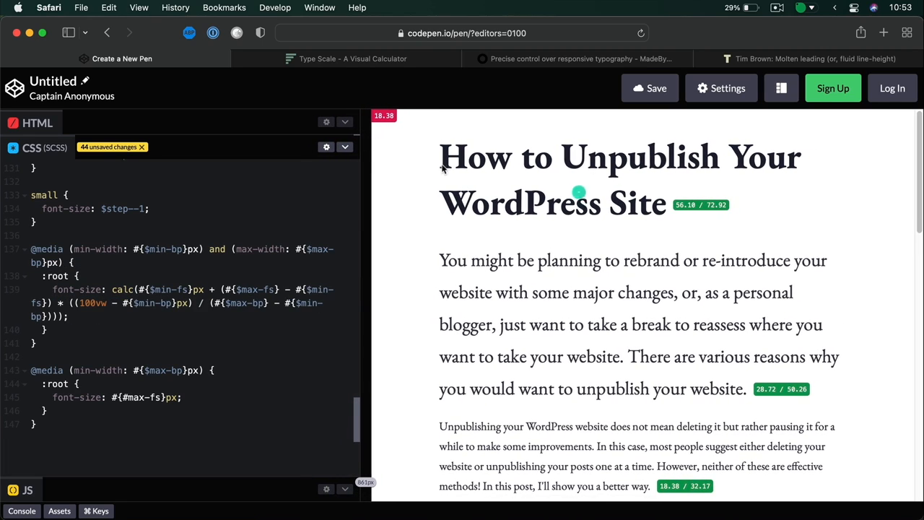
mouse_move(761, 350)
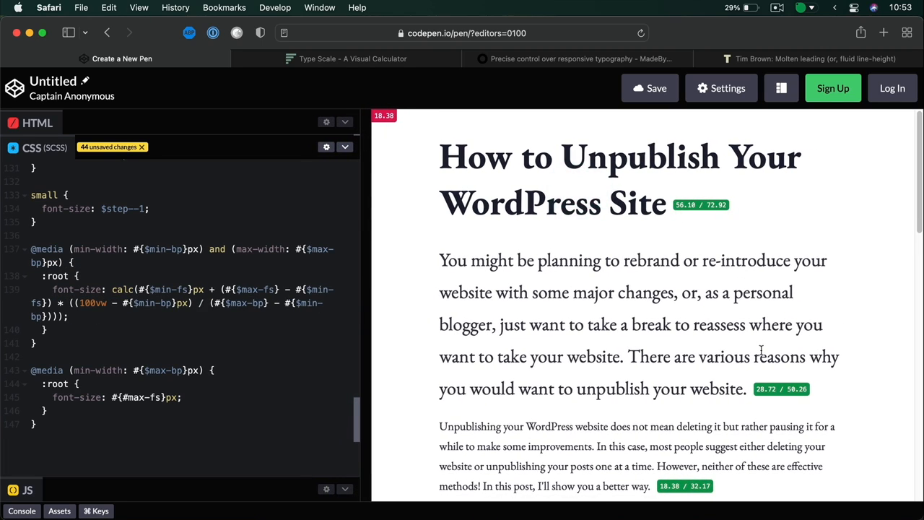
- Scroll through the narrowed preview, where the root font size reads 16.00
scroll(down, 3)
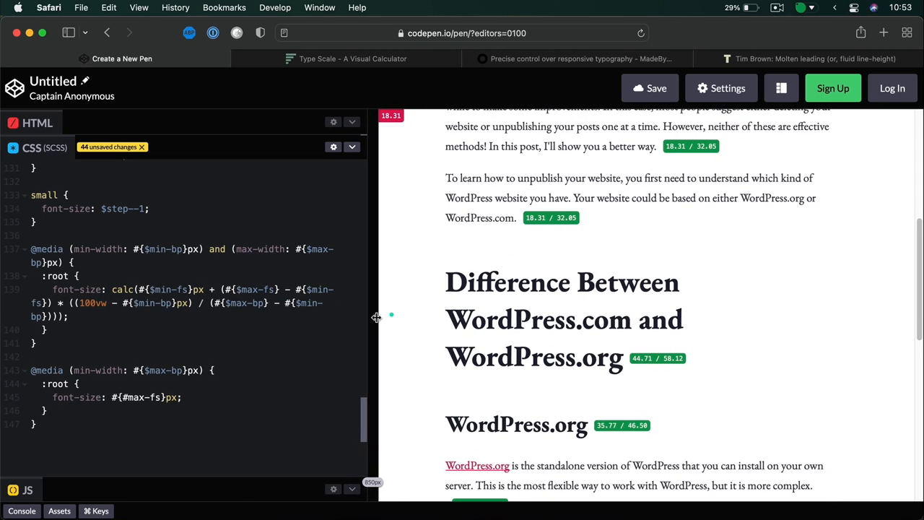
scroll(down, 3)
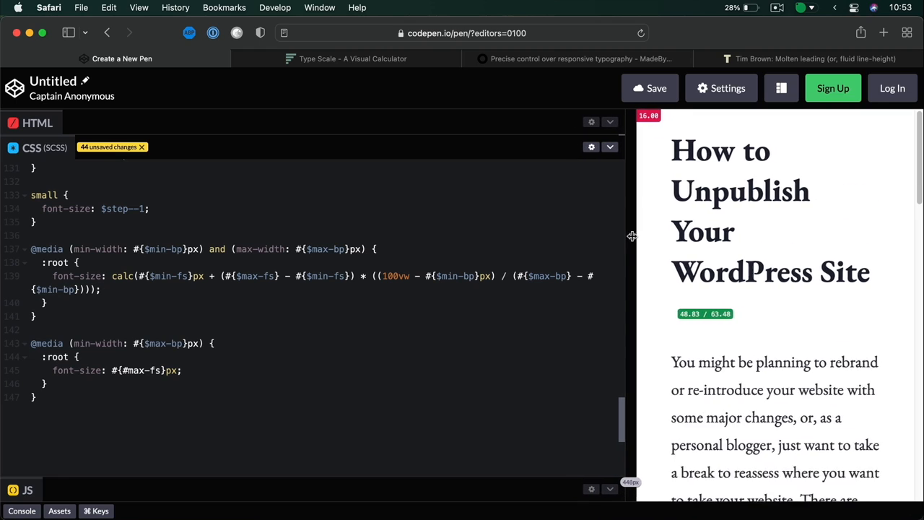
- Widen the preview from about 469px past 1100px, watching the root size grow and cap at 20.00
drag(632, 236, 652, 236)
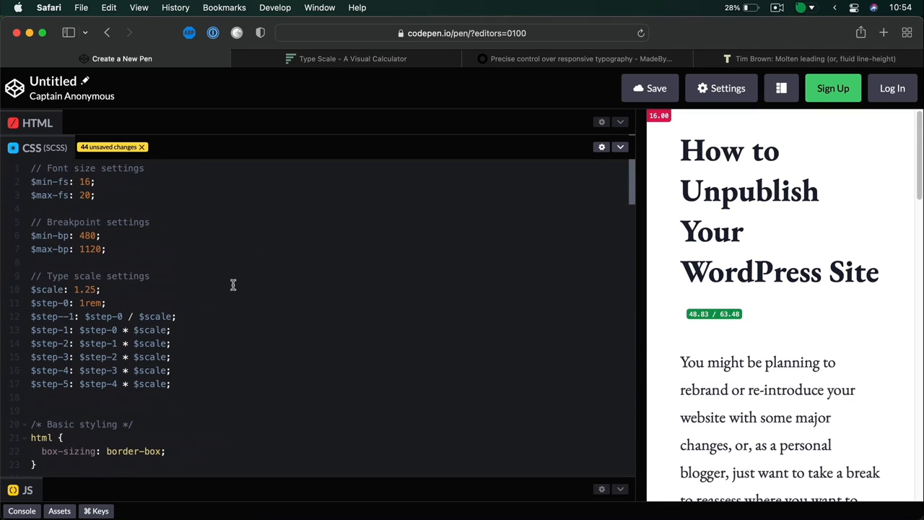
mouse_move(627, 212)
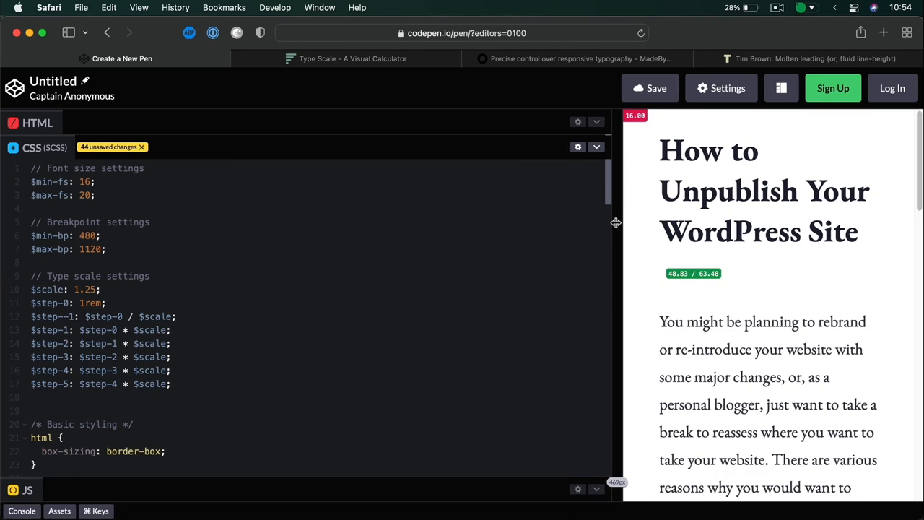
drag(616, 224, 602, 225)
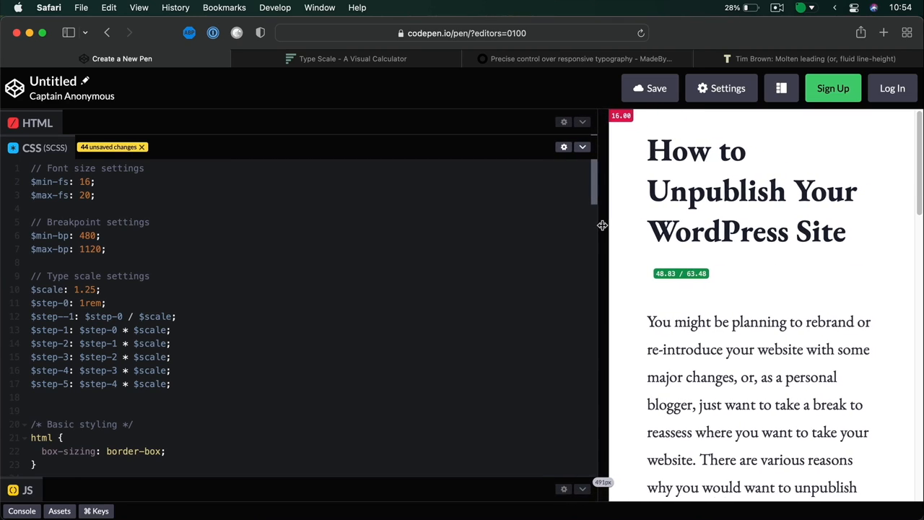
drag(603, 225, 599, 226)
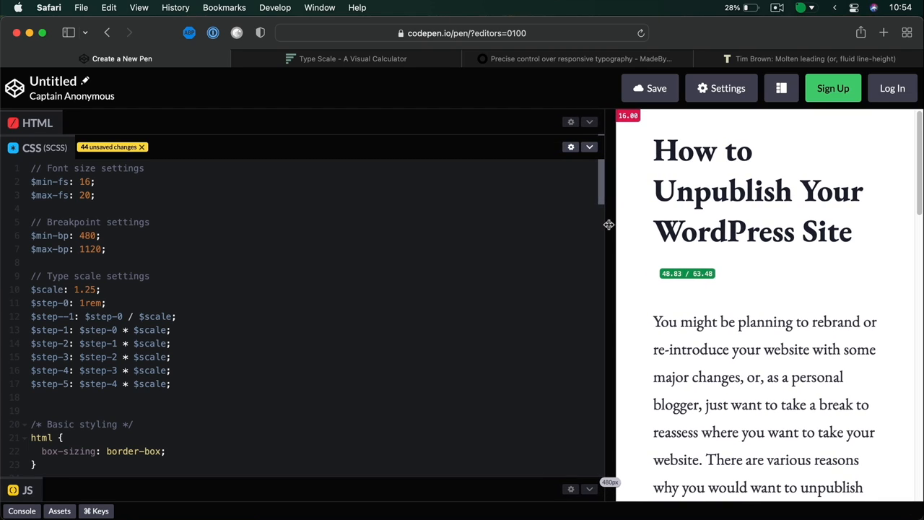
drag(608, 224, 597, 224)
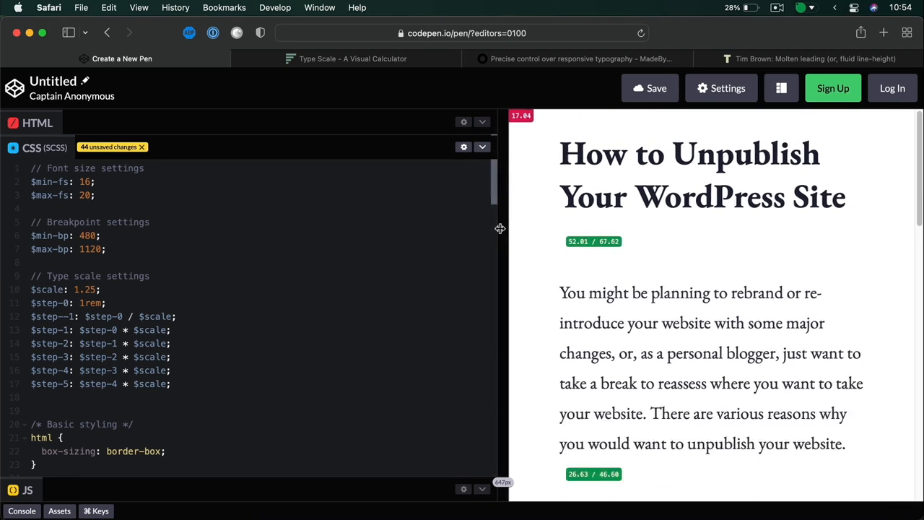
drag(499, 235, 423, 234)
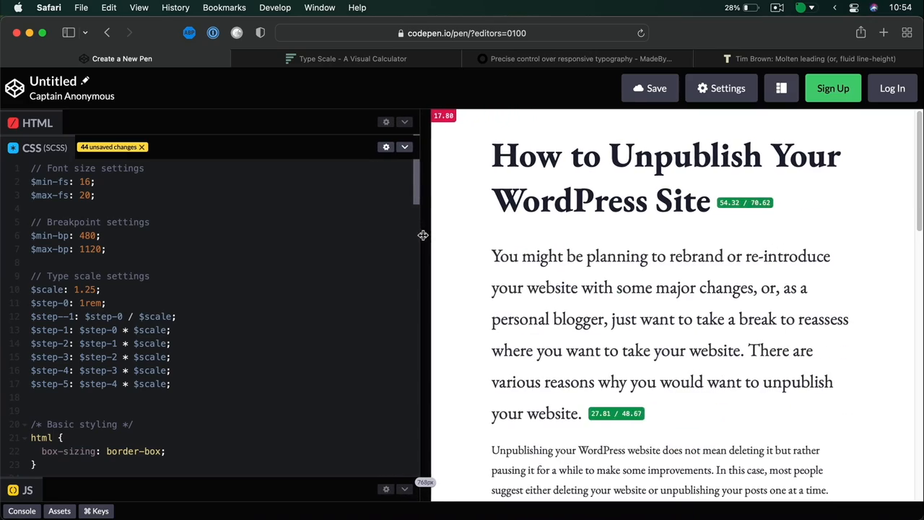
drag(423, 235, 359, 239)
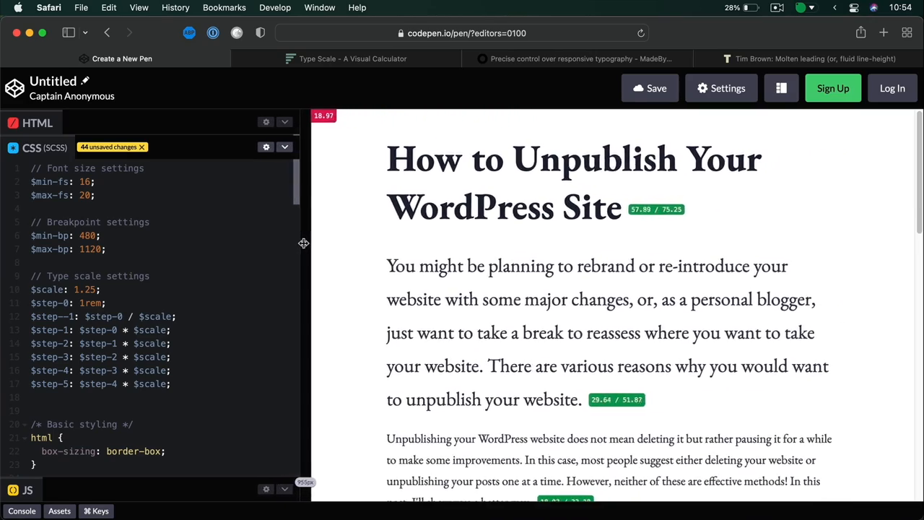
drag(303, 245, 268, 245)
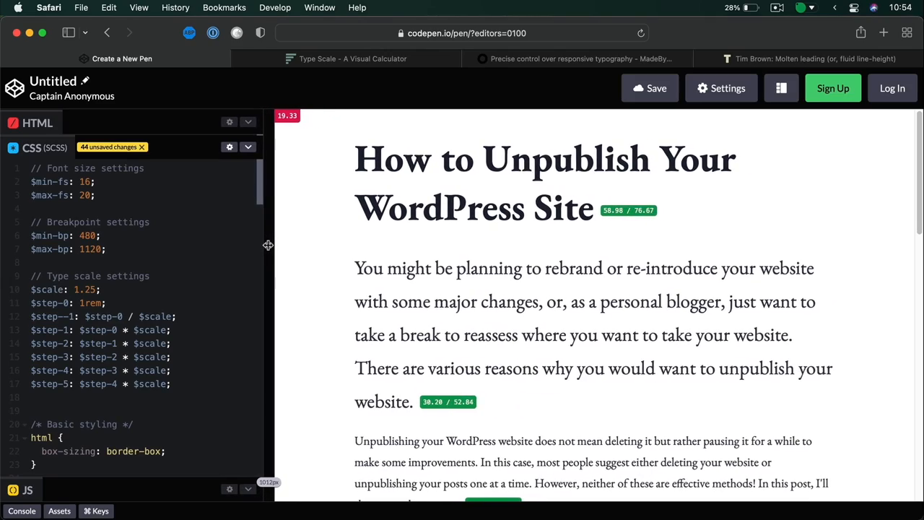
drag(268, 245, 243, 245)
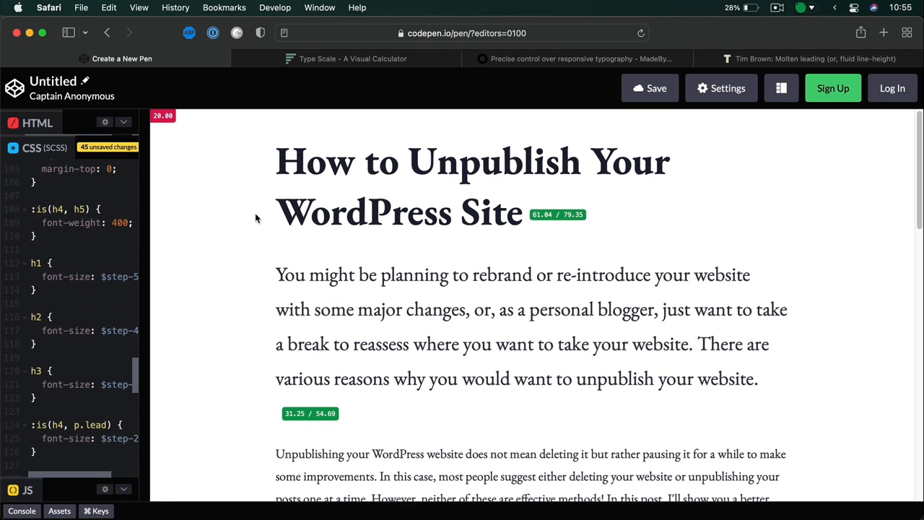
mouse_move(161, 117)
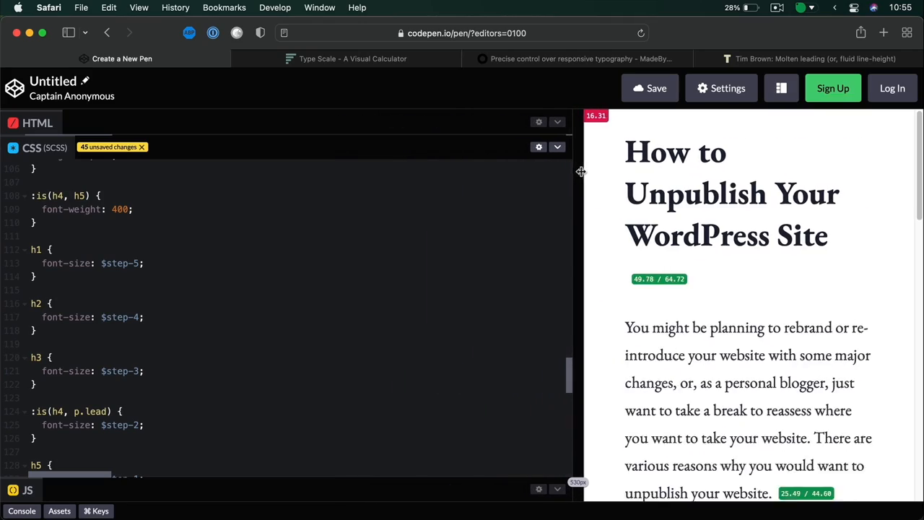
- Resize the preview between roughly 983px and 1043px and beyond, checking the root font-size badge
drag(574, 172, 589, 172)
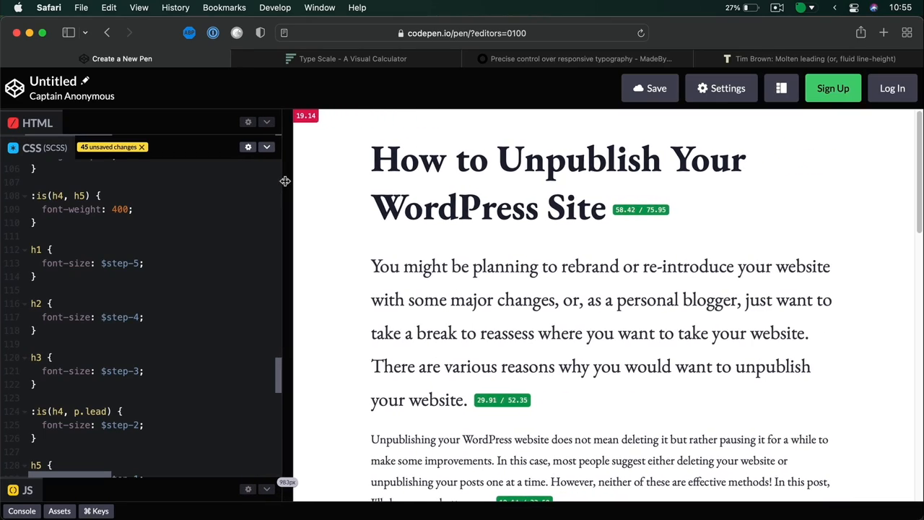
drag(285, 180, 245, 181)
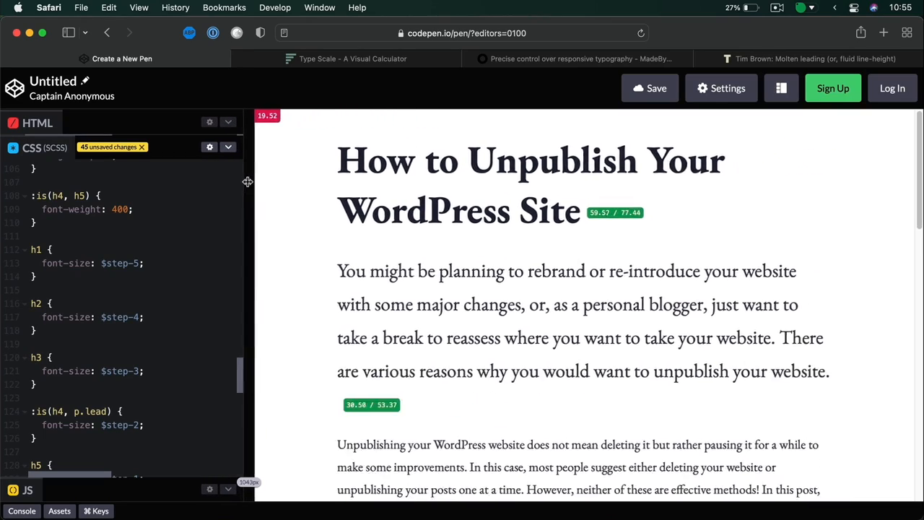
drag(247, 181, 168, 181)
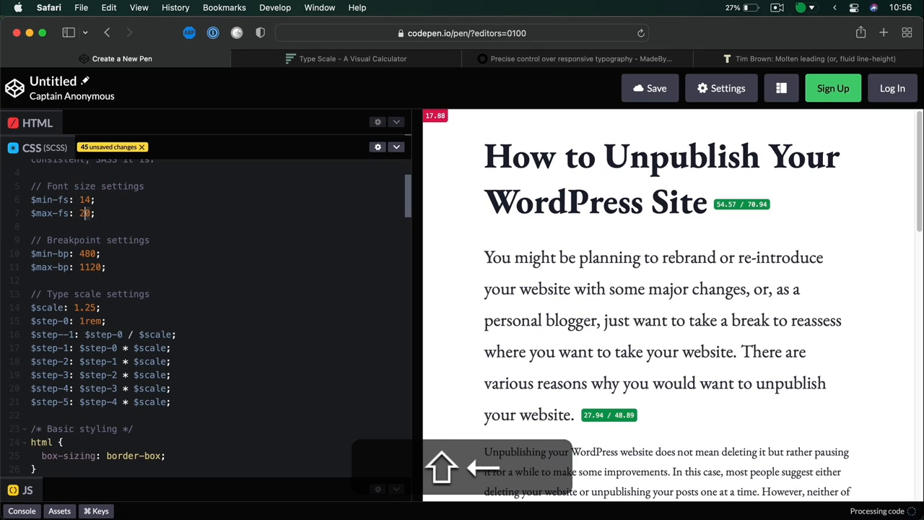
- Change $max-fs to 28 and widen the preview so the root size reaches 28px
text(8)
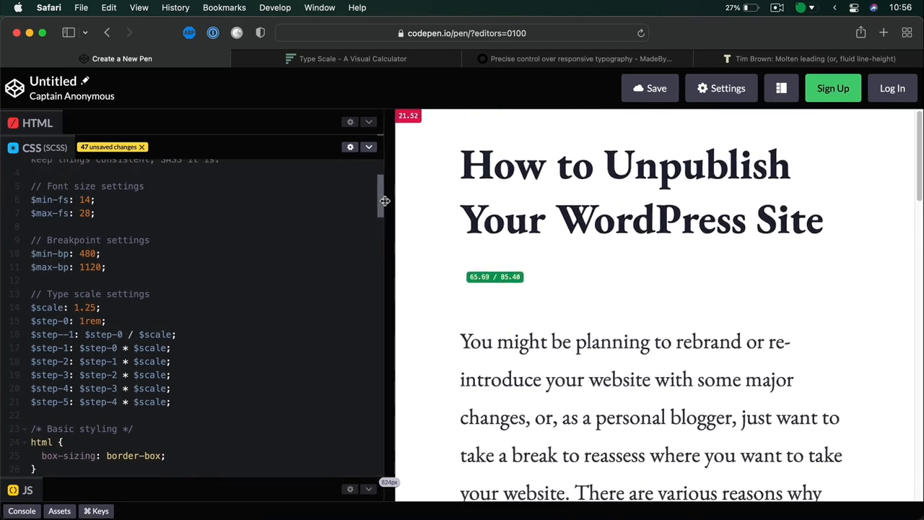
drag(385, 200, 249, 200)
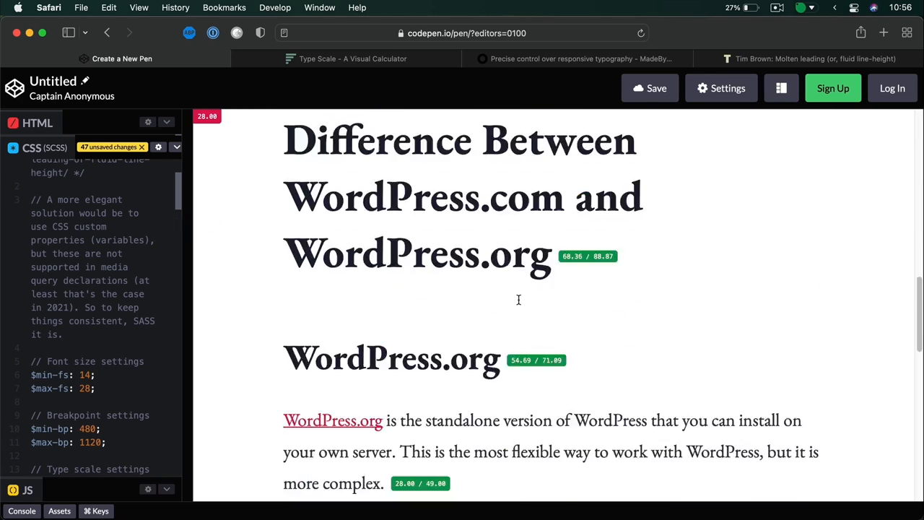
scroll(down, 3)
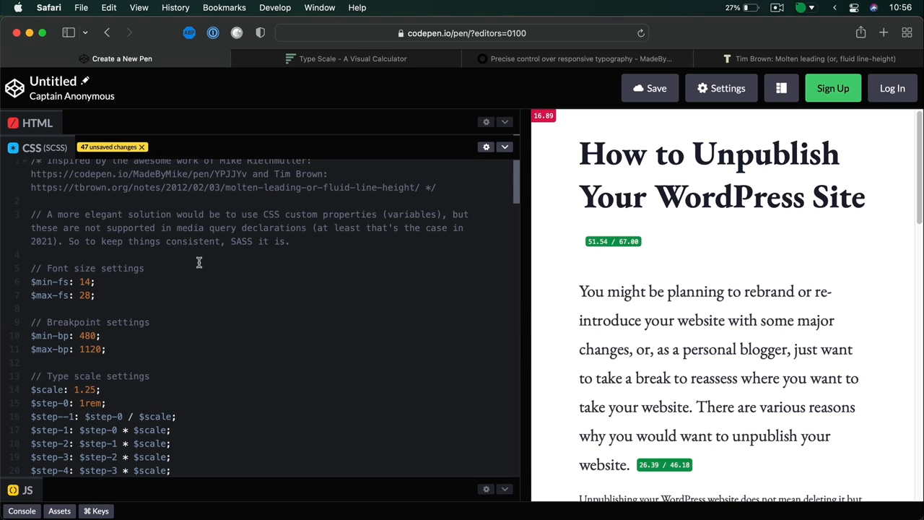
scroll(down, 3)
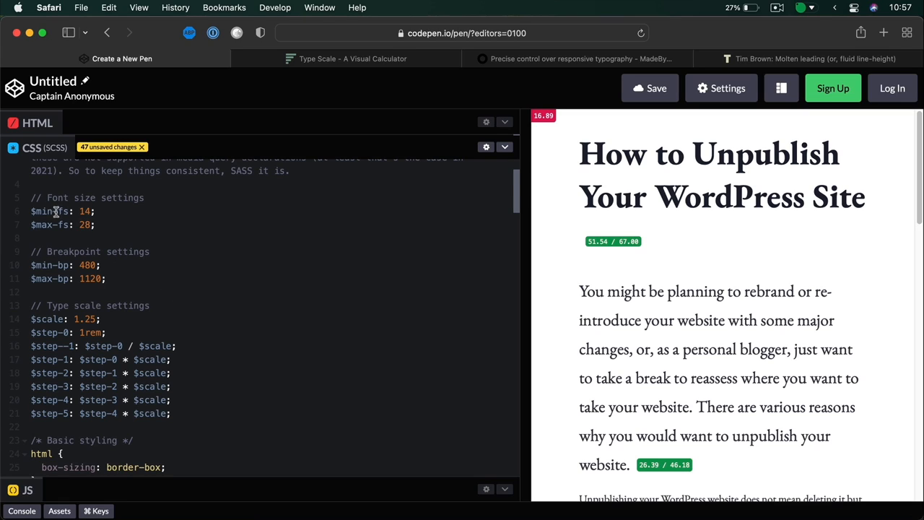
mouse_move(104, 298)
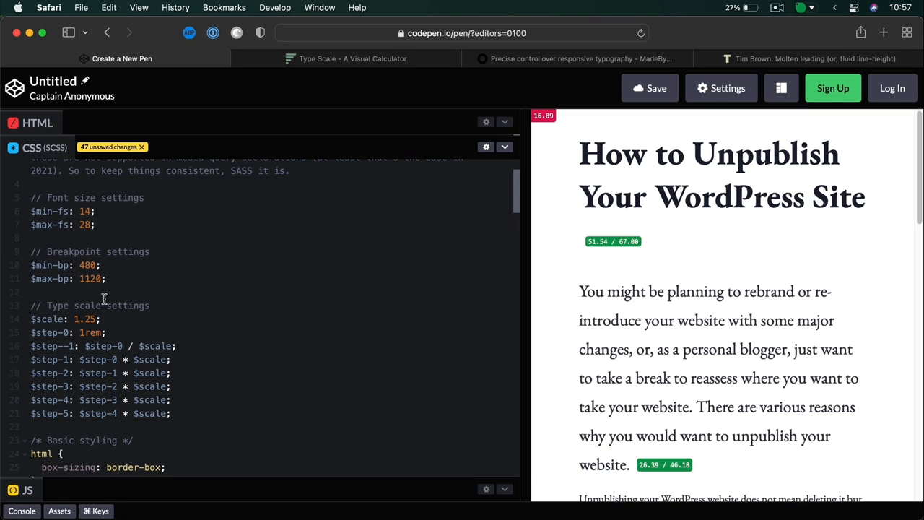
scroll(down, 3)
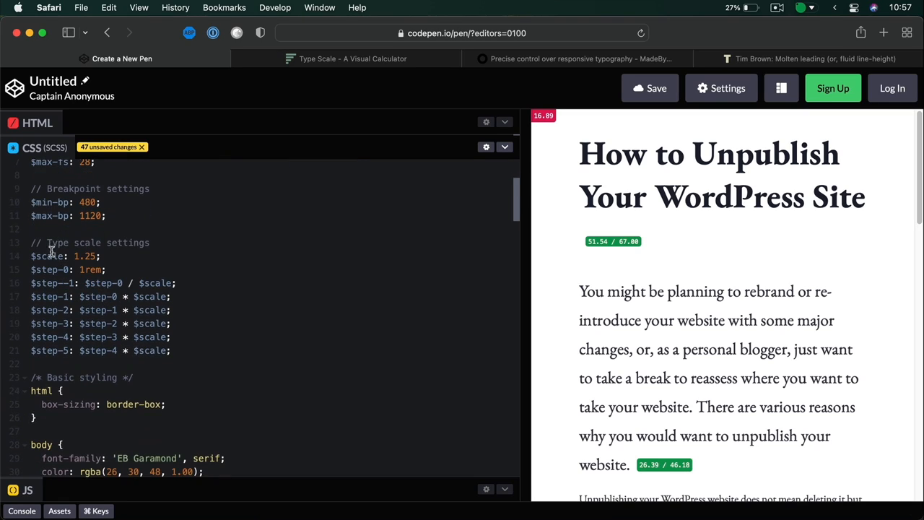
mouse_move(141, 286)
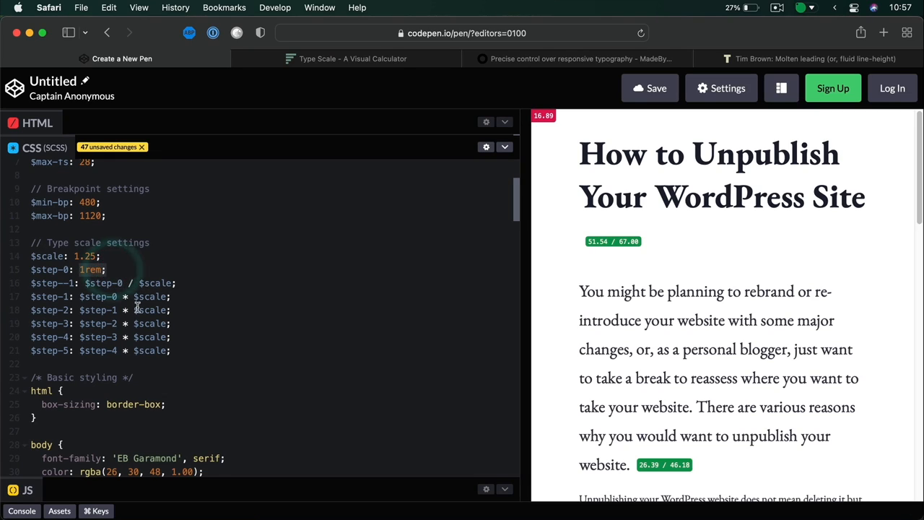
scroll(down, 3)
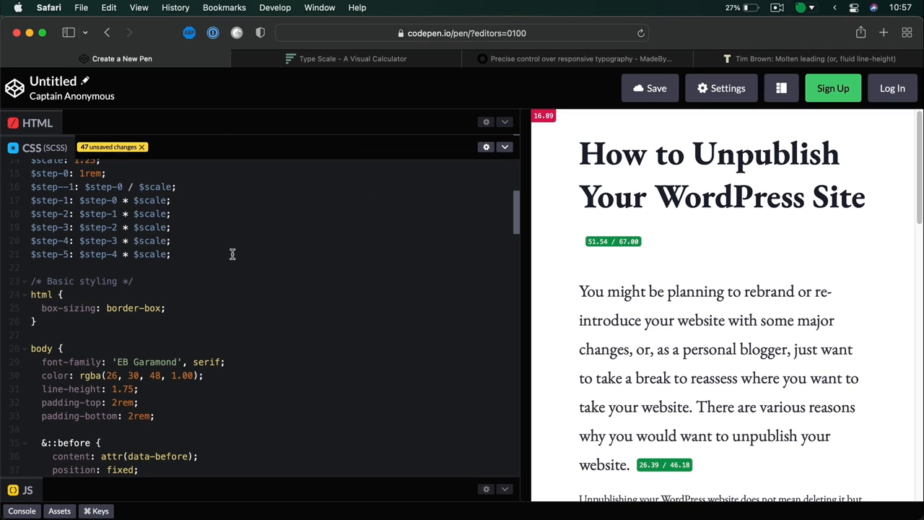
scroll(down, 3)
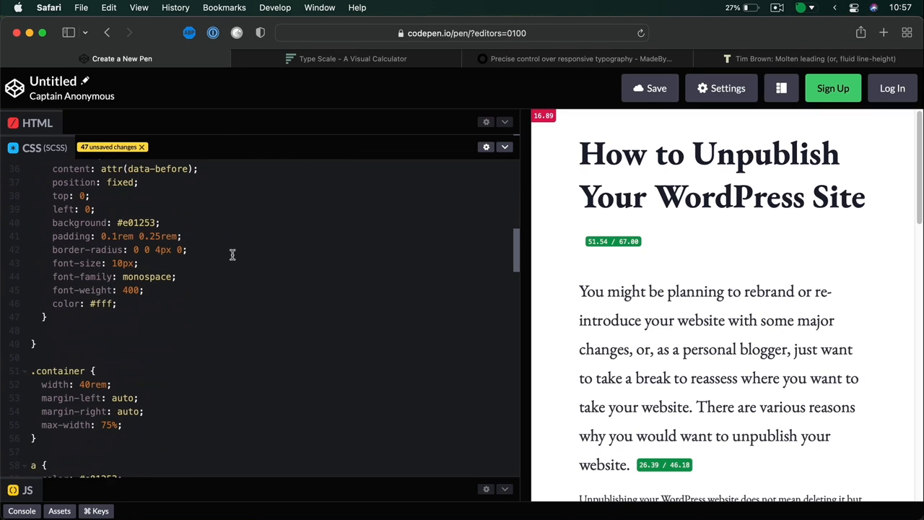